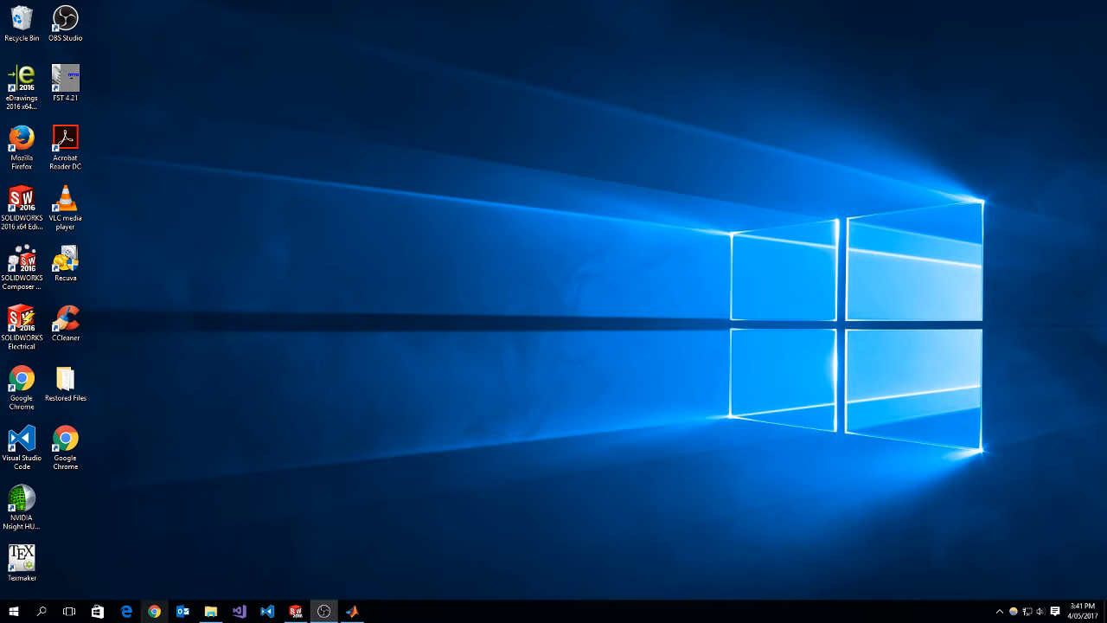
Open Chrome to search Google for 'simscape multibody link'
{"action": "left_click", "coordinate": [153, 611]}
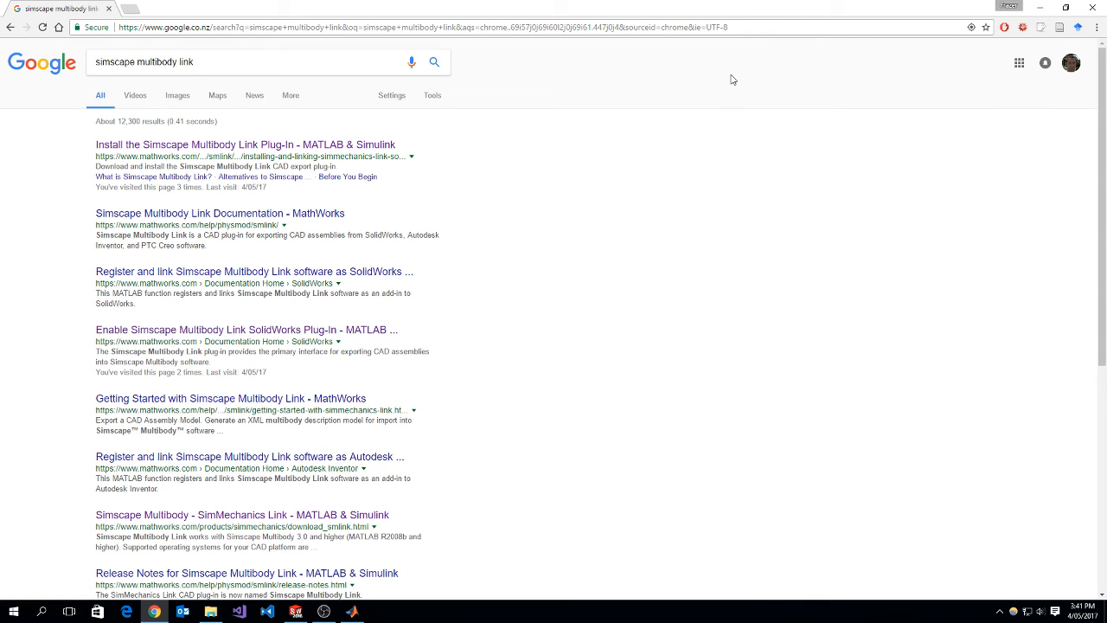
{"action": "mouse_move", "coordinate": [651, 118]}
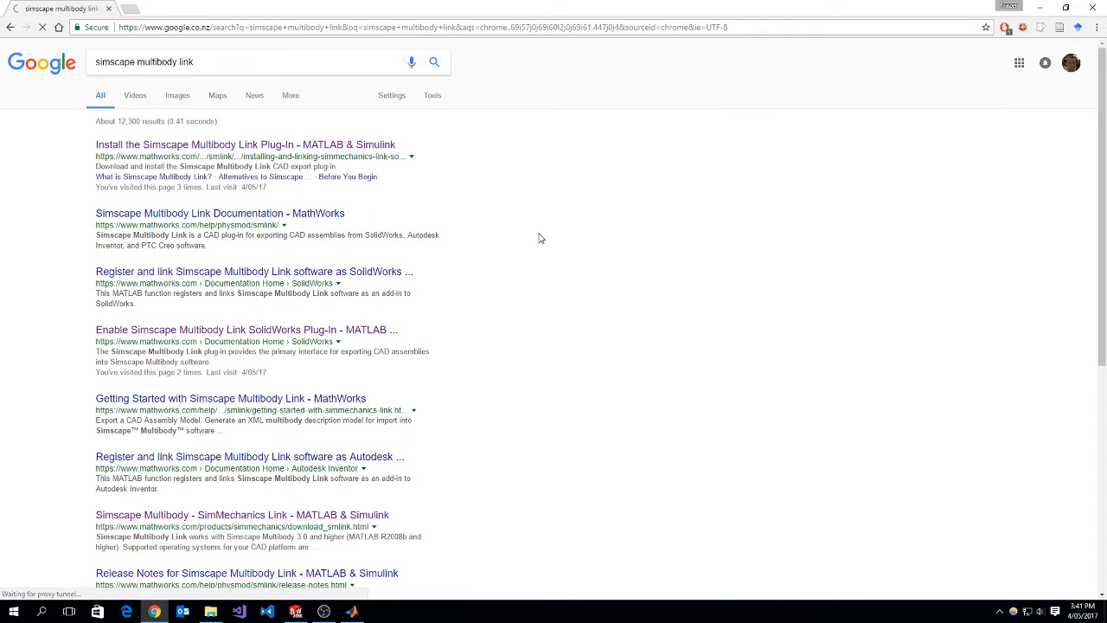
Read the plug-in install page's steps, visit the SolidWorks enable section, then return
{"action": "left_click", "coordinate": [245, 145]}
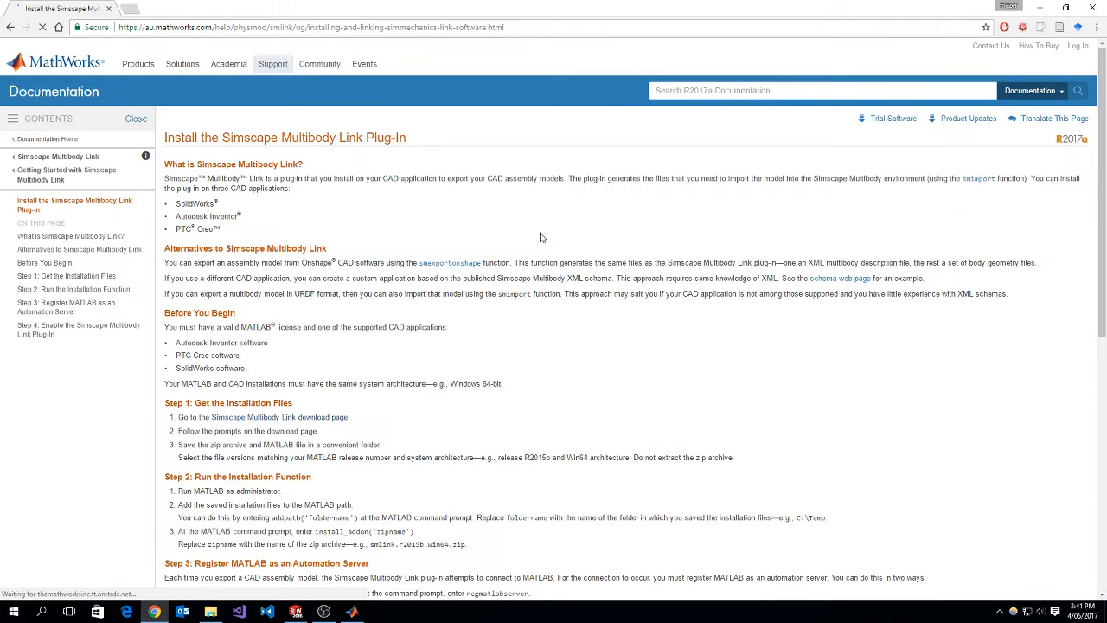
{"action": "scroll", "scroll_direction": "down", "scroll_amount": 3}
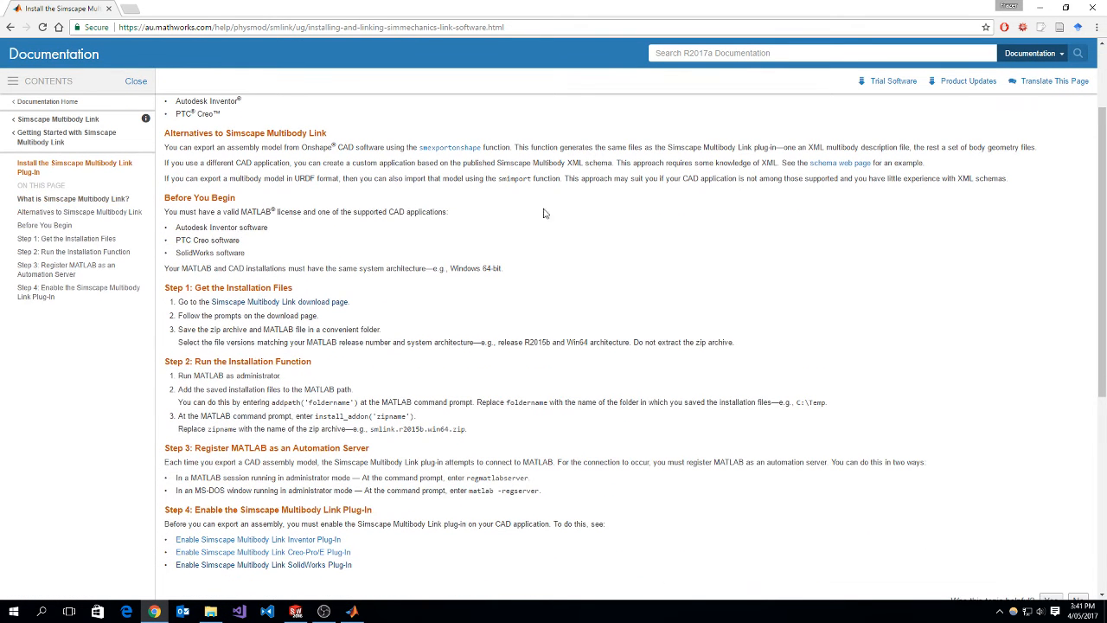
{"action": "mouse_move", "coordinate": [354, 313]}
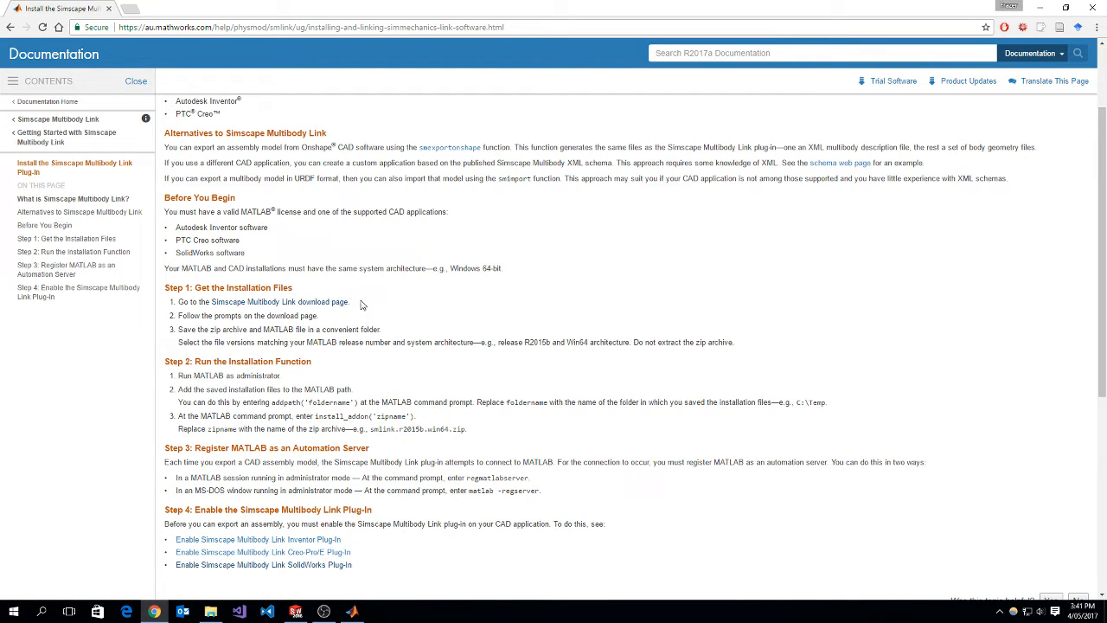
{"action": "mouse_move", "coordinate": [417, 378]}
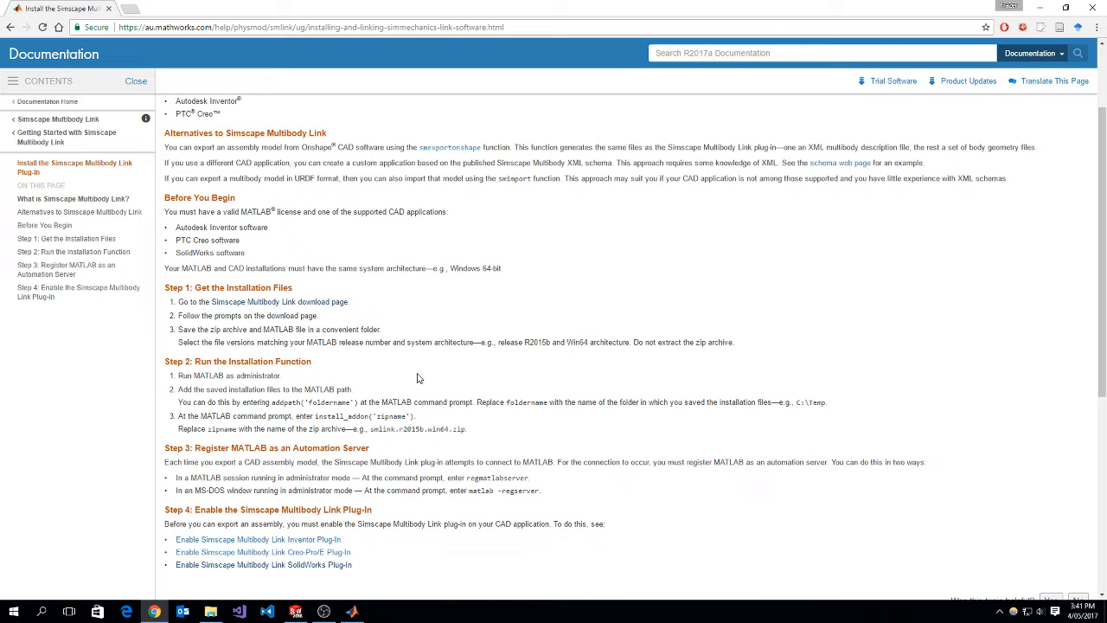
{"action": "scroll", "scroll_direction": "down", "scroll_amount": 3}
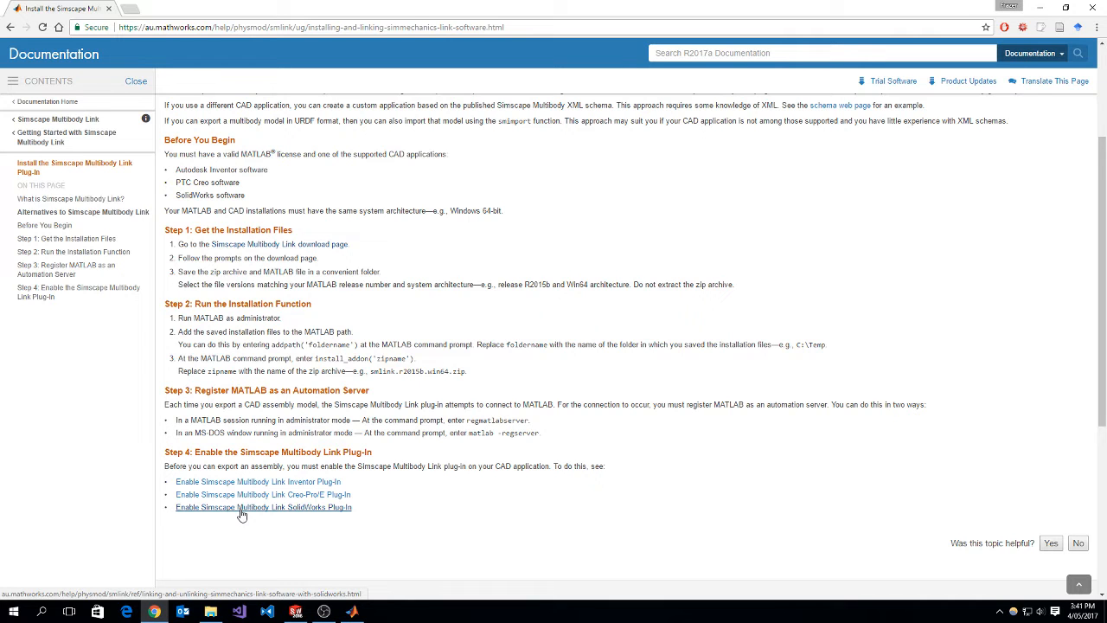
{"action": "left_click", "coordinate": [262, 507]}
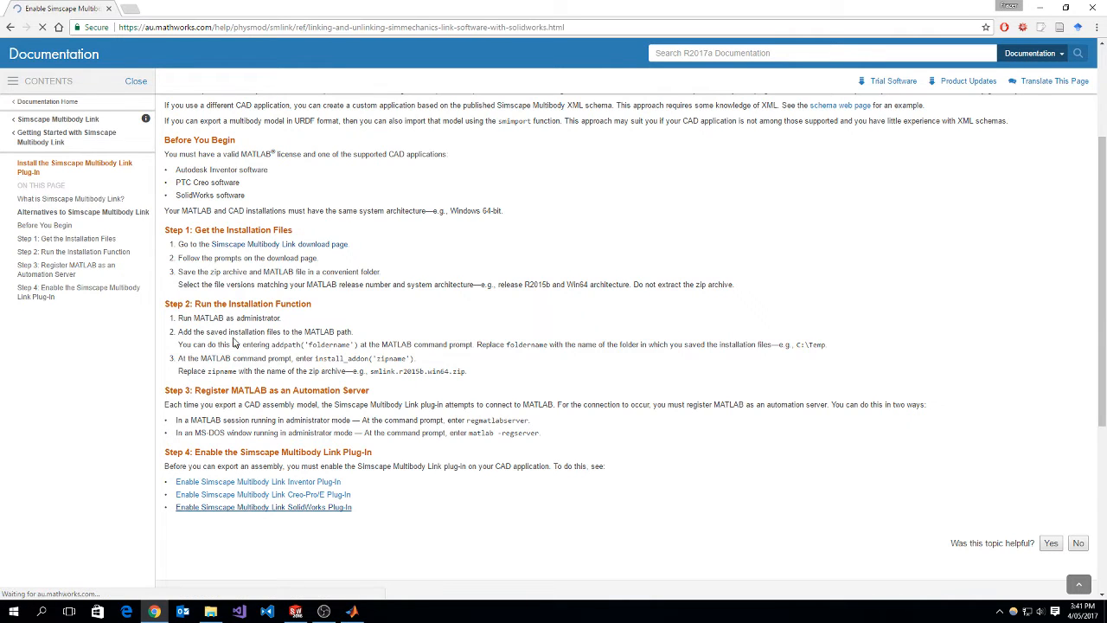
{"action": "left_click", "coordinate": [262, 507]}
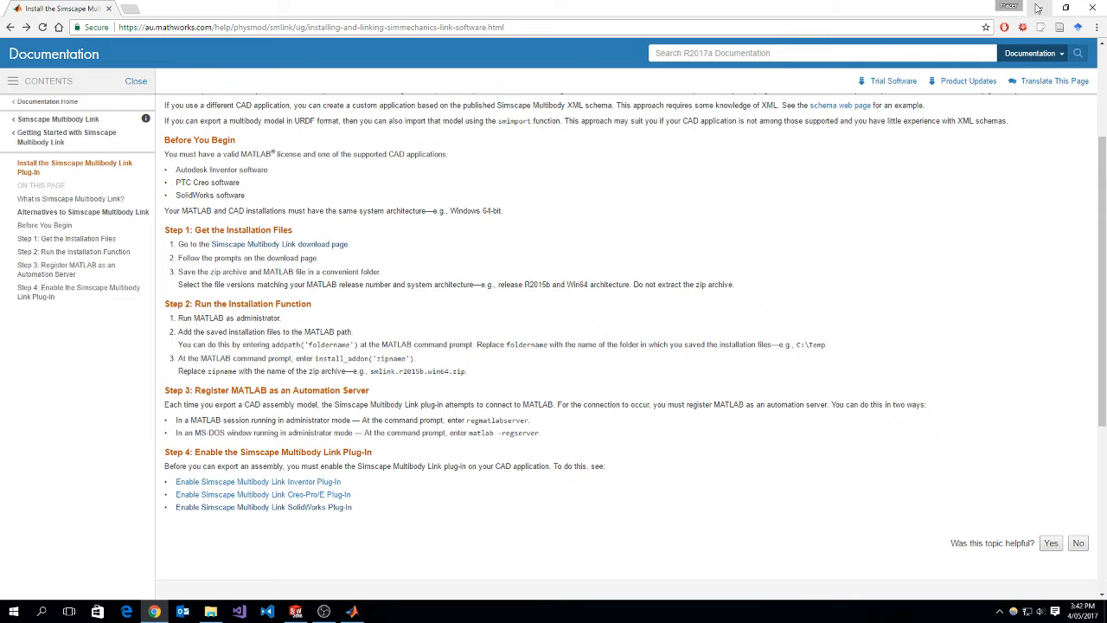
Minimize Chrome and create a new SOLIDWORKS Part document, Part1
{"action": "left_click", "coordinate": [1036, 8]}
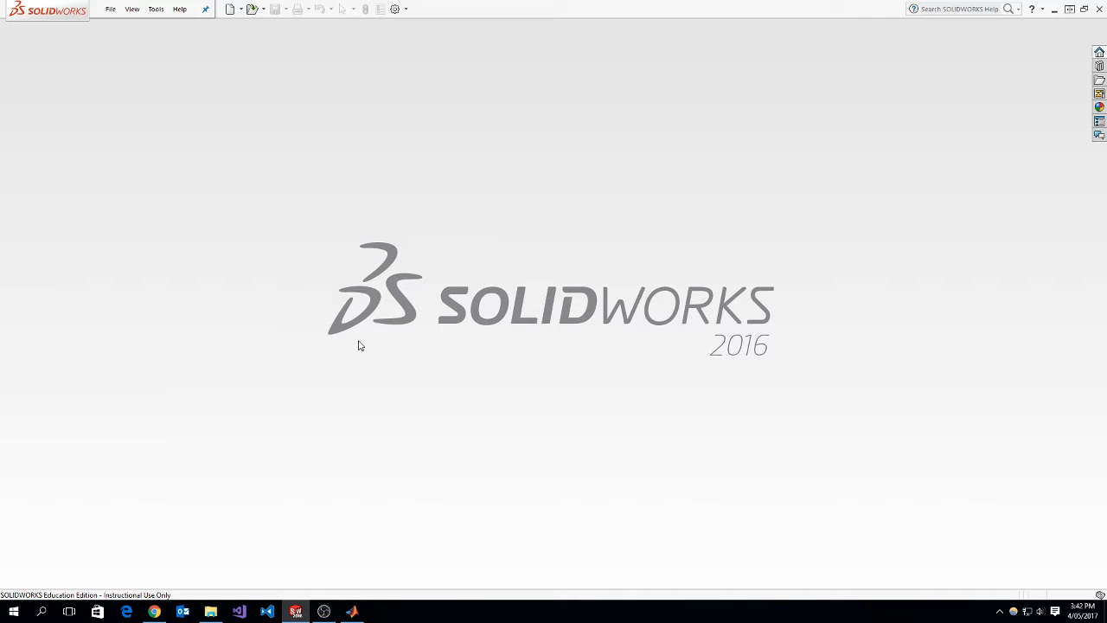
{"action": "left_click", "coordinate": [110, 9]}
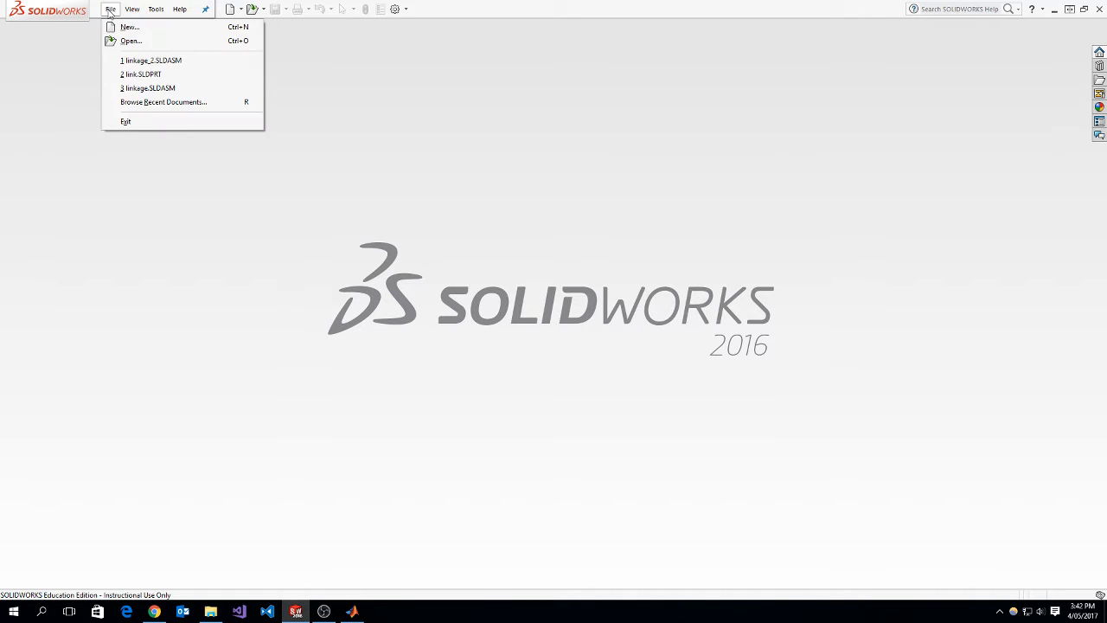
{"action": "left_click", "coordinate": [129, 27]}
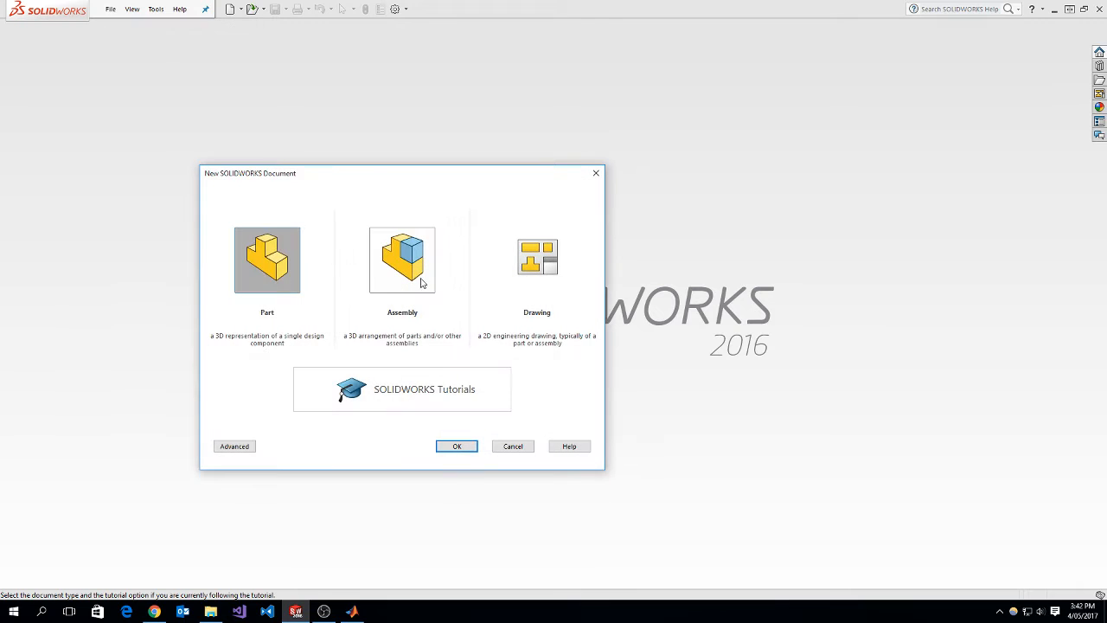
{"action": "left_click", "coordinate": [457, 445]}
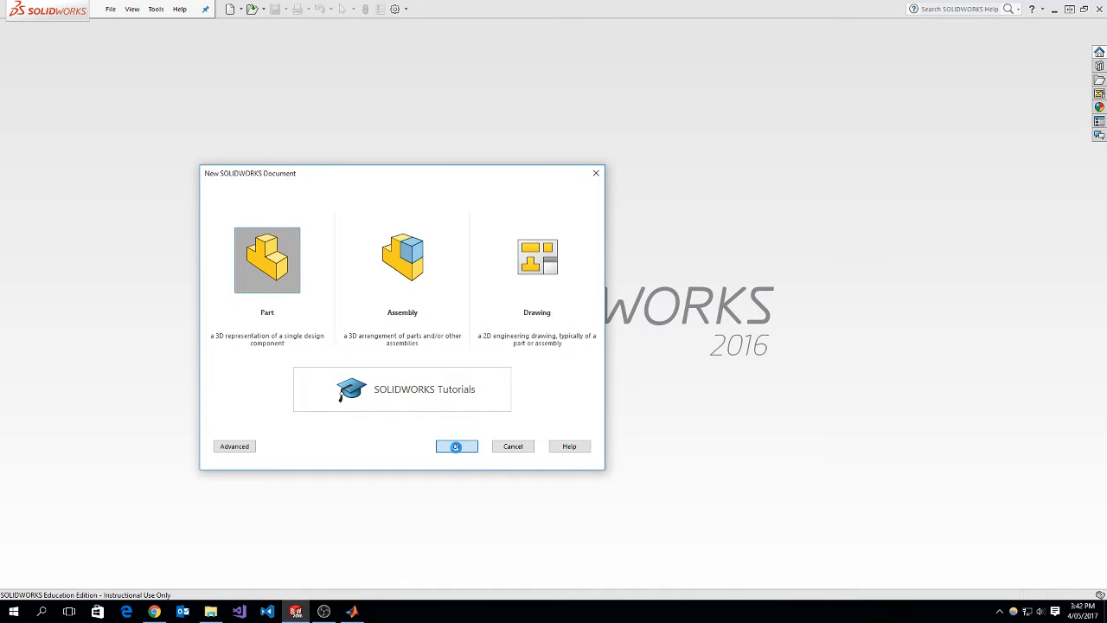
{"action": "left_click", "coordinate": [455, 446]}
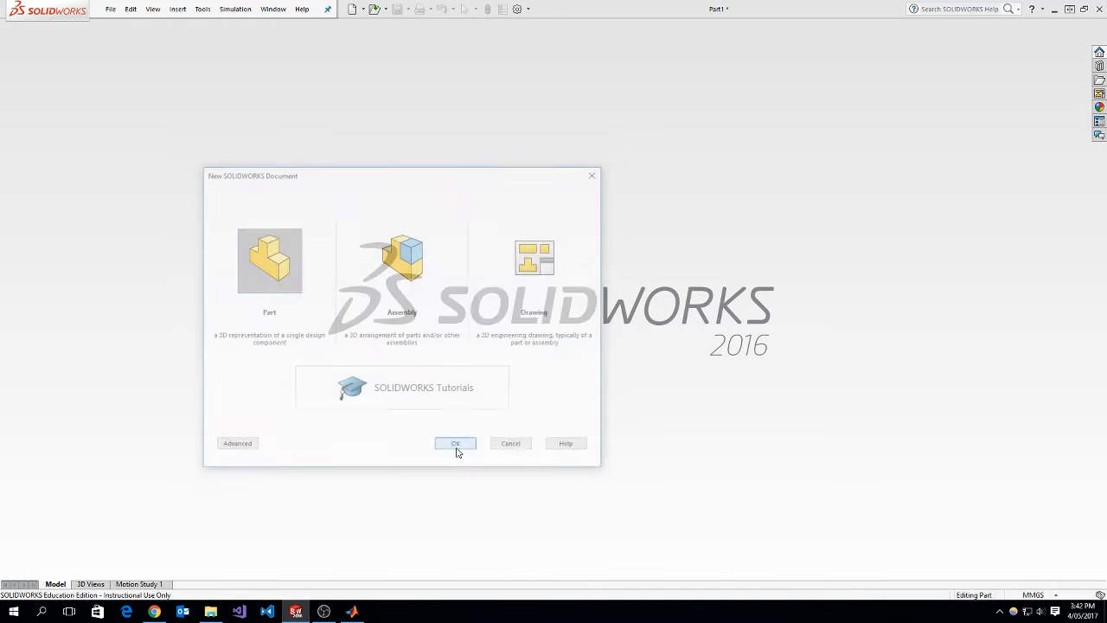
Sketch a centerpoint slot on Front Plane from the origin: R15 ends, 100 apart, end circles
{"action": "left_click", "coordinate": [455, 443]}
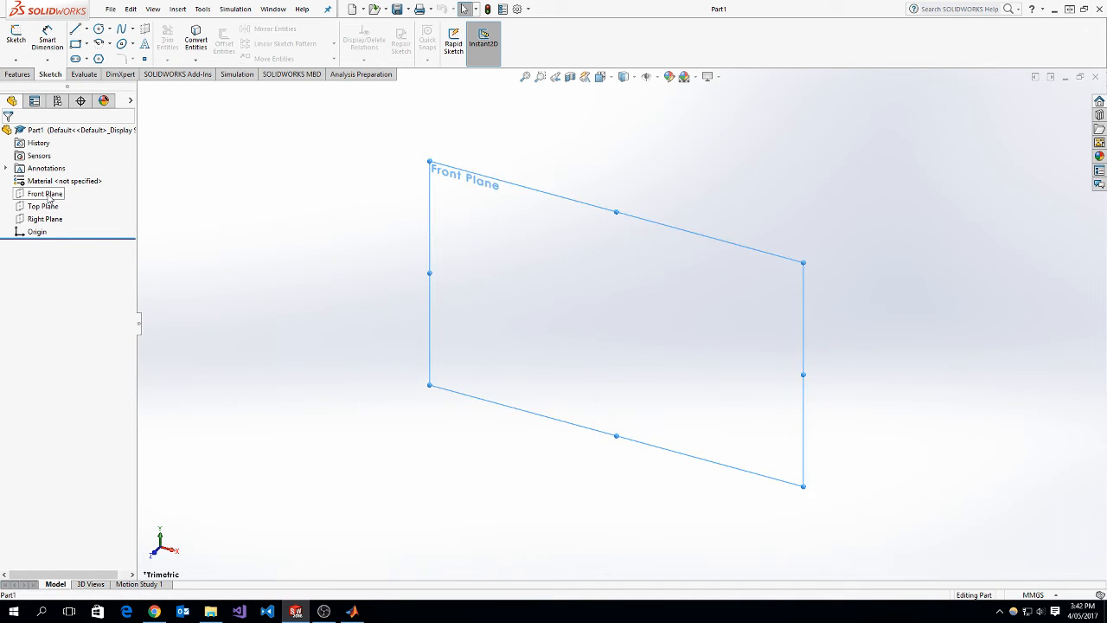
{"action": "left_click", "coordinate": [45, 193]}
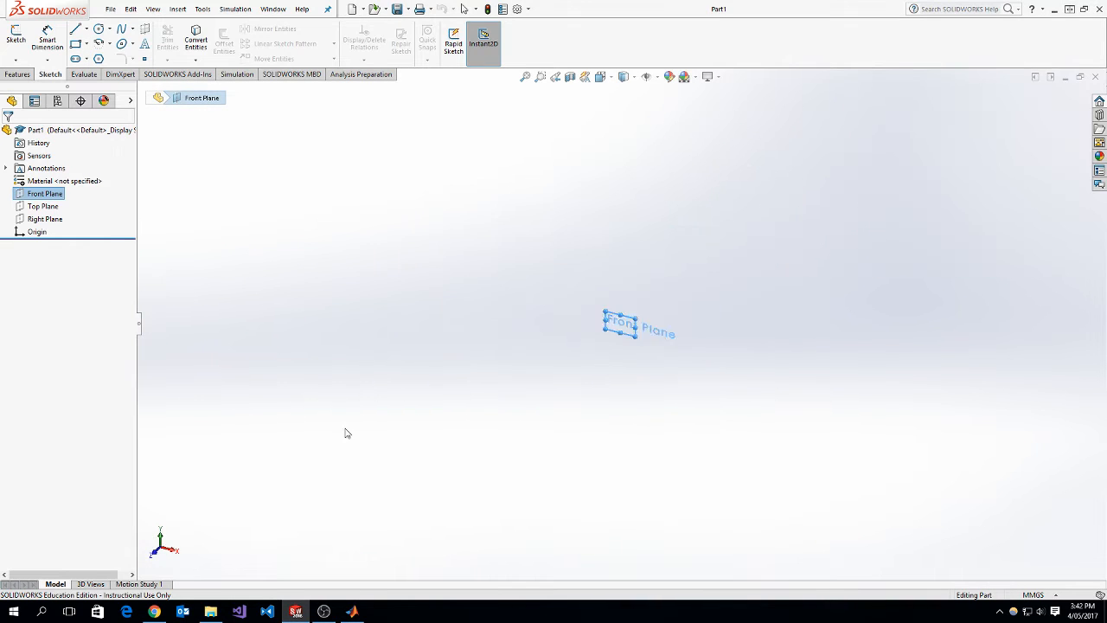
{"action": "left_click", "coordinate": [85, 57]}
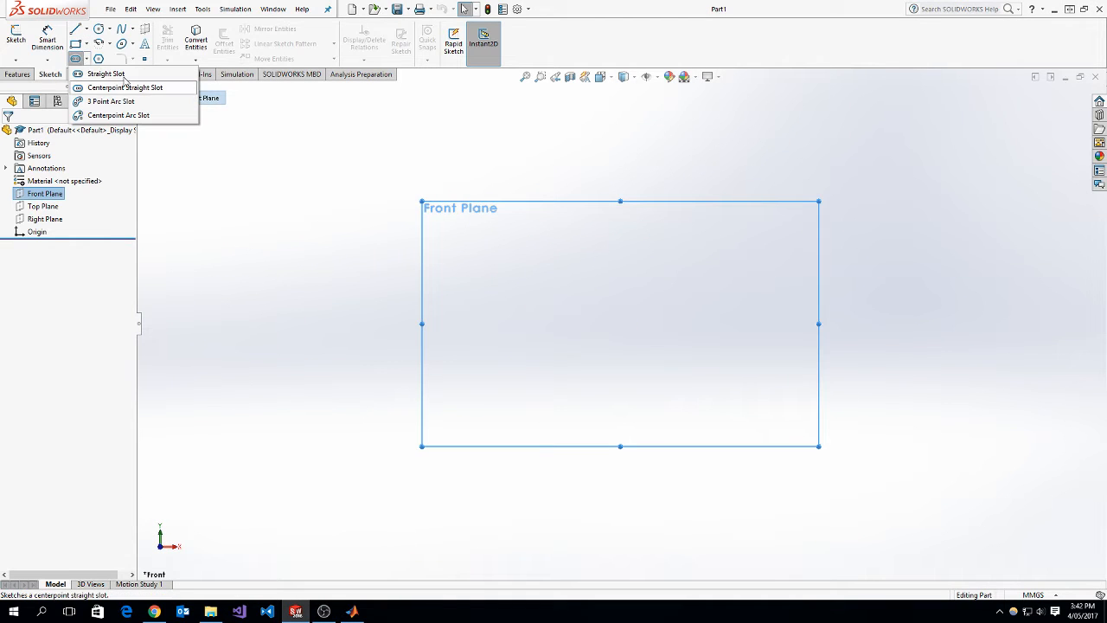
{"action": "left_click", "coordinate": [105, 74]}
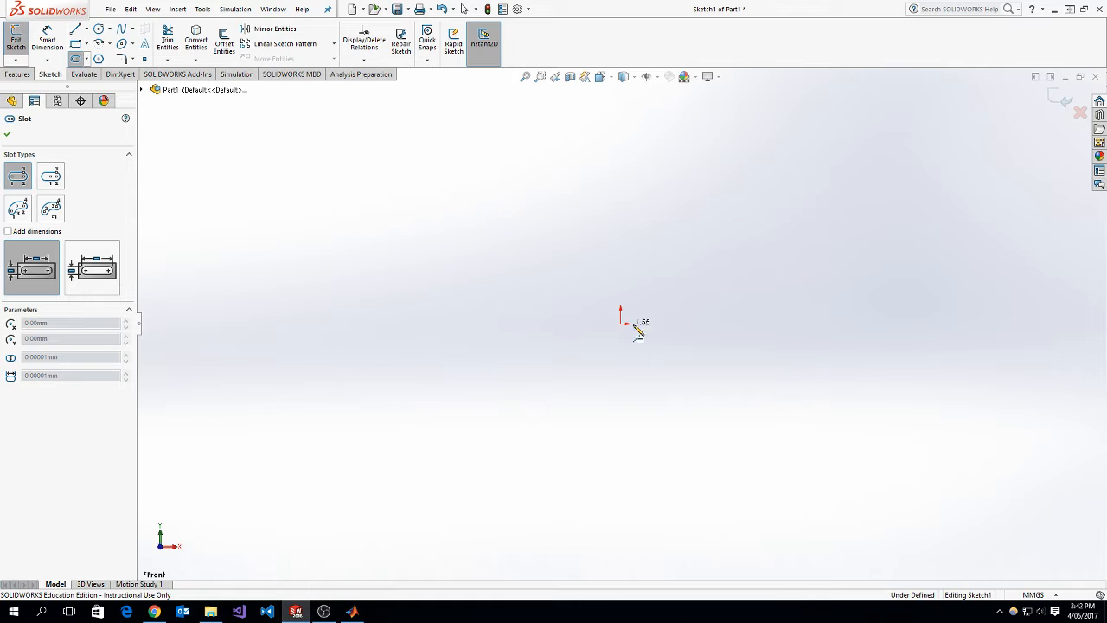
{"action": "left_click_drag", "start_coordinate": [620, 330], "coordinate": [832, 323]}
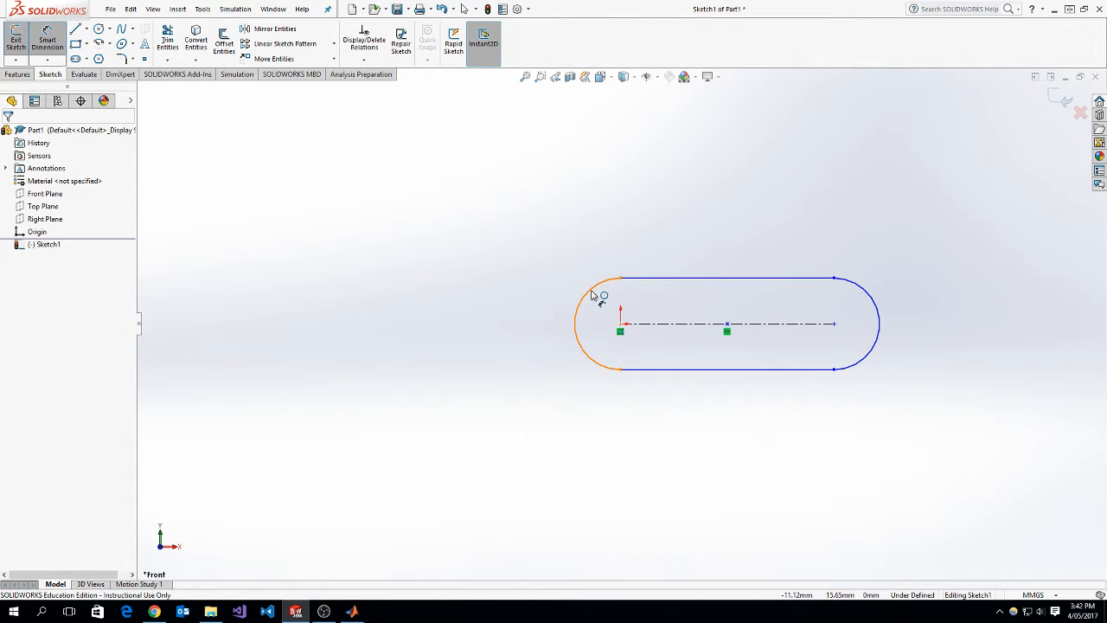
{"action": "left_click", "coordinate": [584, 298]}
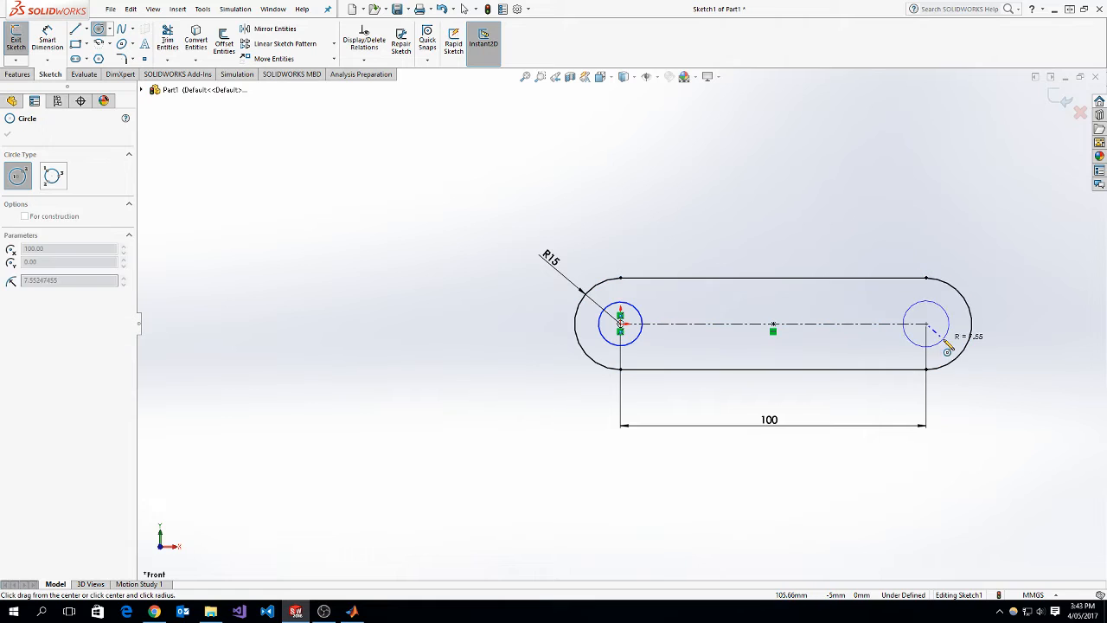
{"action": "left_click", "coordinate": [925, 324]}
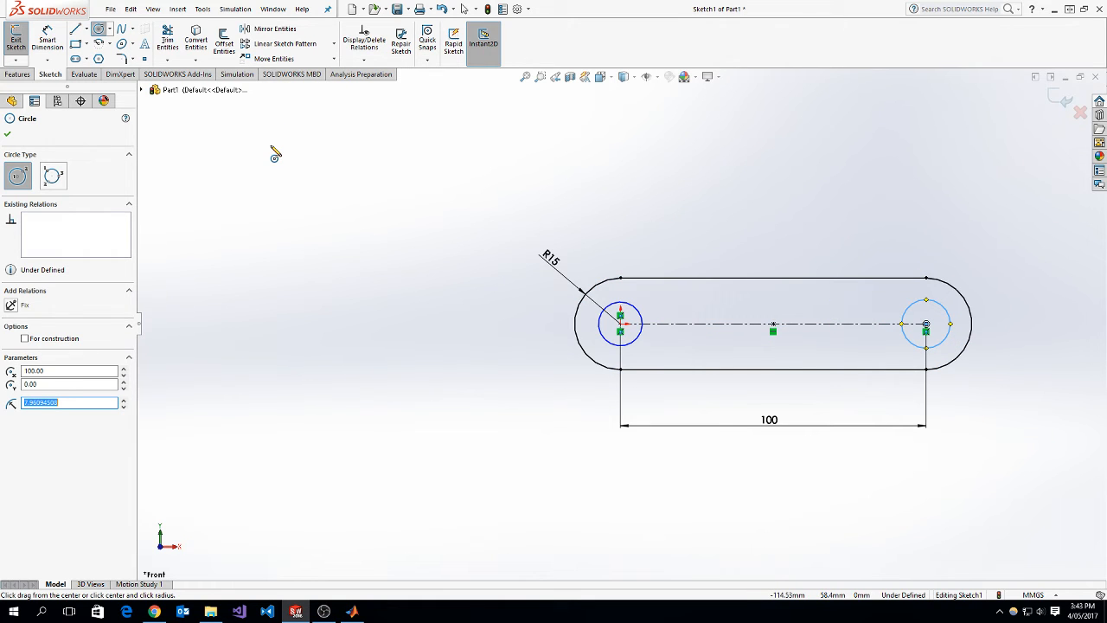
{"action": "mouse_move", "coordinate": [280, 150]}
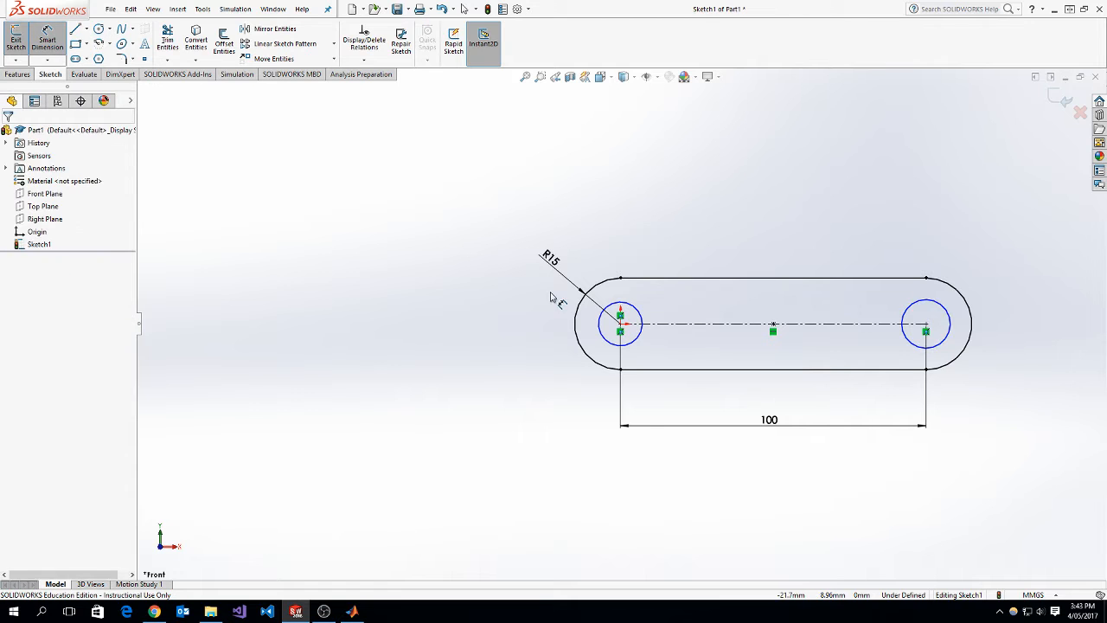
Dimension both circles Ø10 and extrude the sketch 10 mm blind into Boss-Extrude1
{"action": "left_click", "coordinate": [620, 322]}
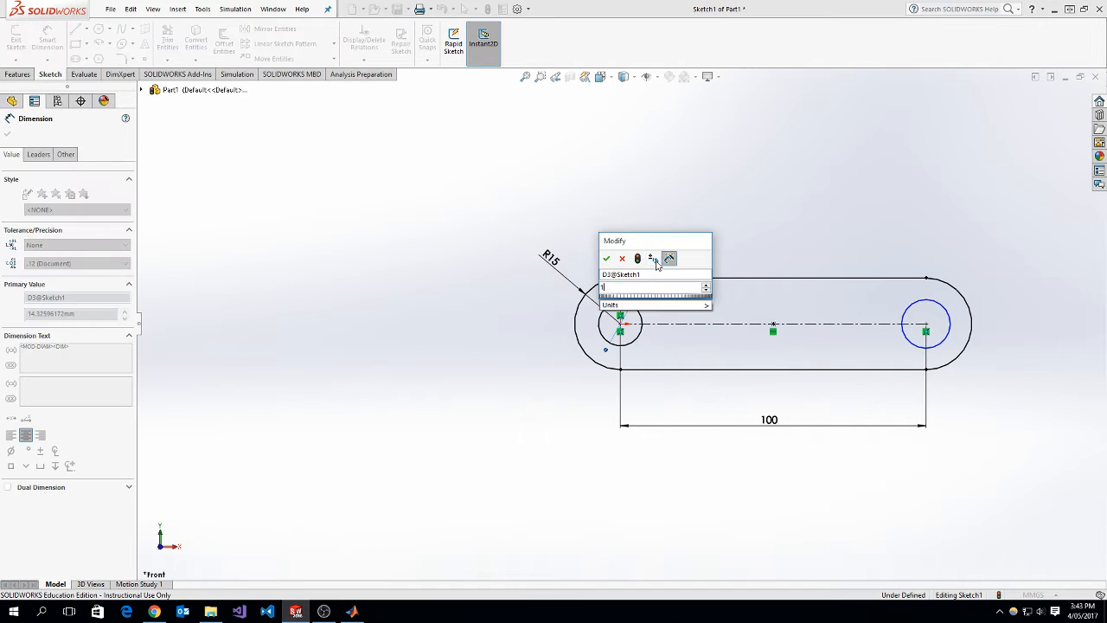
{"action": "left_click", "coordinate": [606, 259]}
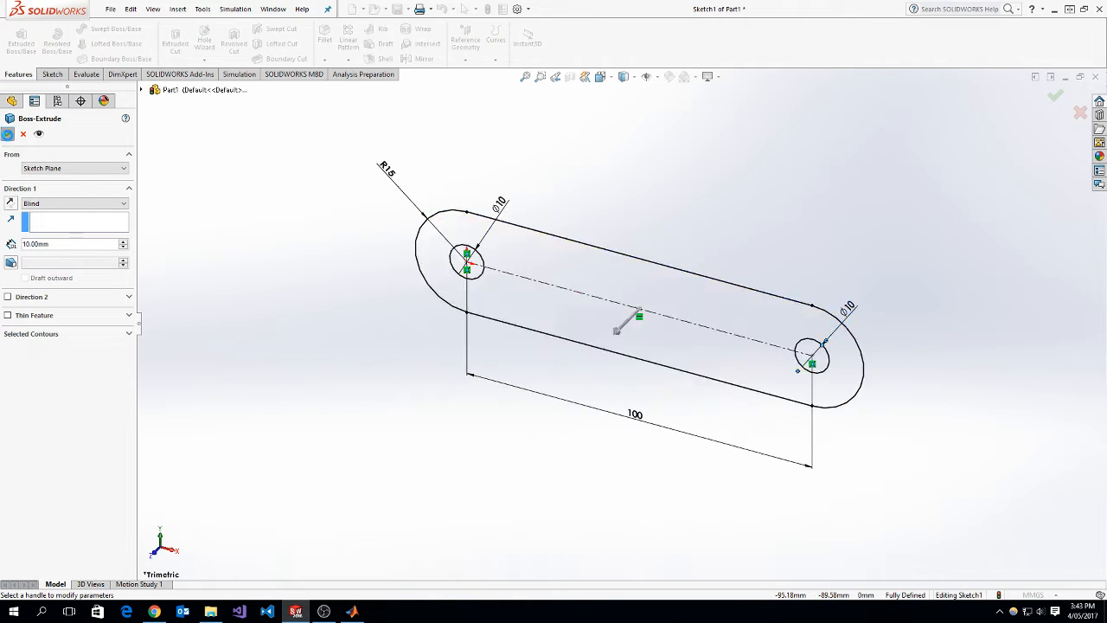
{"action": "left_click", "coordinate": [1055, 95]}
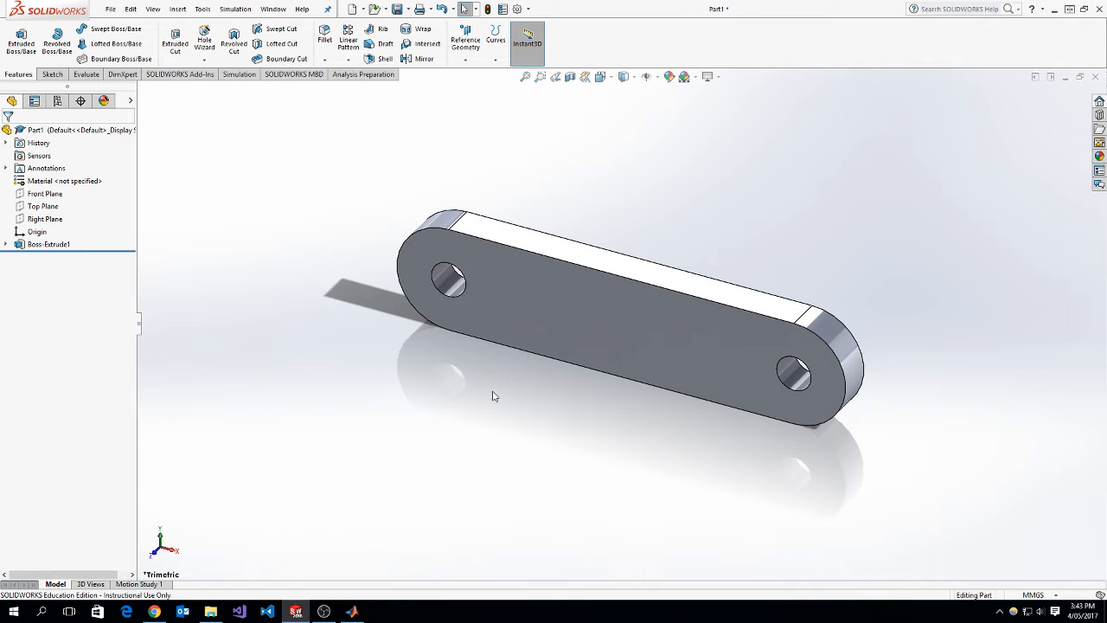
Assign 1060 Alloy material and save the part as link_new in System Models
{"action": "right_click", "coordinate": [65, 180]}
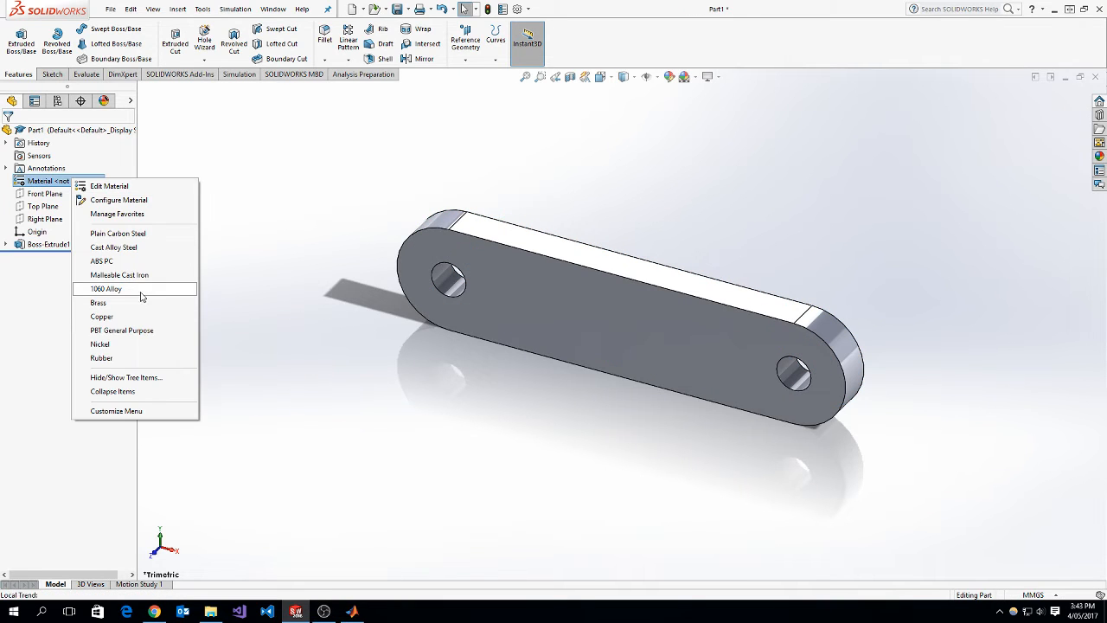
{"action": "left_click", "coordinate": [106, 288]}
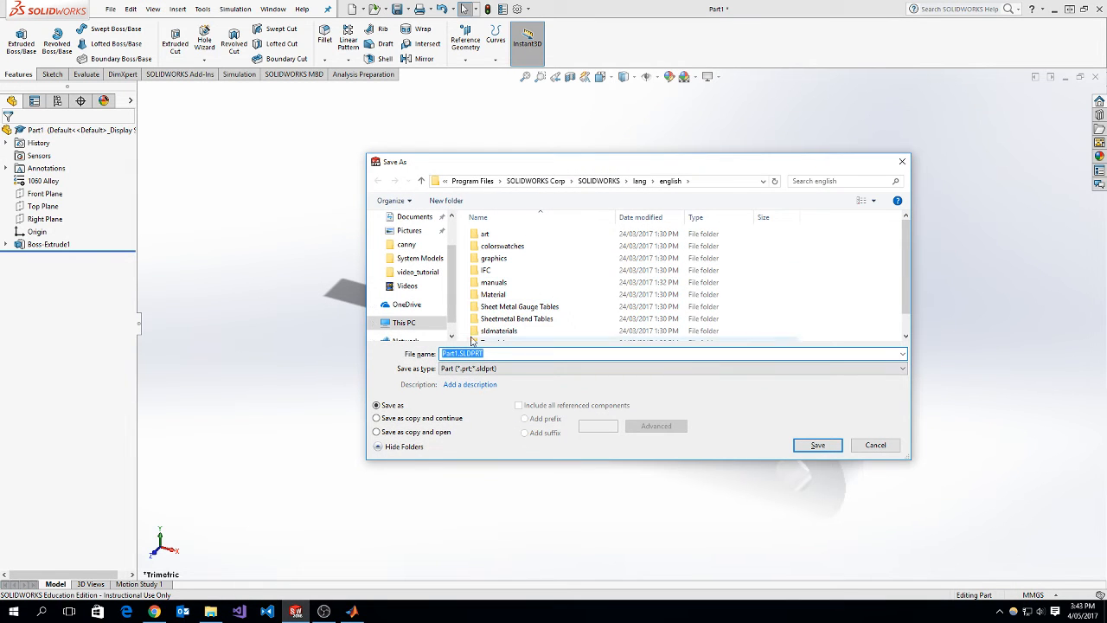
{"action": "left_click", "coordinate": [404, 309]}
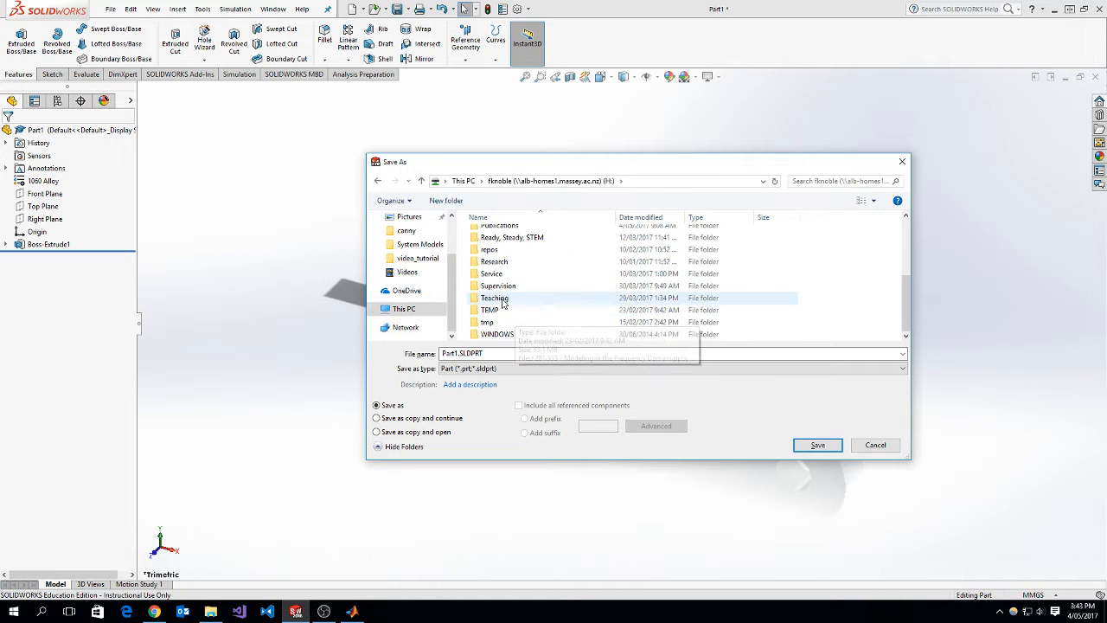
{"action": "double_click", "coordinate": [494, 298]}
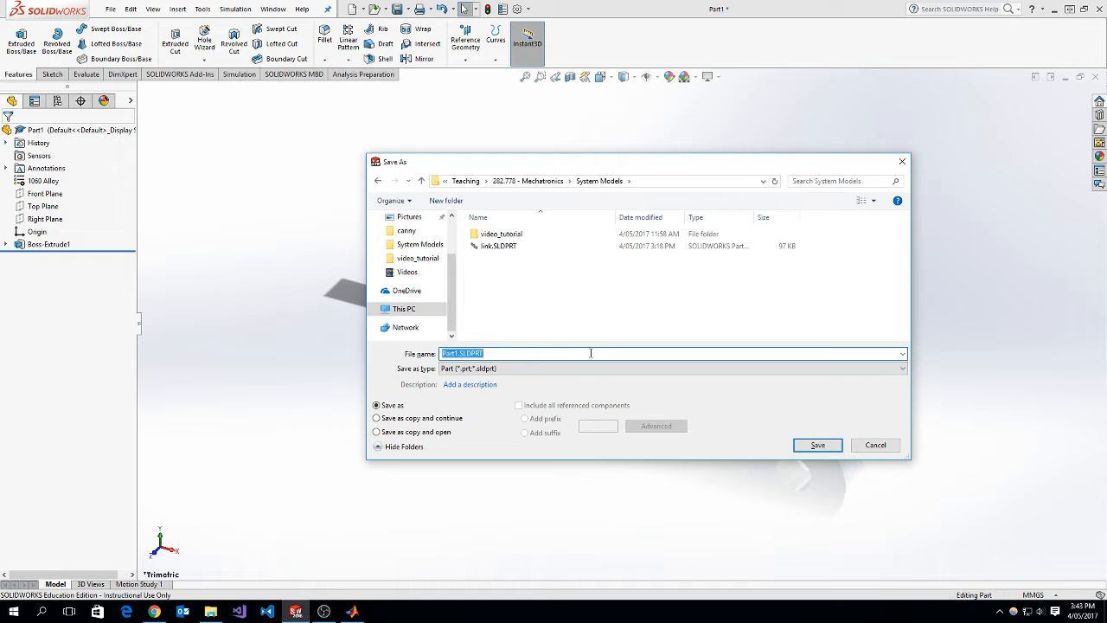
{"action": "type", "text": "link"}
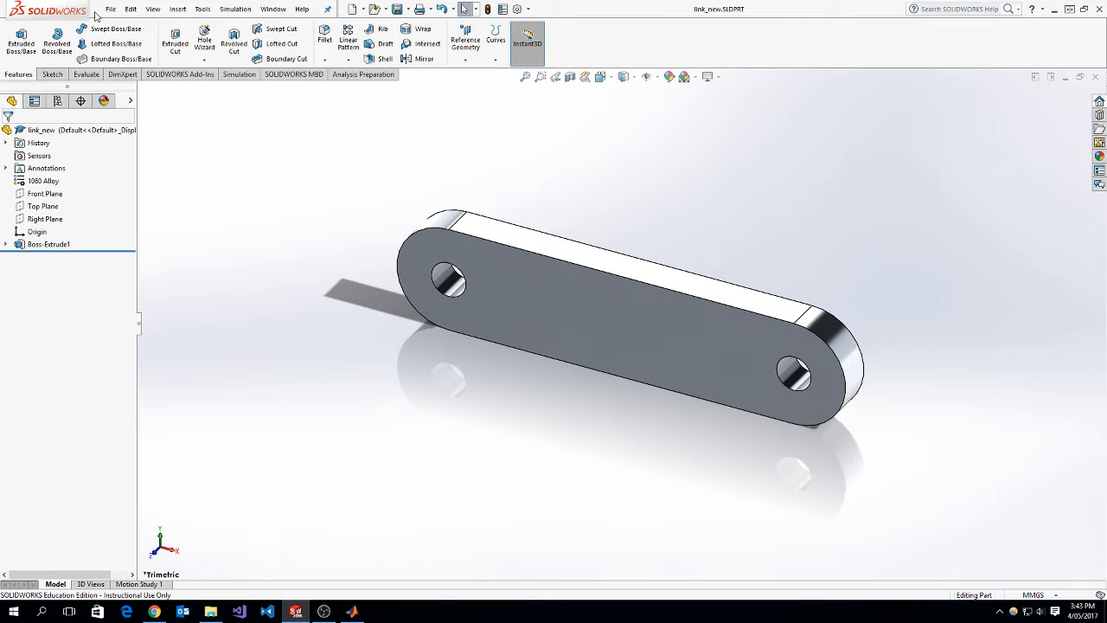
Create assembly Assem1 and place link_new as its first component
{"action": "left_click", "coordinate": [351, 8]}
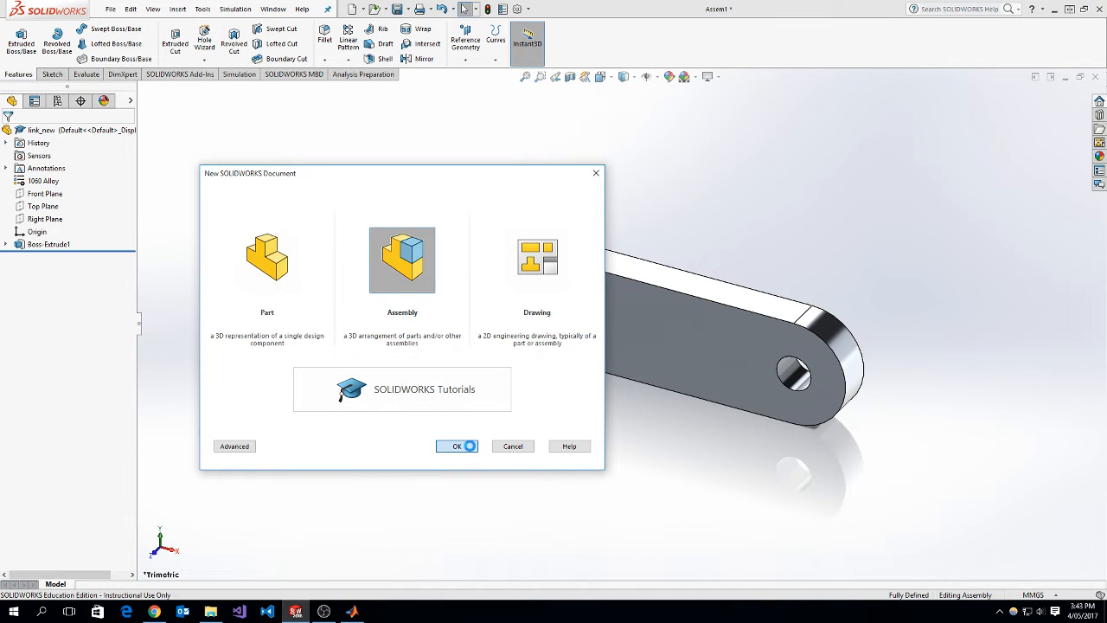
{"action": "left_click", "coordinate": [455, 445]}
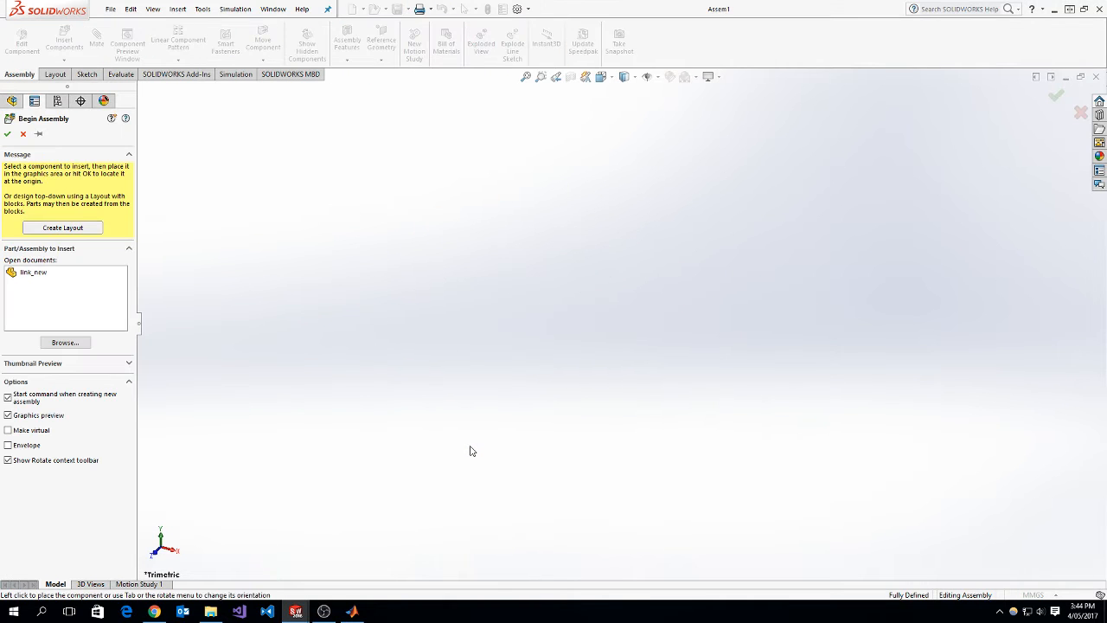
{"action": "left_click", "coordinate": [33, 272]}
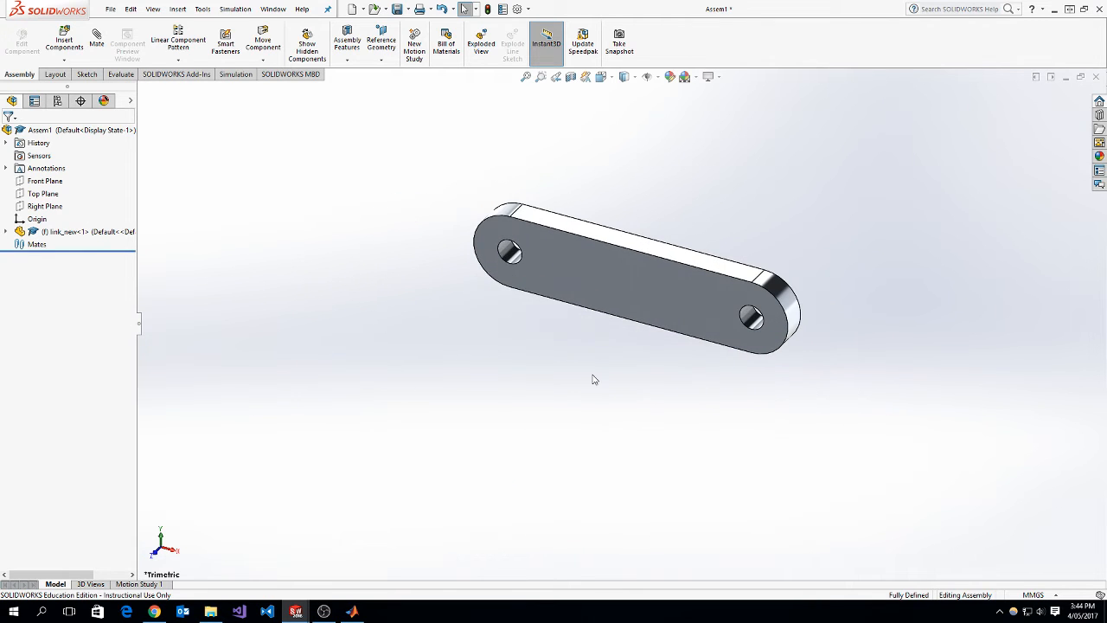
{"action": "mouse_move", "coordinate": [364, 242]}
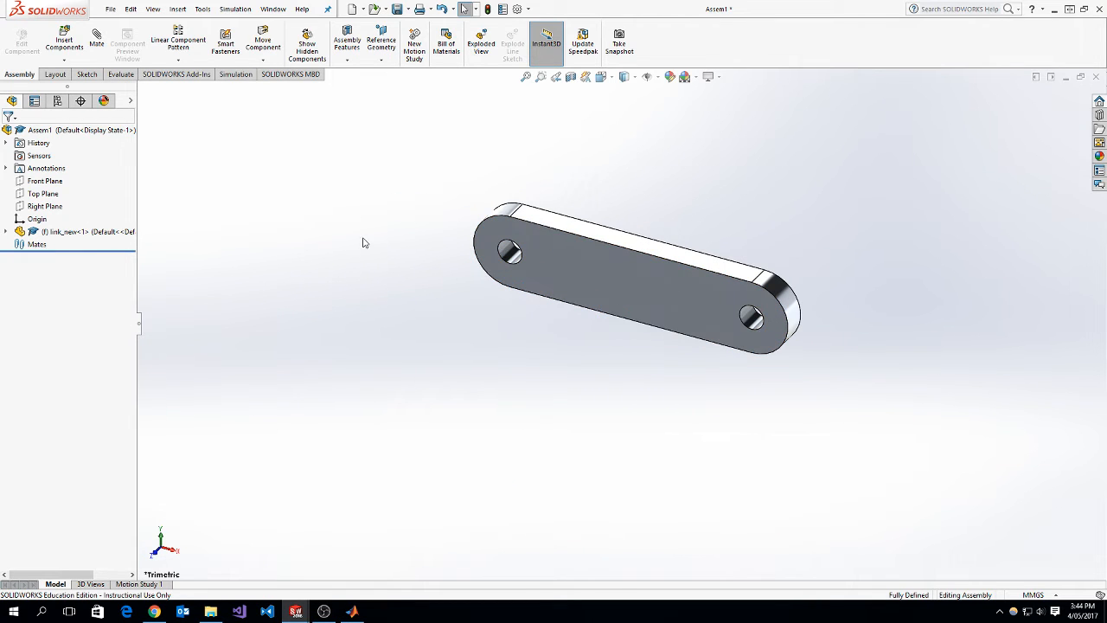
{"action": "mouse_move", "coordinate": [301, 275]}
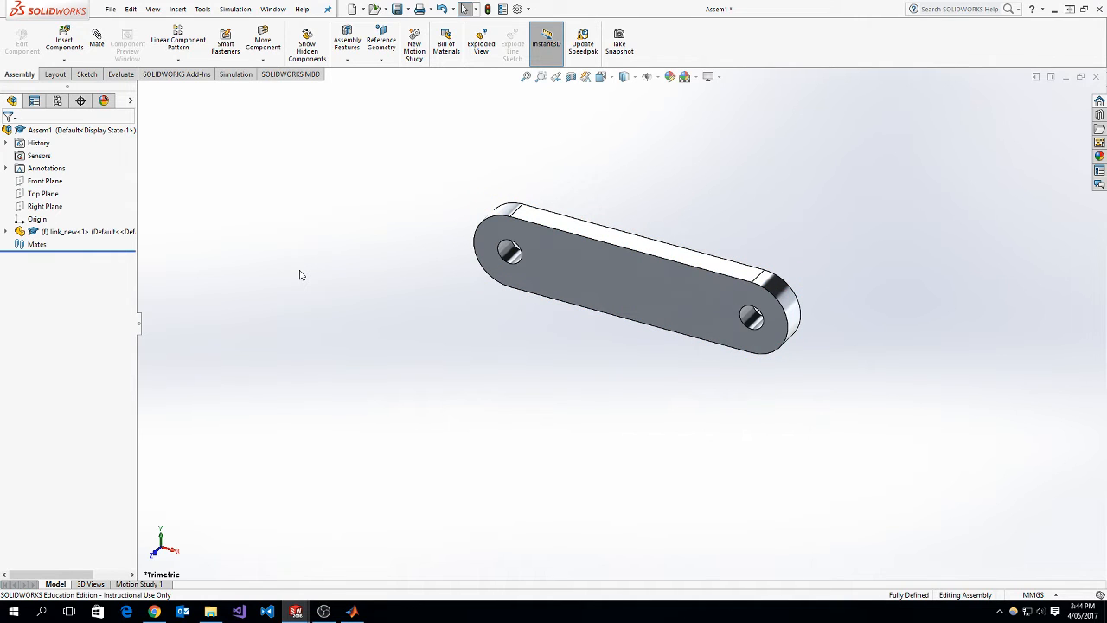
{"action": "mouse_move", "coordinate": [285, 268]}
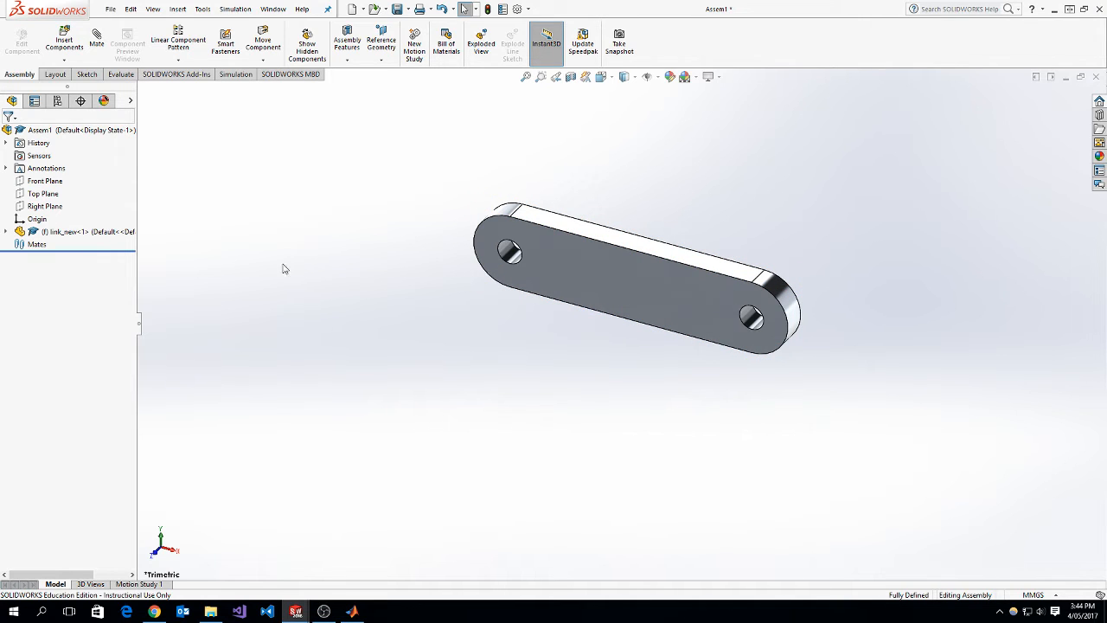
Set link_new to Float, then expand it and select its own Origin
{"action": "left_click", "coordinate": [36, 244]}
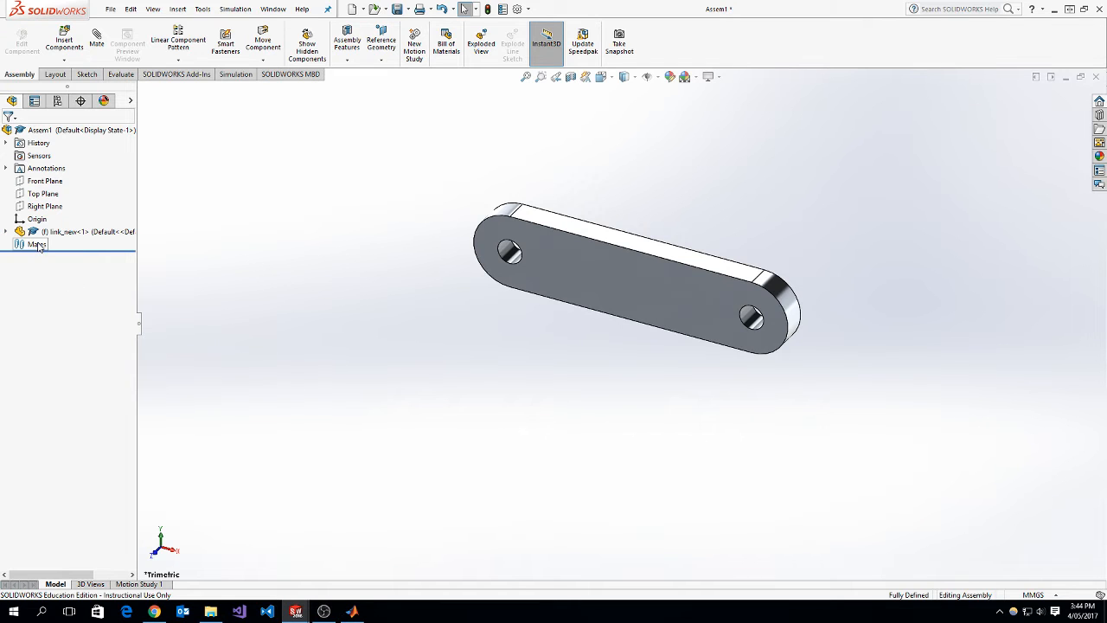
{"action": "right_click", "coordinate": [52, 230]}
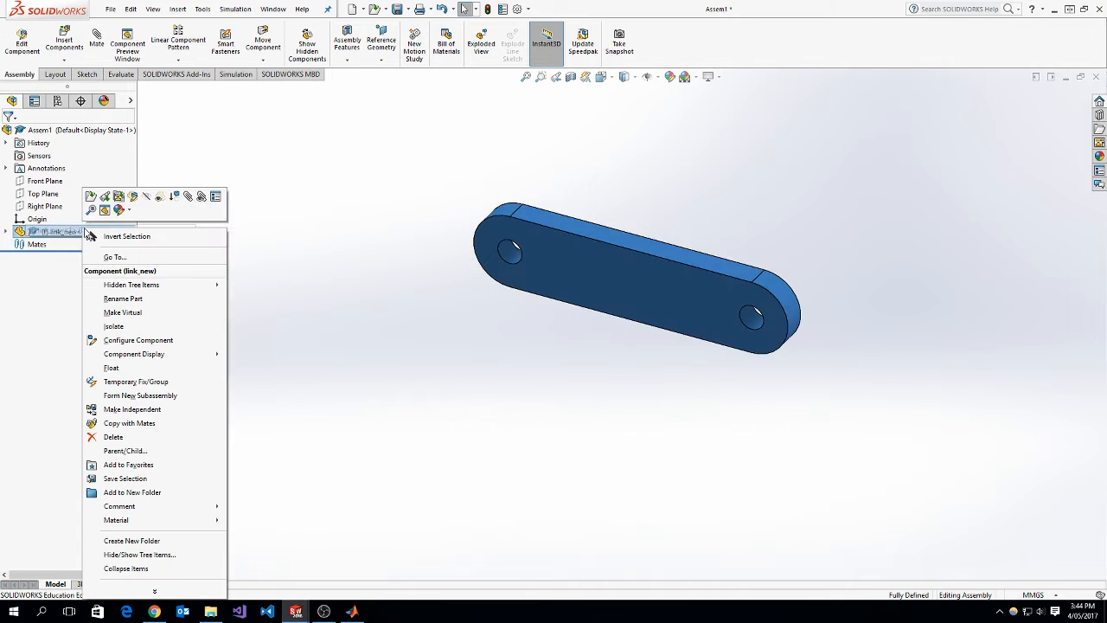
{"action": "mouse_move", "coordinate": [136, 368]}
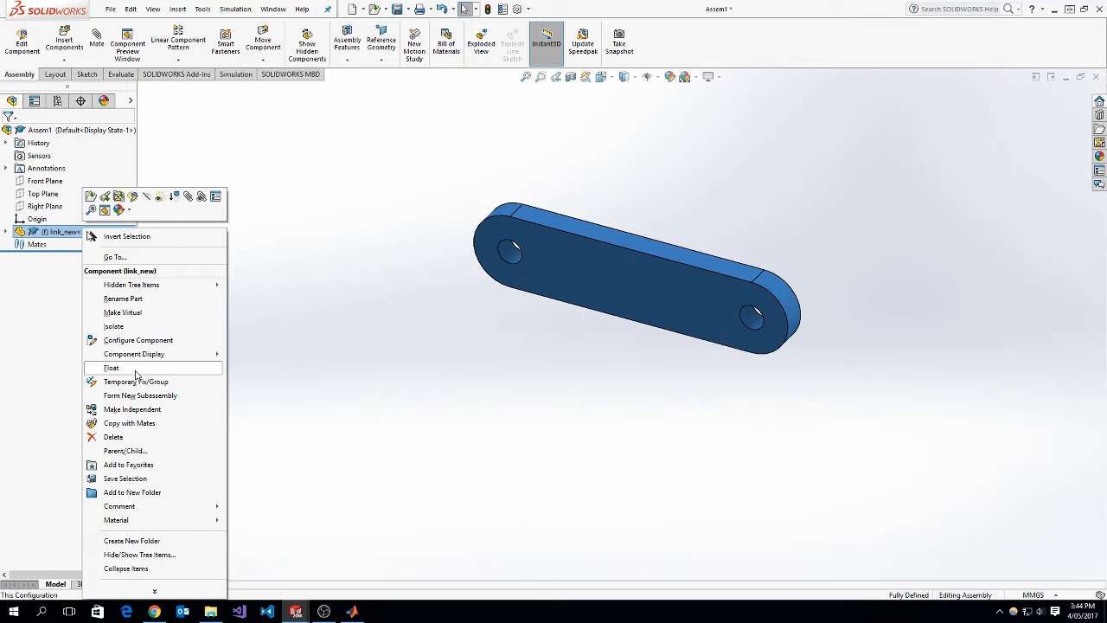
{"action": "left_click", "coordinate": [110, 368]}
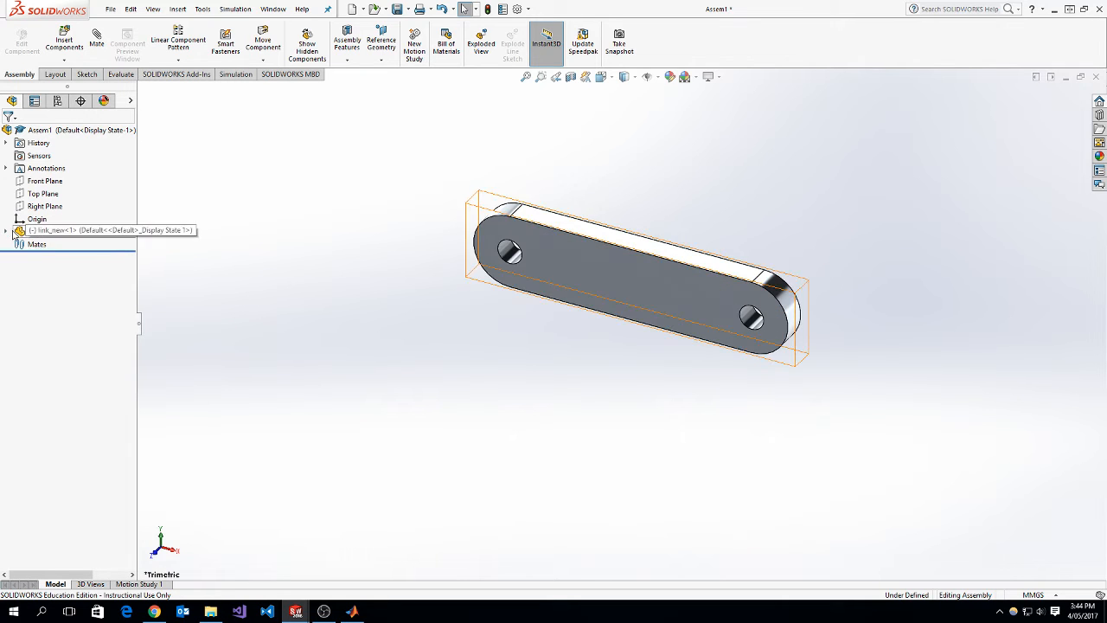
{"action": "left_click", "coordinate": [7, 231]}
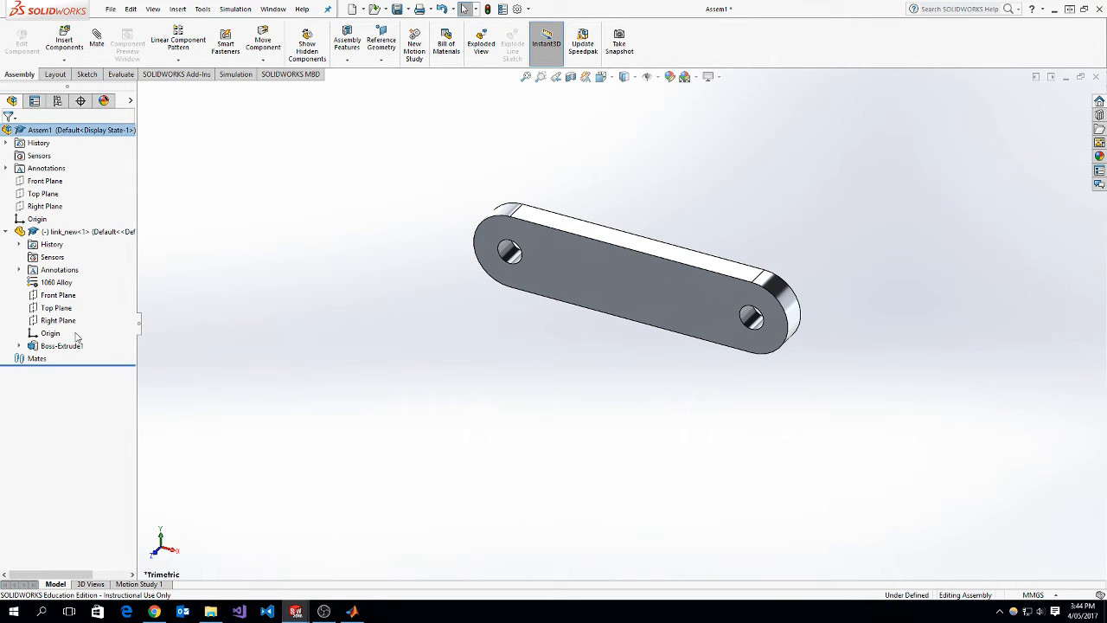
{"action": "left_click", "coordinate": [61, 230]}
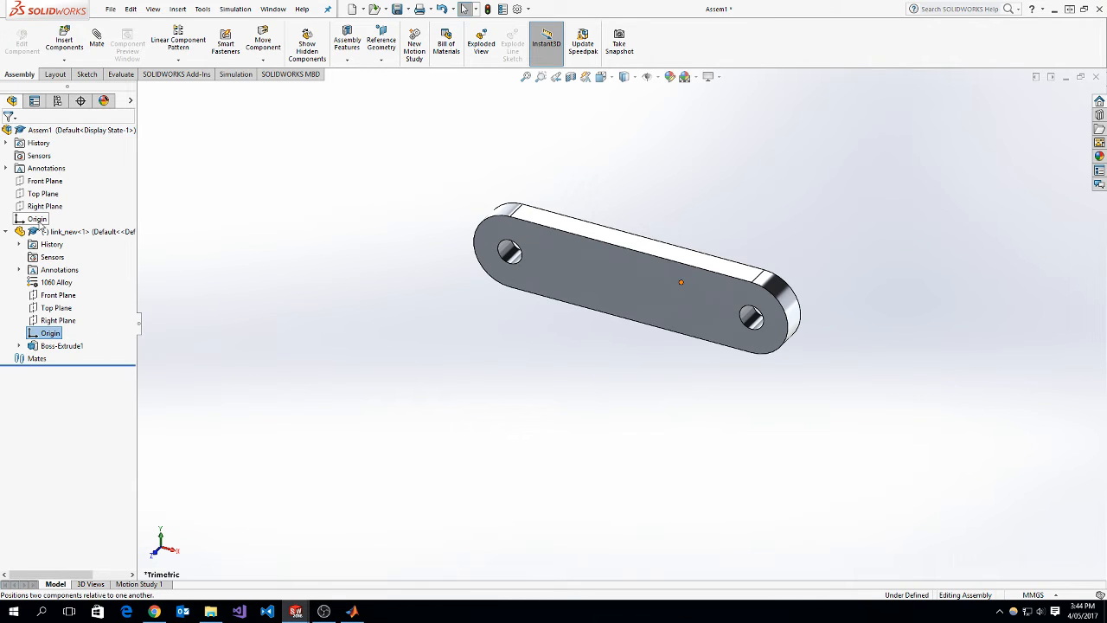
Add two coincident mates on link_new, first joining its origin to the assembly origin
{"action": "left_click", "coordinate": [37, 218]}
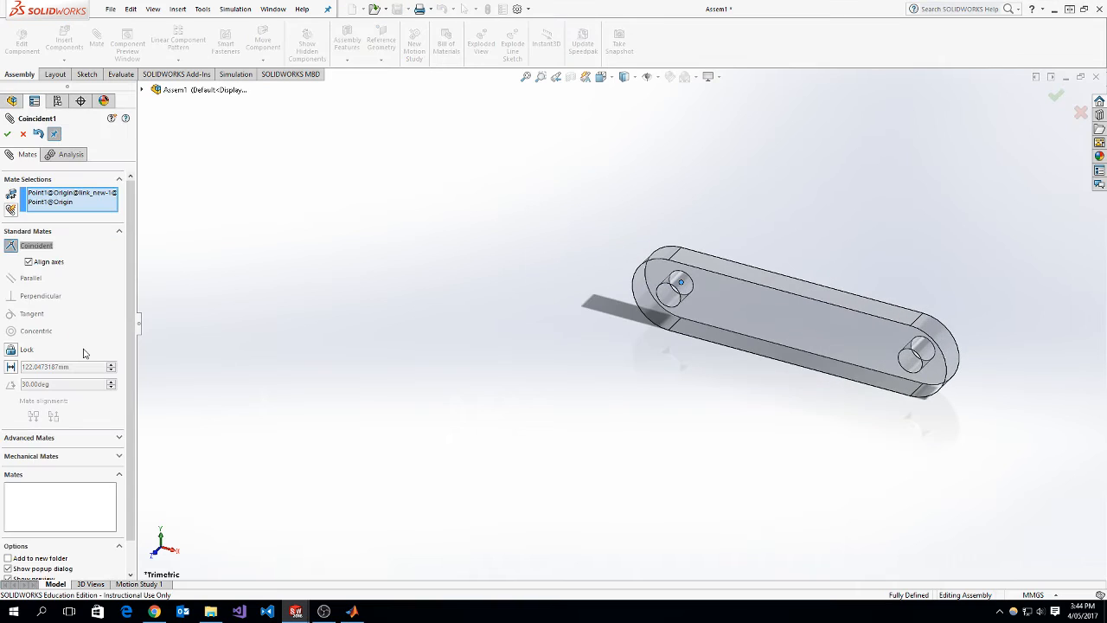
{"action": "left_click", "coordinate": [30, 261]}
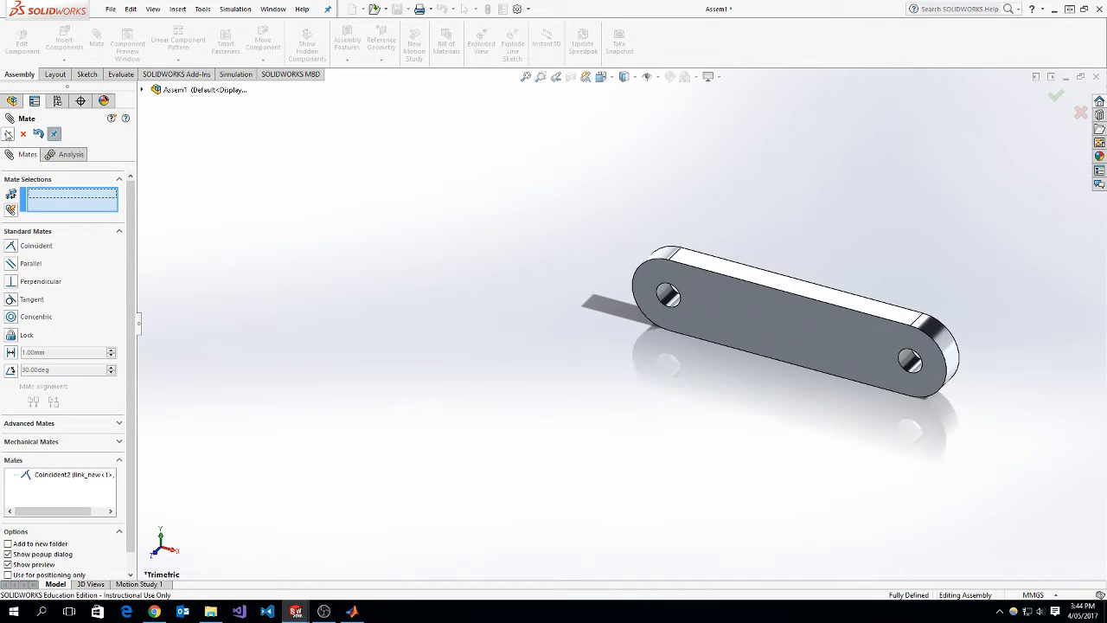
{"action": "mouse_move", "coordinate": [682, 307]}
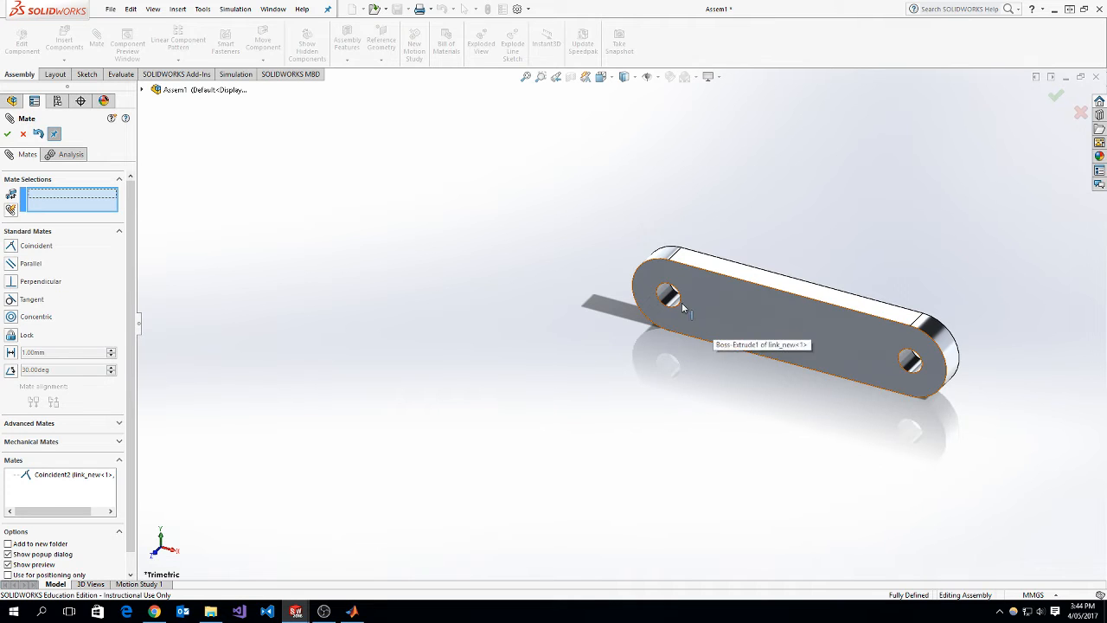
{"action": "mouse_move", "coordinate": [641, 361]}
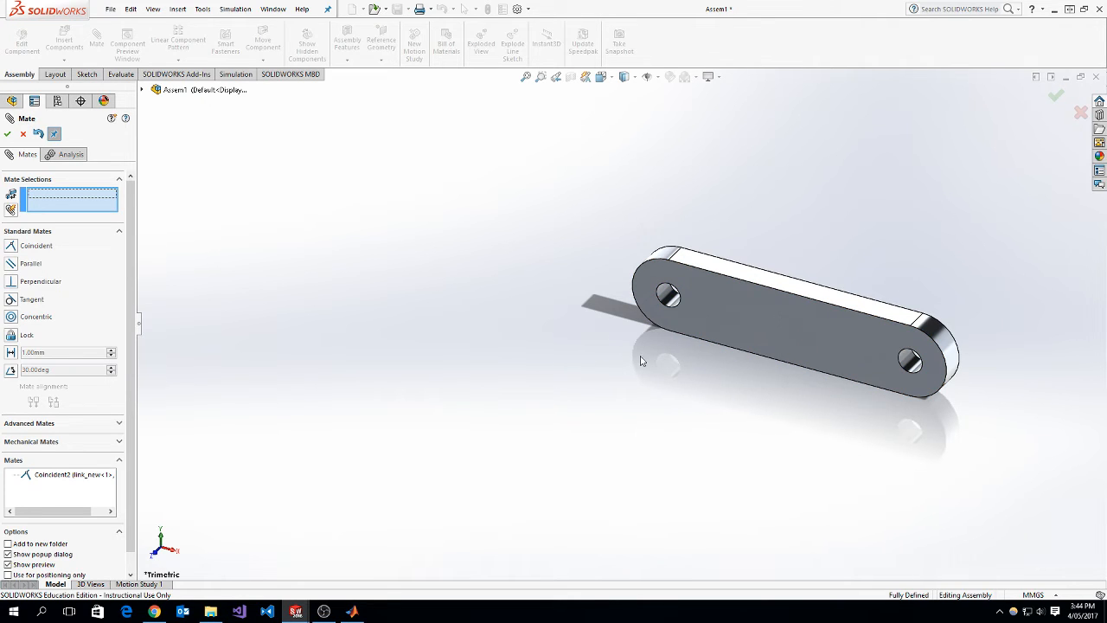
{"action": "mouse_move", "coordinate": [156, 175]}
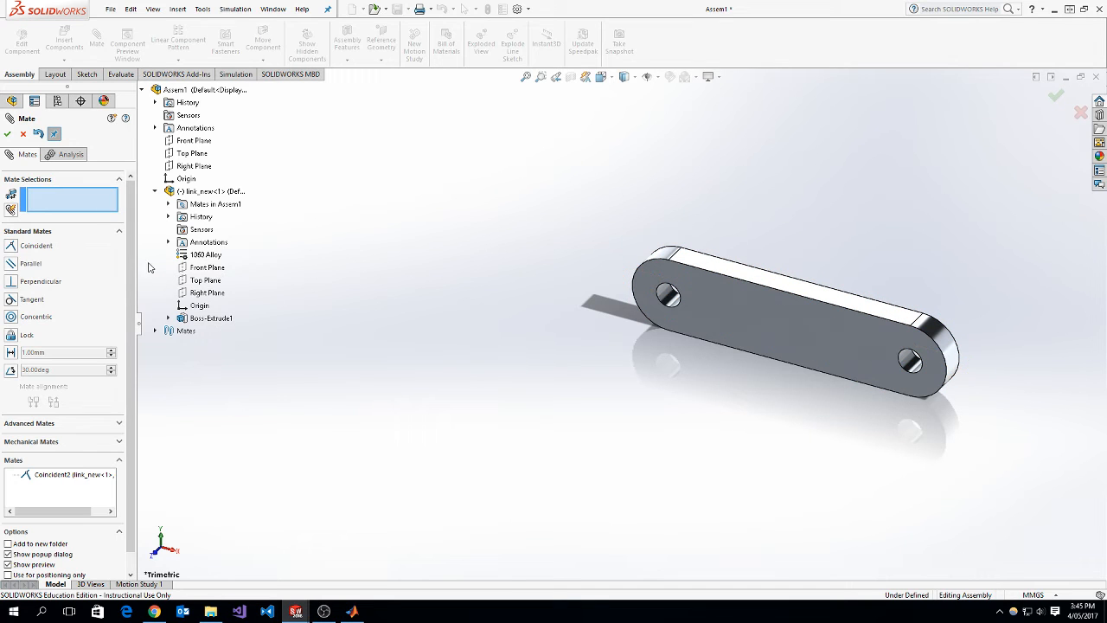
{"action": "left_click", "coordinate": [205, 267]}
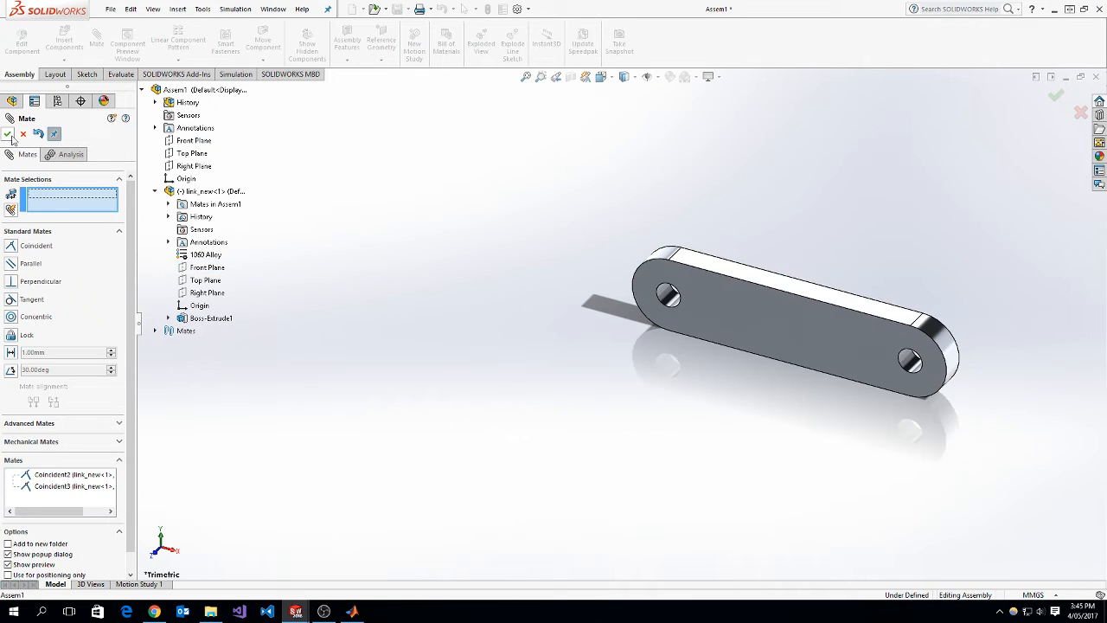
{"action": "left_click", "coordinate": [8, 133]}
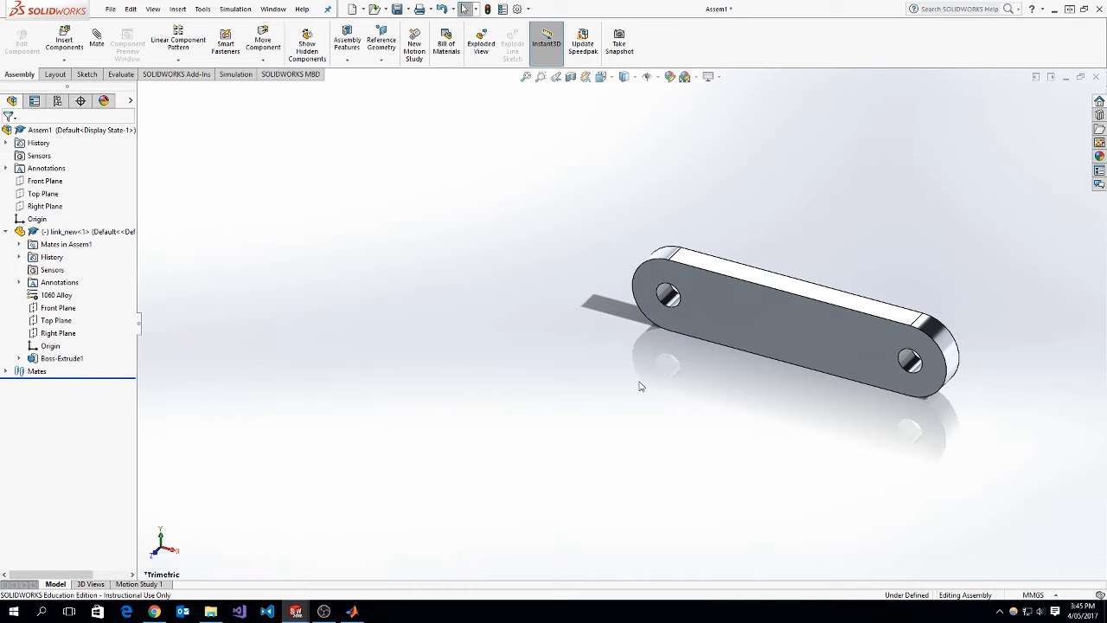
{"action": "mouse_move", "coordinate": [748, 197]}
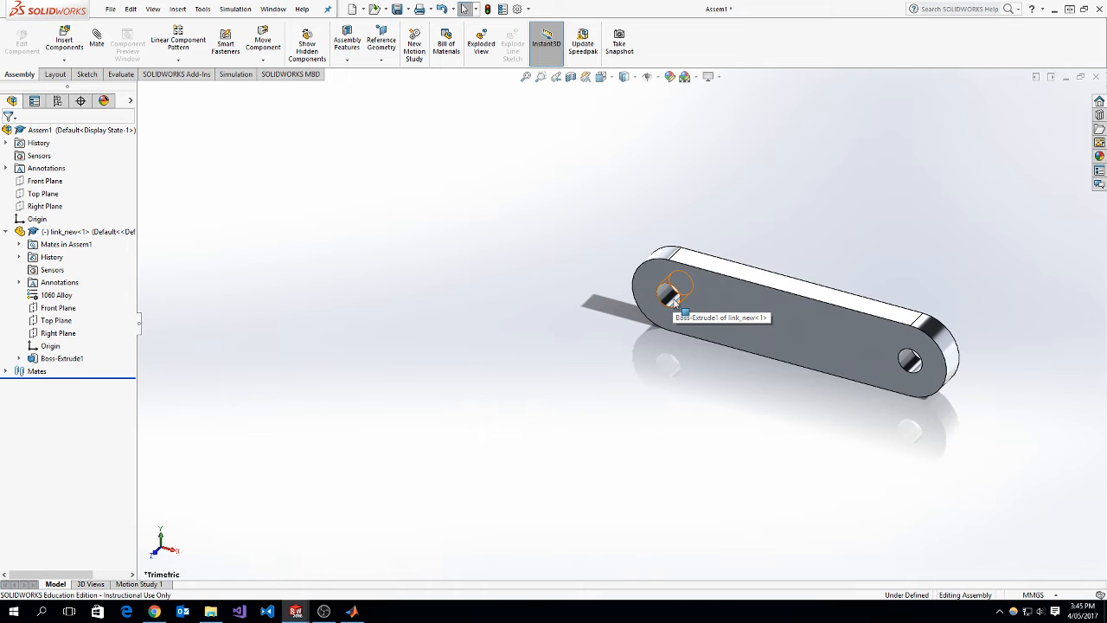
{"action": "mouse_move", "coordinate": [385, 360]}
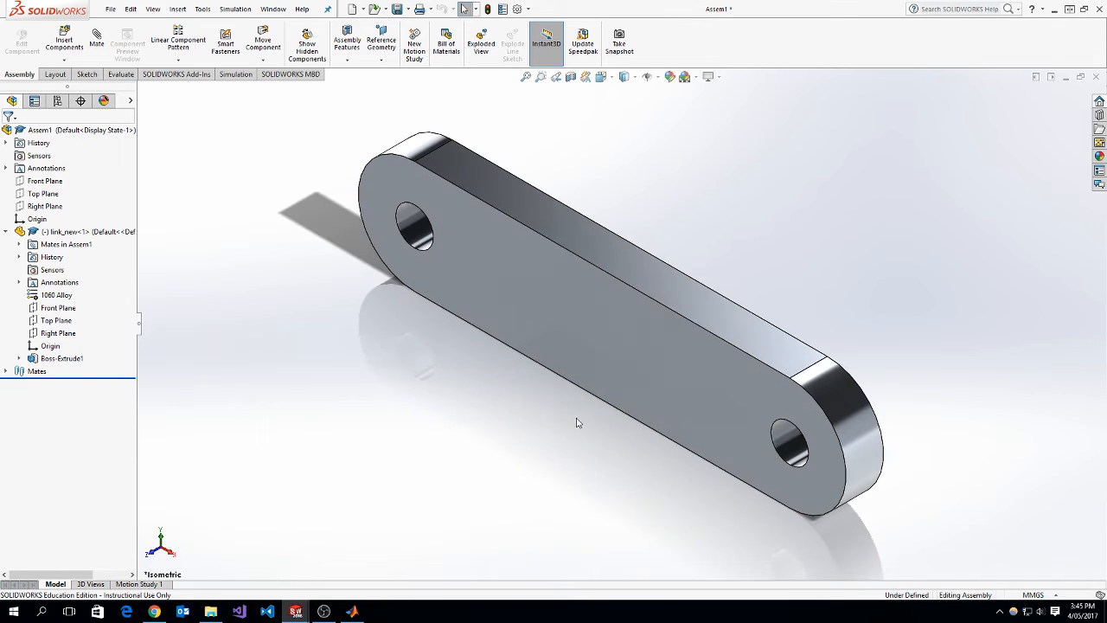
{"action": "mouse_move", "coordinate": [497, 388]}
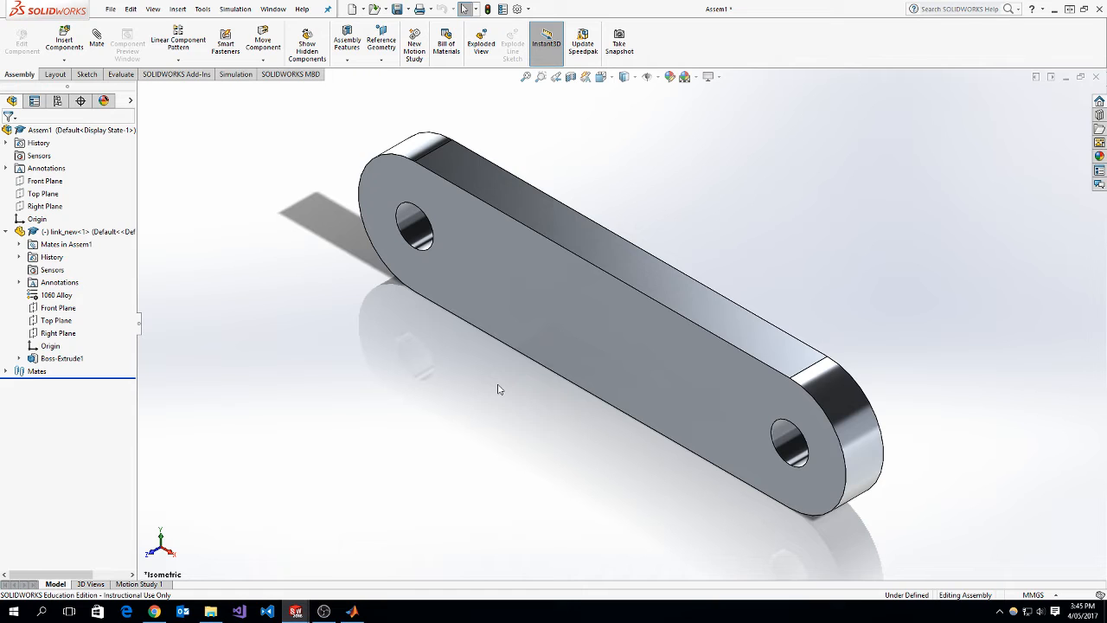
{"action": "mouse_move", "coordinate": [203, 135]}
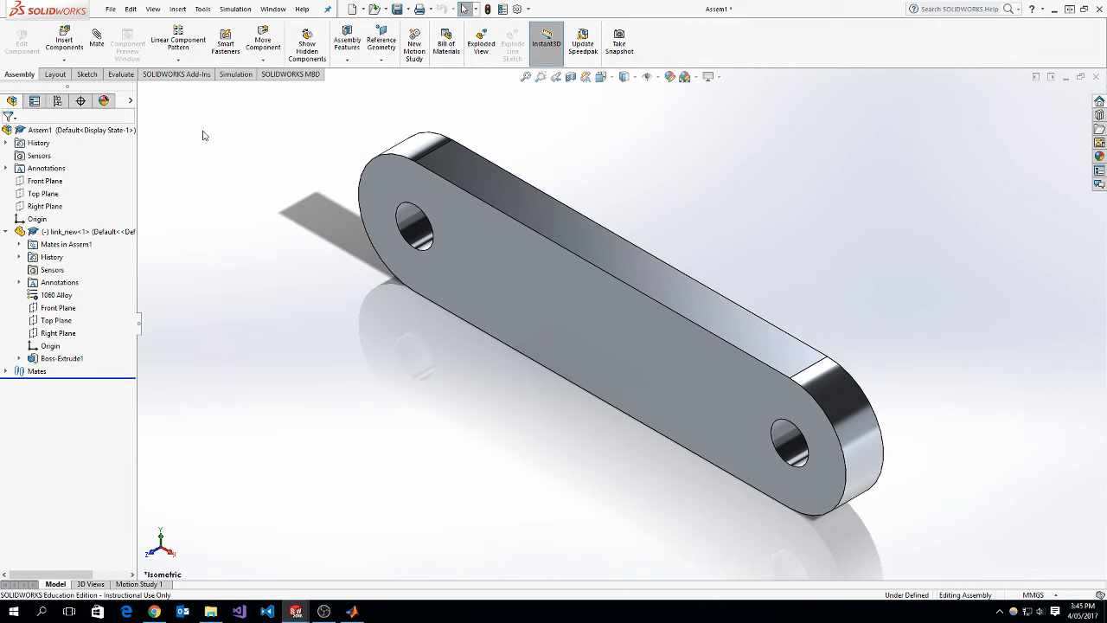
{"action": "mouse_move", "coordinate": [202, 10]}
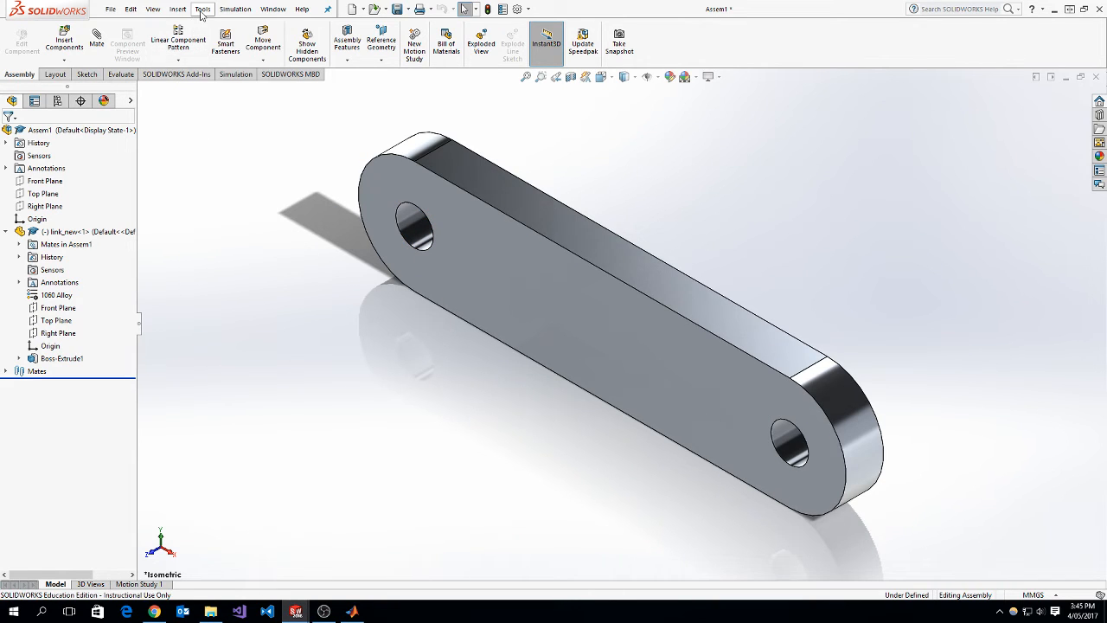
Confirm Simscape Multibody Link is enabled under Tools > Add-Ins and close the dialog
{"action": "left_click", "coordinate": [203, 9]}
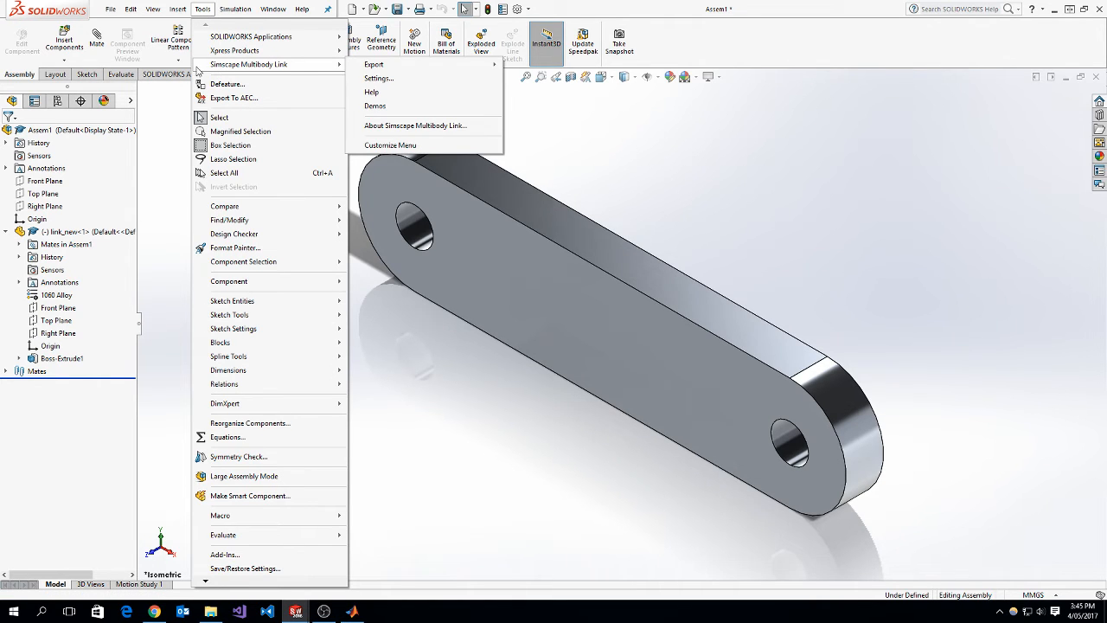
{"action": "mouse_move", "coordinate": [297, 78]}
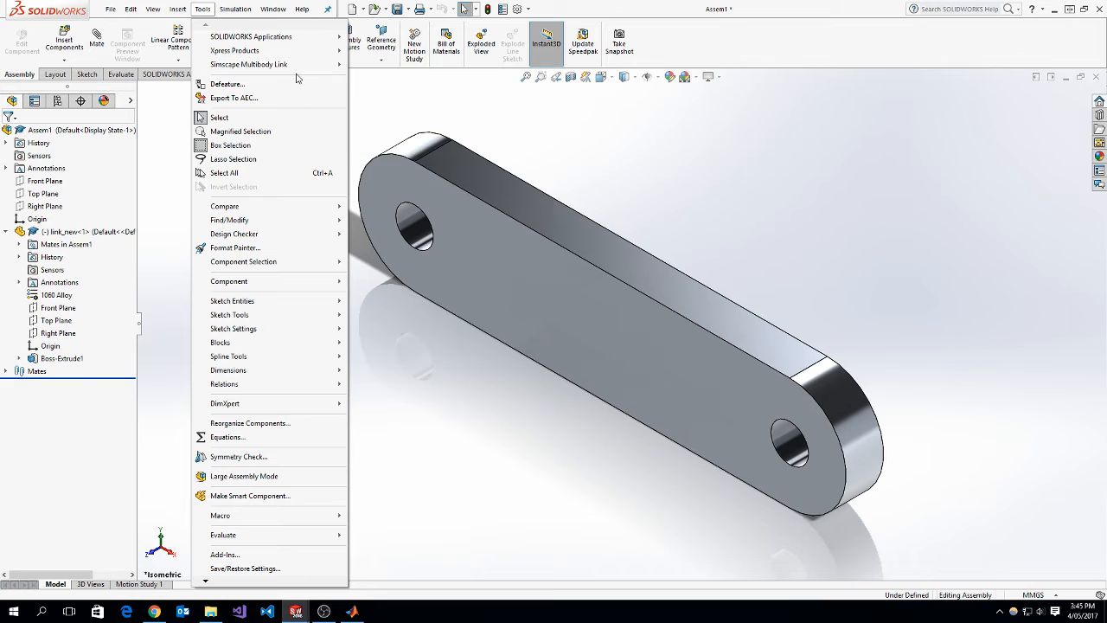
{"action": "left_click", "coordinate": [178, 9]}
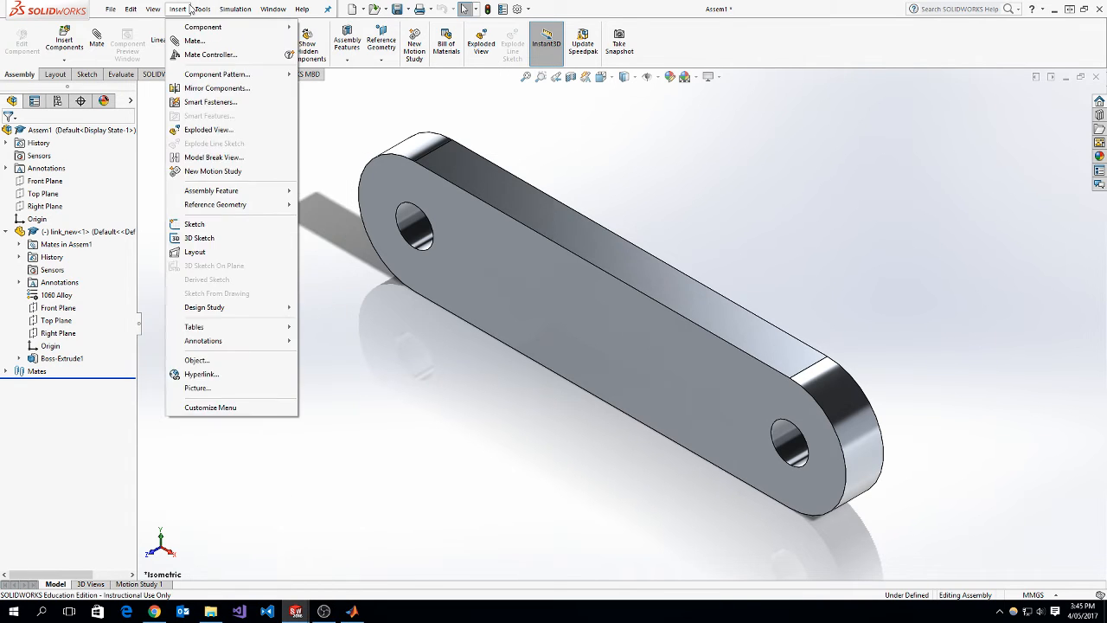
{"action": "left_click", "coordinate": [202, 9]}
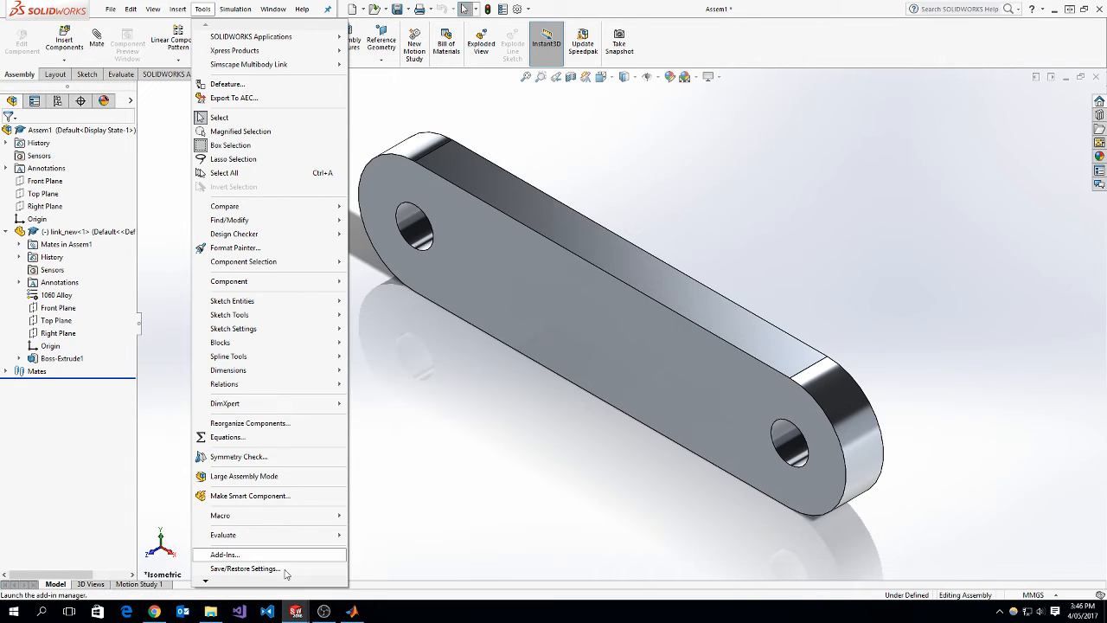
{"action": "left_click", "coordinate": [223, 554]}
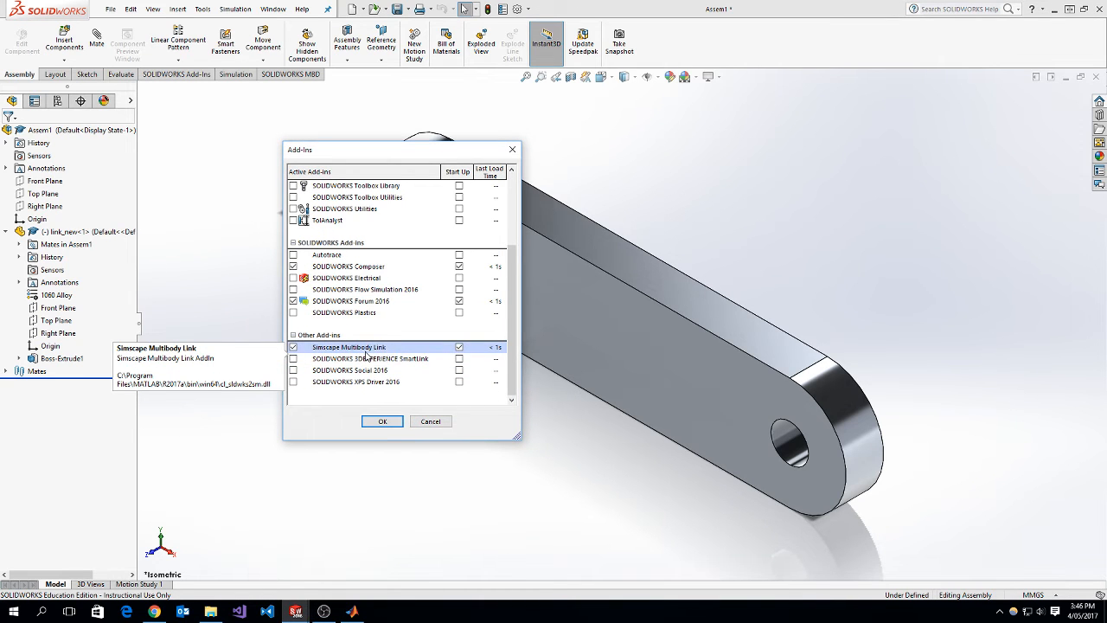
{"action": "left_click", "coordinate": [370, 358]}
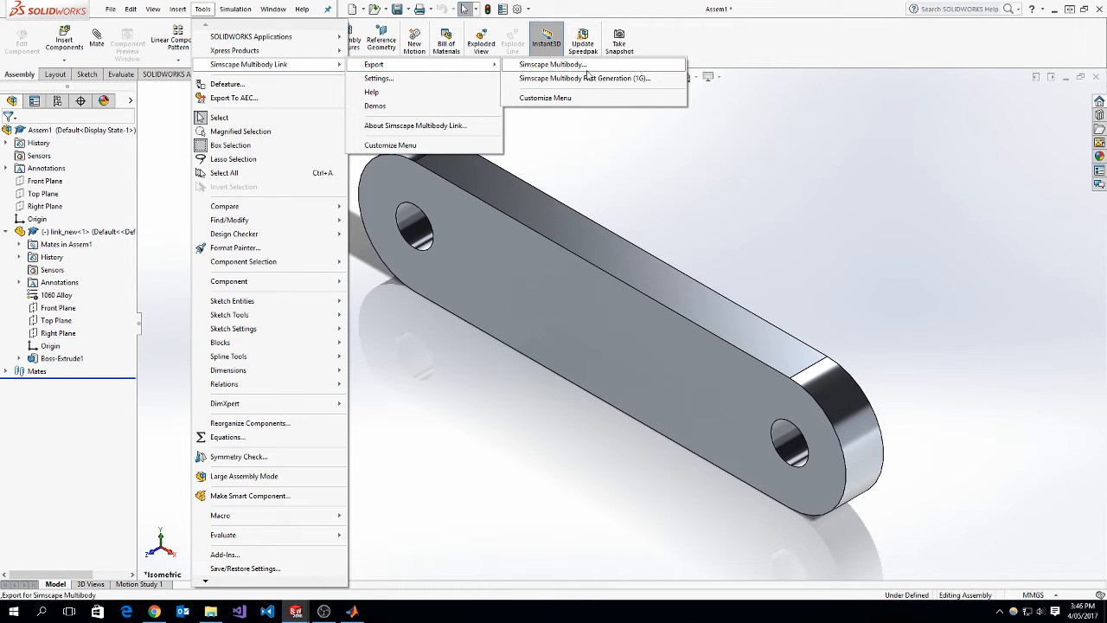
{"action": "mouse_move", "coordinate": [377, 78]}
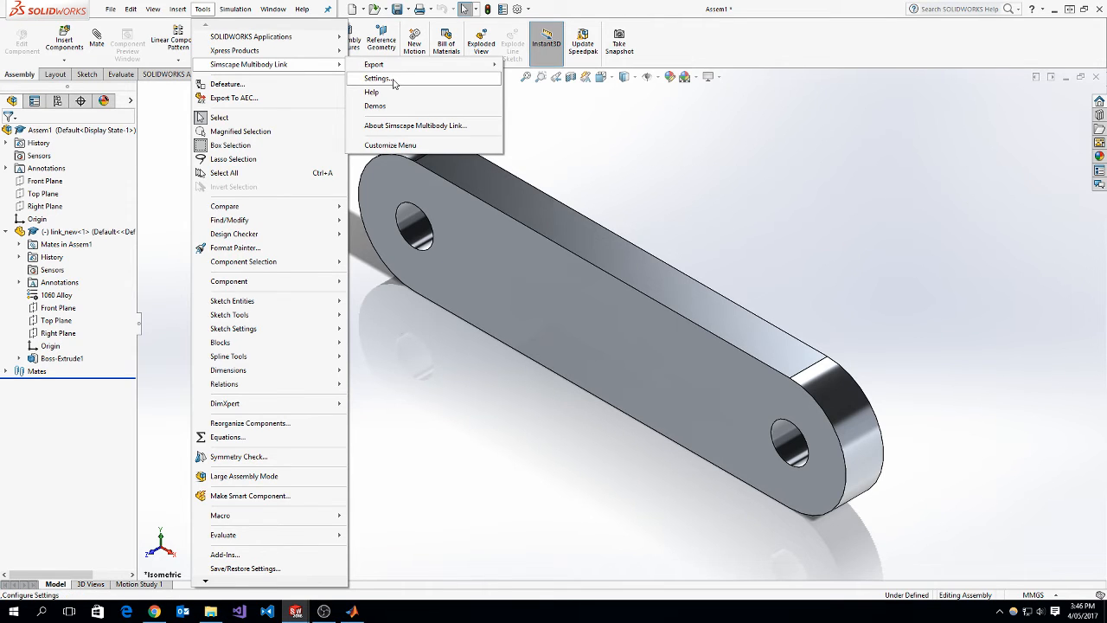
Review the Simscape Multibody Link export settings, leaving coordinate systems unexported, and close without applying
{"action": "left_click", "coordinate": [375, 78]}
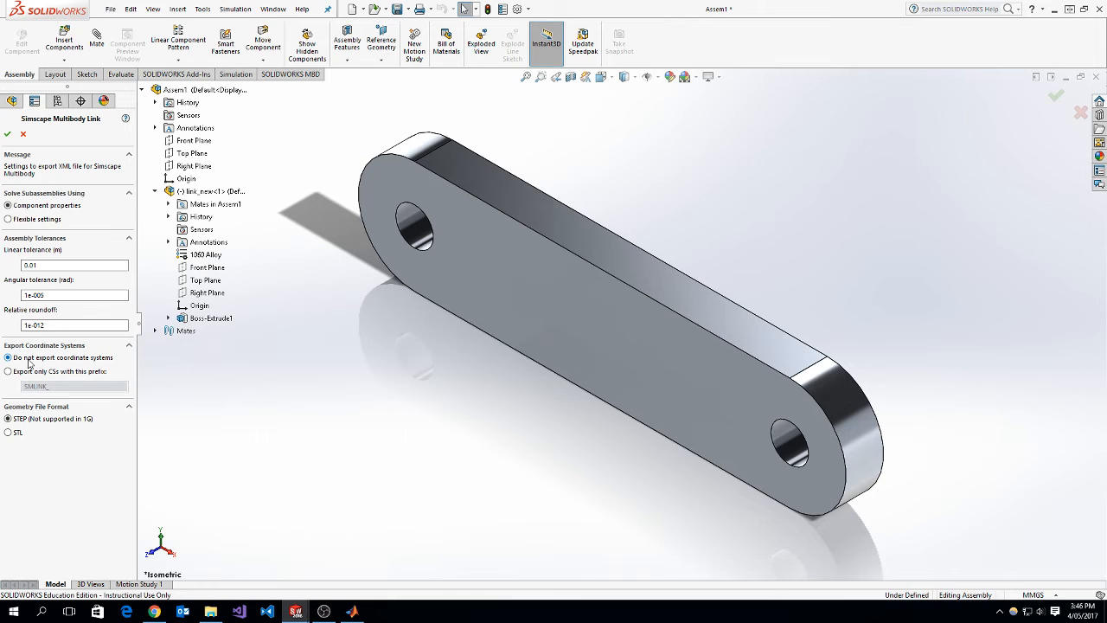
{"action": "left_click", "coordinate": [8, 432]}
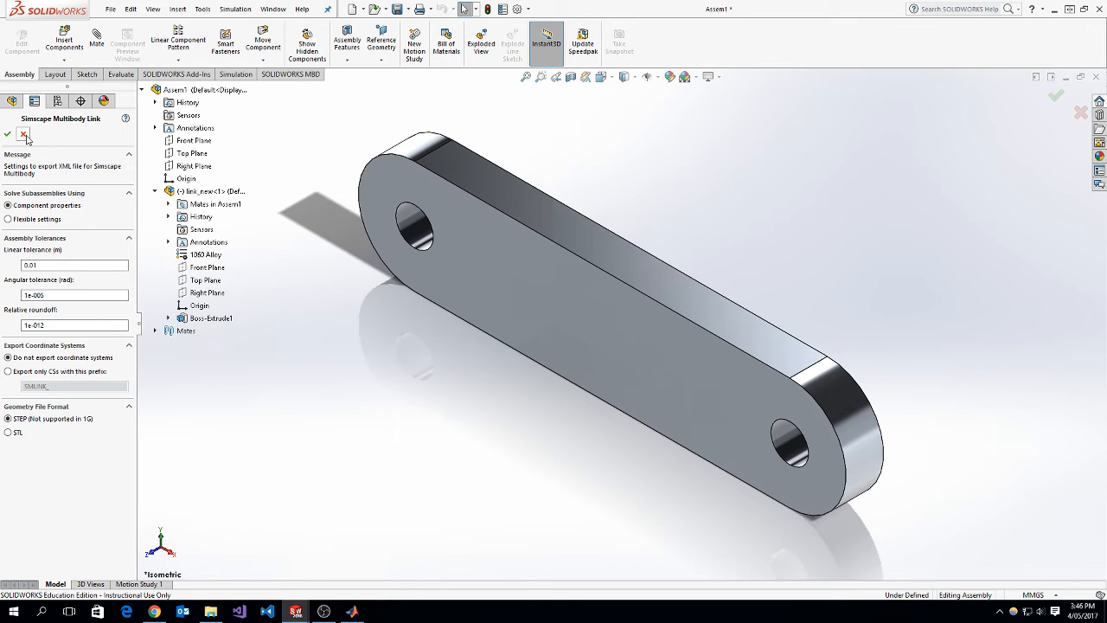
{"action": "left_click", "coordinate": [202, 9]}
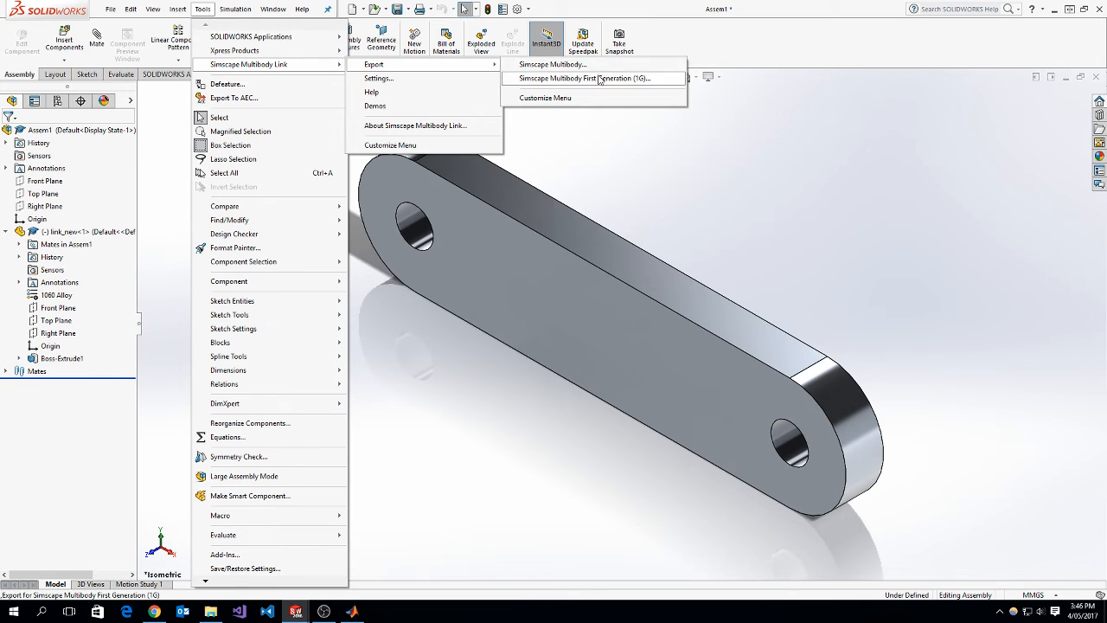
{"action": "mouse_move", "coordinate": [552, 64]}
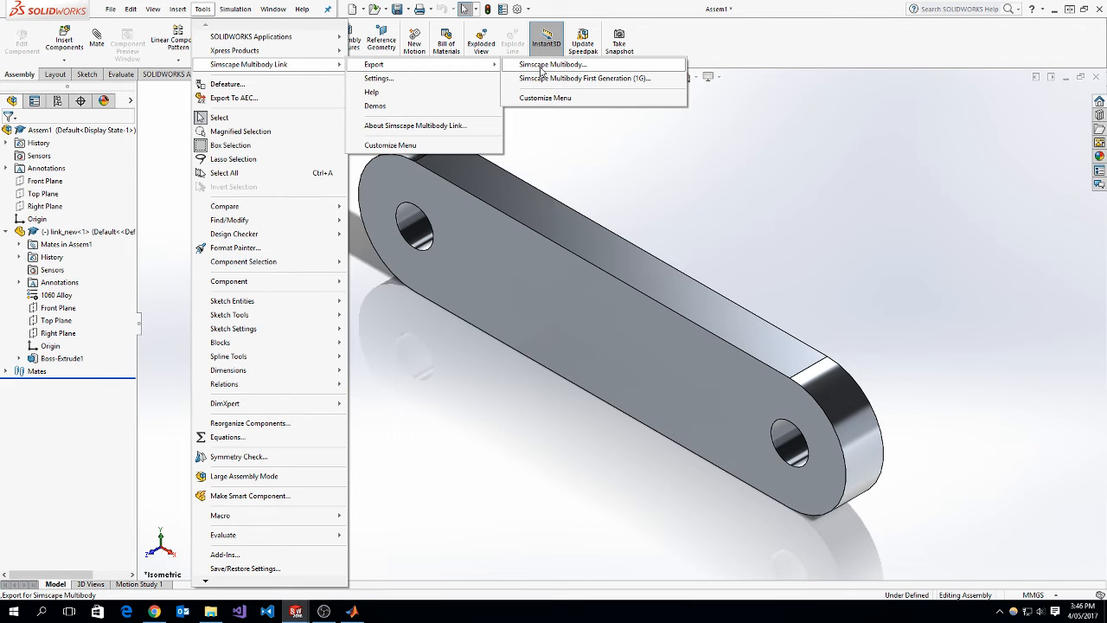
Export the assembly to Simscape Multibody as linkage_1.xml and dismiss the export-complete message
{"action": "left_click", "coordinate": [552, 64]}
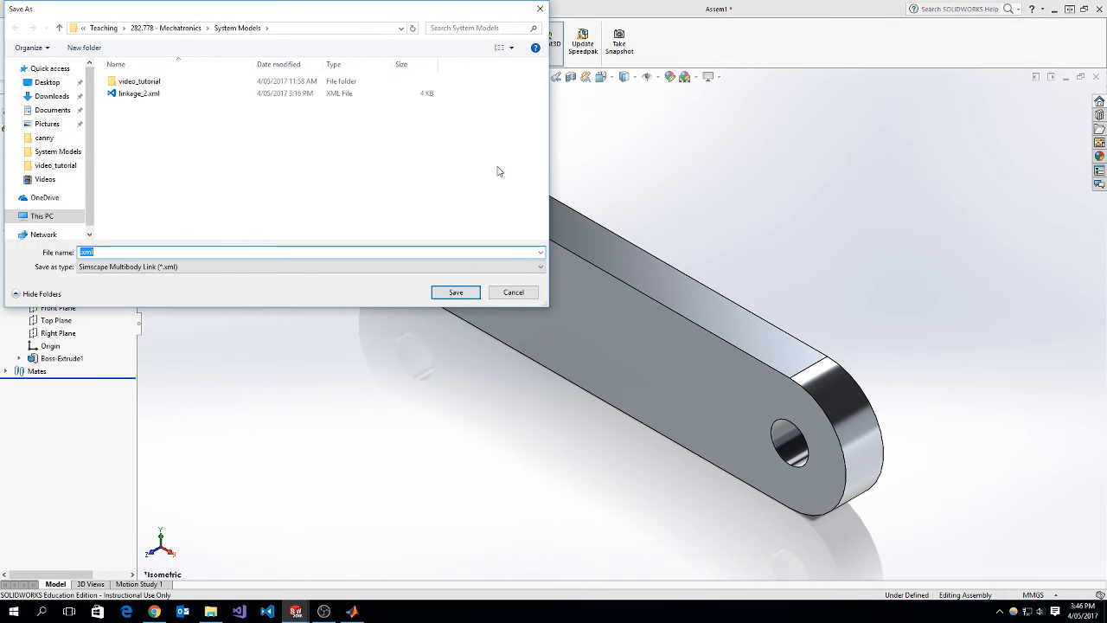
{"action": "type", "text": "link"}
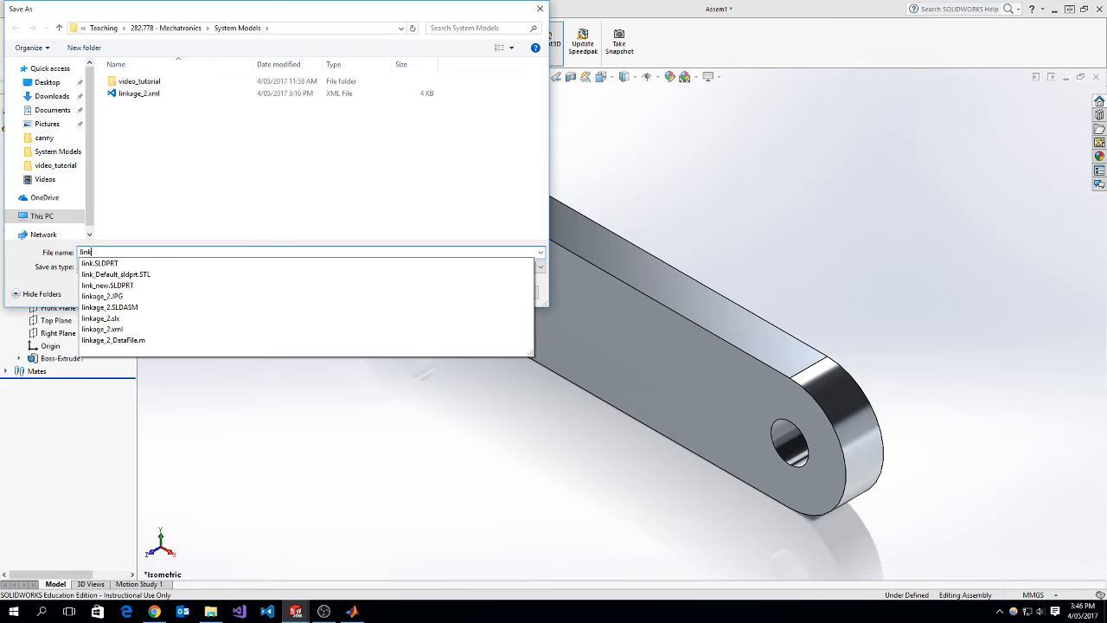
{"action": "type", "text": "linkage_l"}
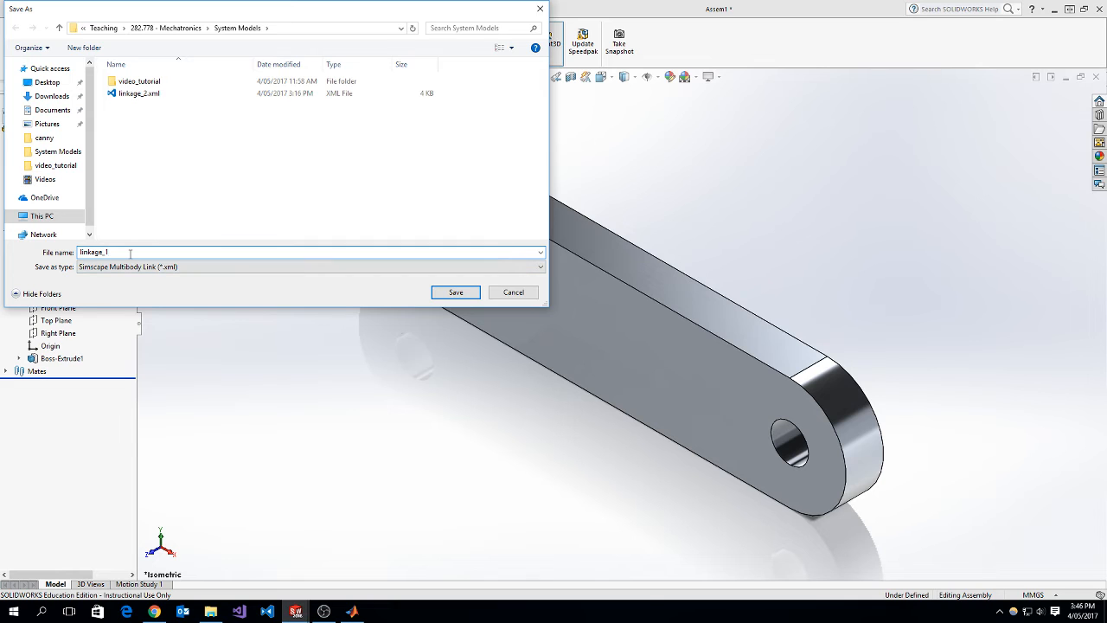
{"action": "left_click", "coordinate": [455, 292]}
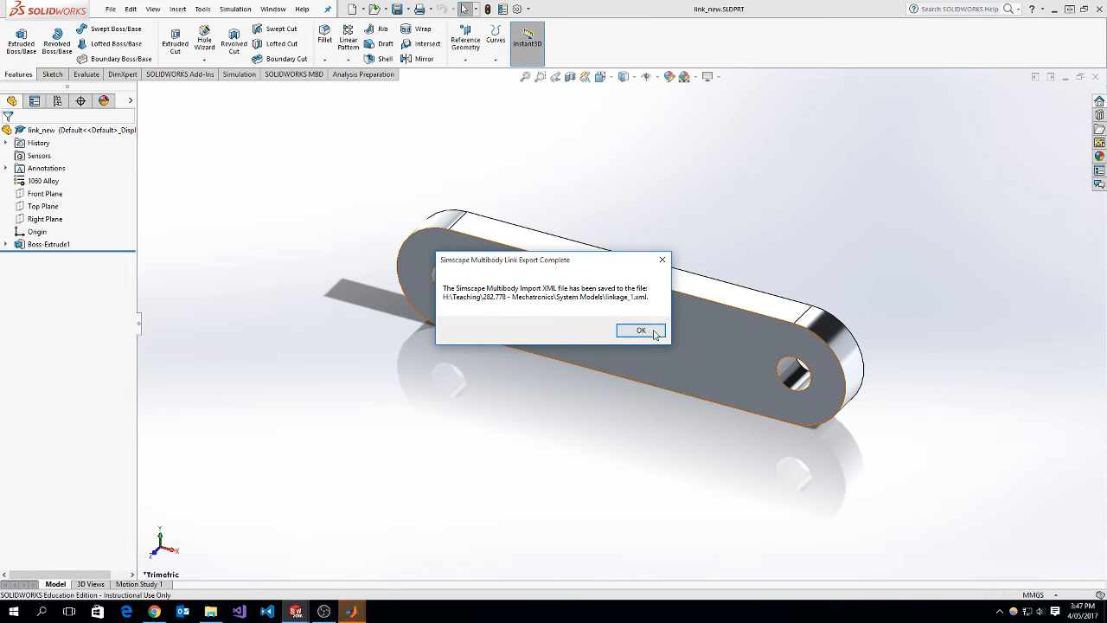
{"action": "left_click", "coordinate": [640, 330]}
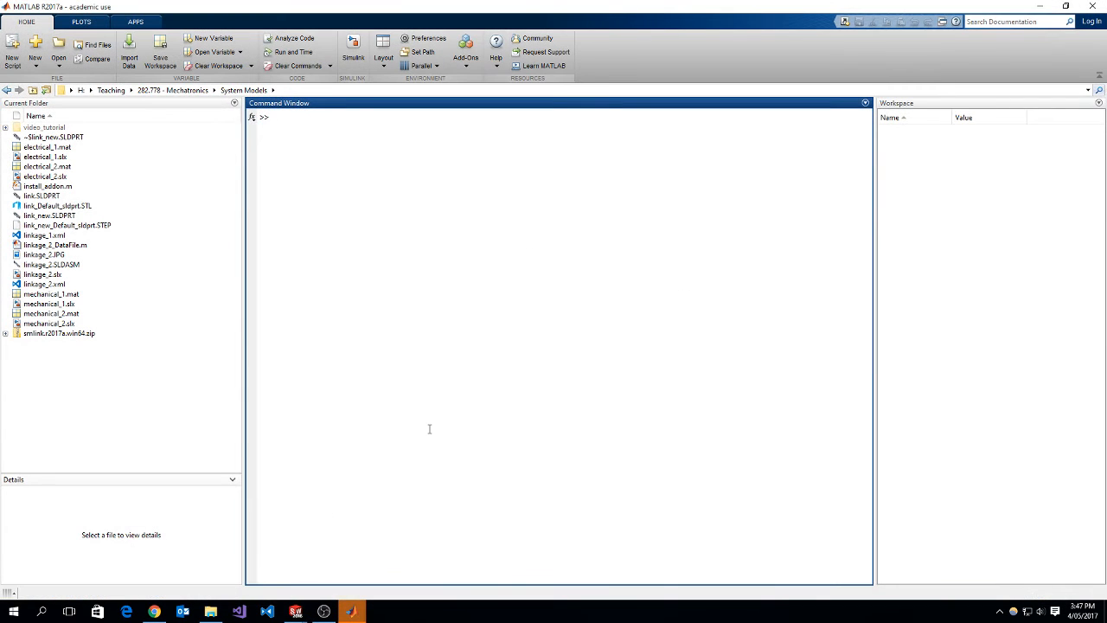
Run smimport('linkage_1') in the MATLAB Command Window to generate the Simulink model
{"action": "type", "text": "smimport('linkage_1"}
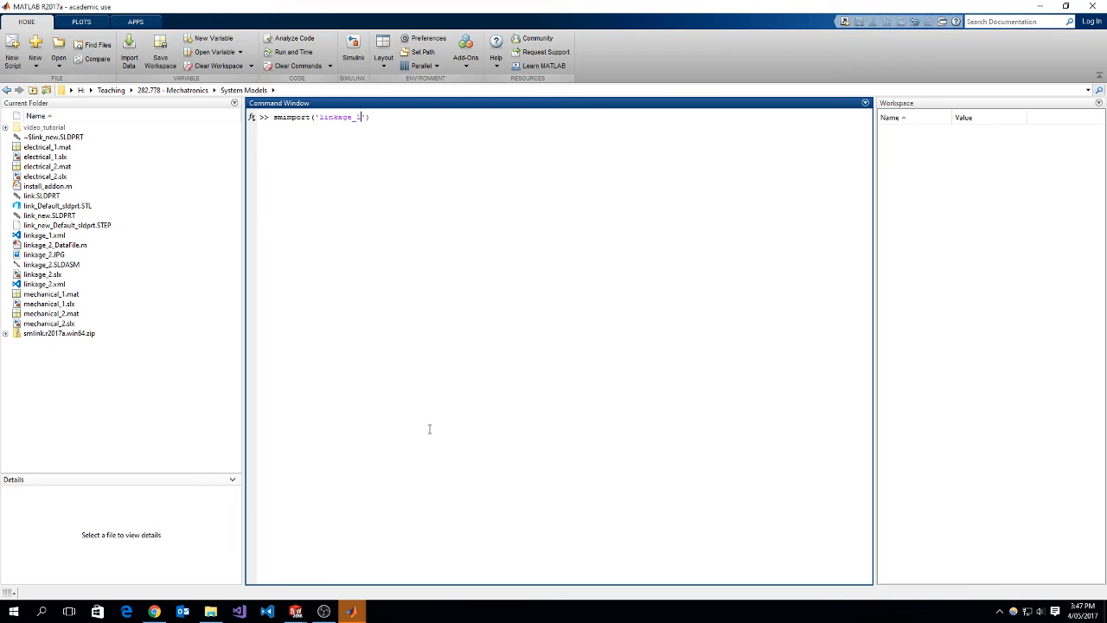
{"action": "key", "text": "enter"}
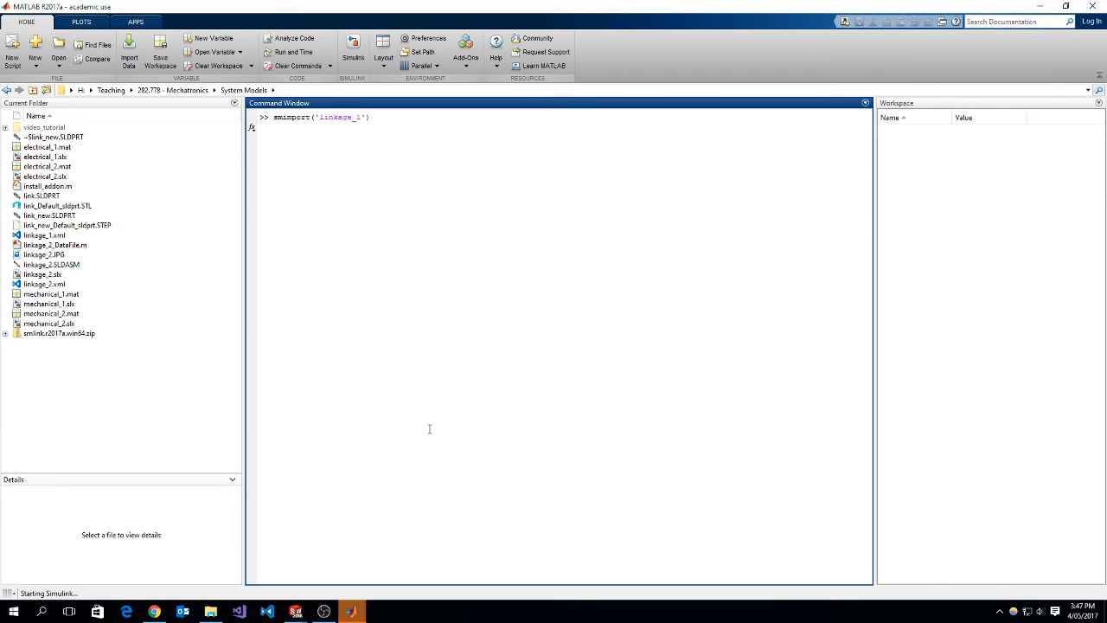
{"action": "key", "text": "enter"}
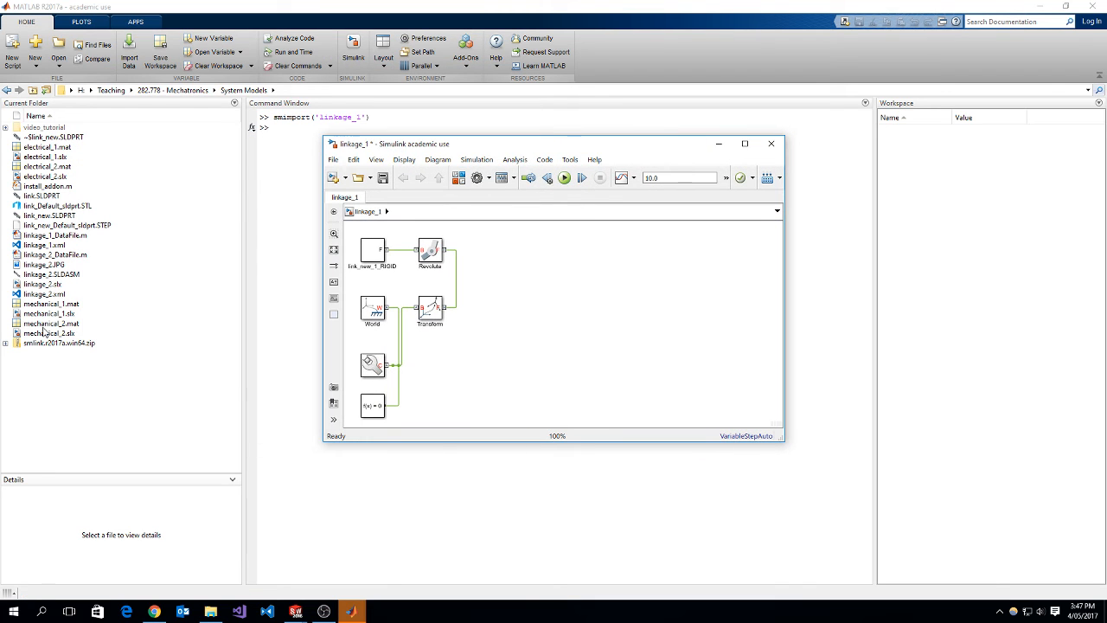
{"action": "mouse_move", "coordinate": [87, 207]}
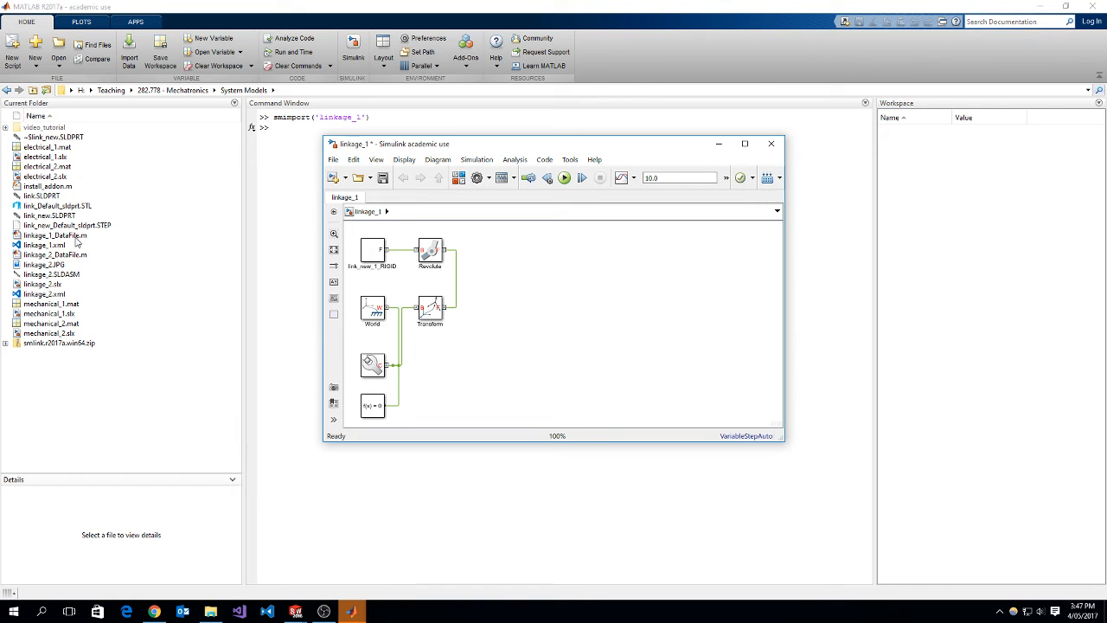
{"action": "mouse_move", "coordinate": [78, 244]}
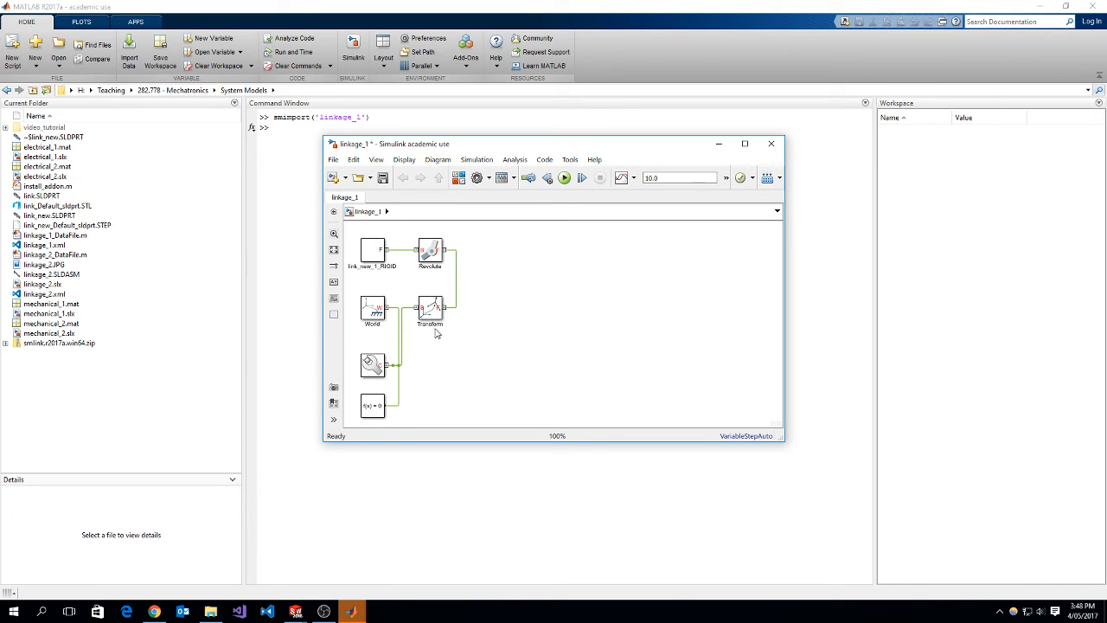
{"action": "left_click", "coordinate": [429, 308]}
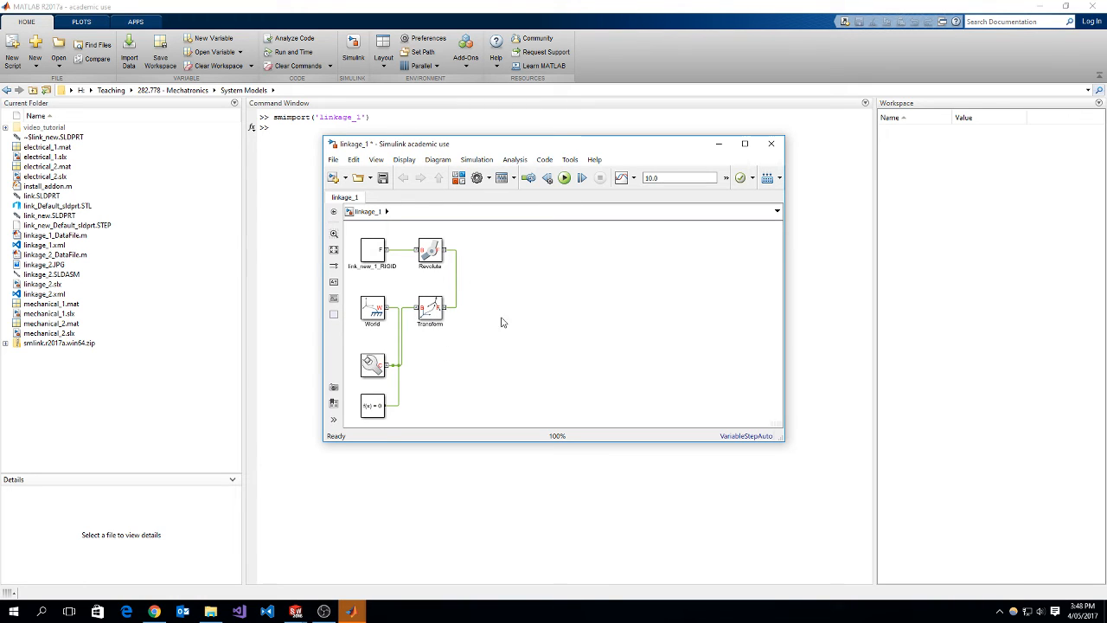
{"action": "left_click", "coordinate": [371, 249]}
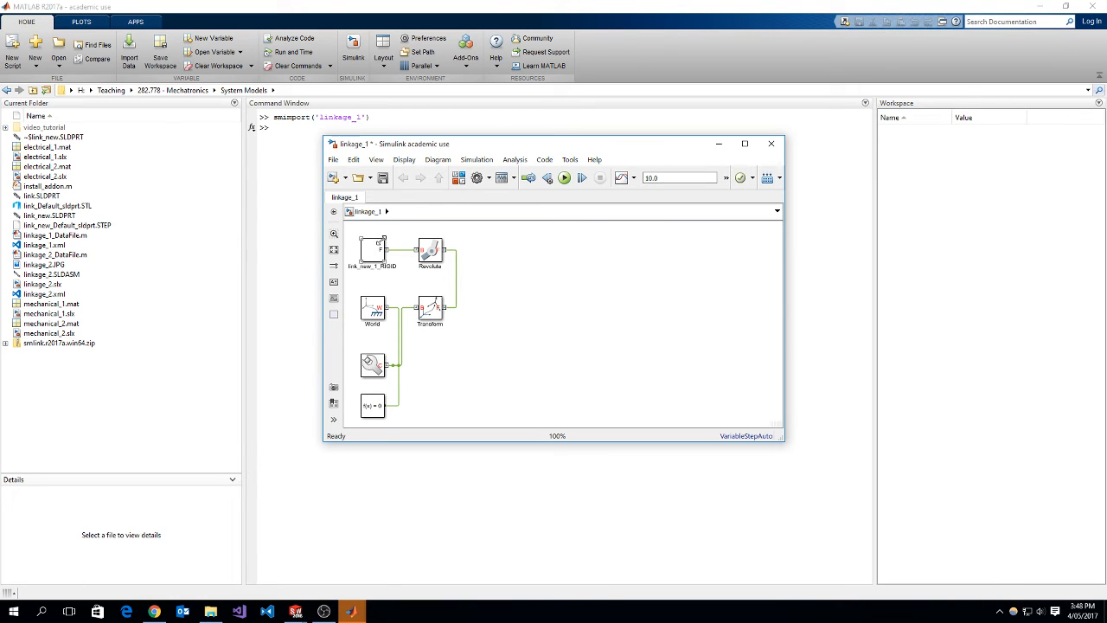
{"action": "left_click", "coordinate": [429, 308]}
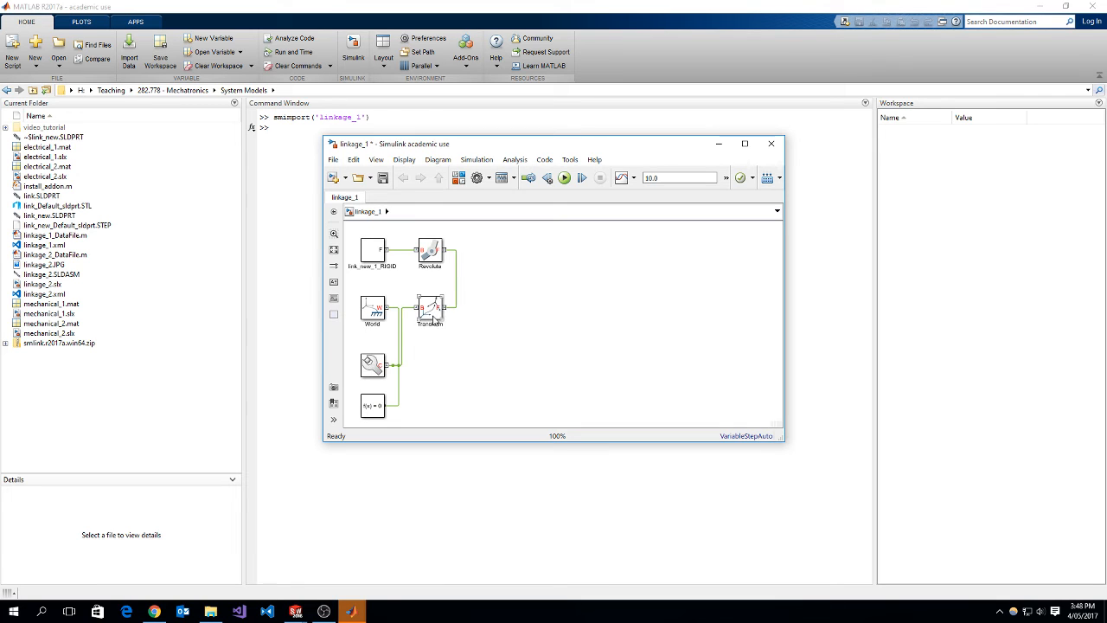
{"action": "left_click", "coordinate": [431, 251]}
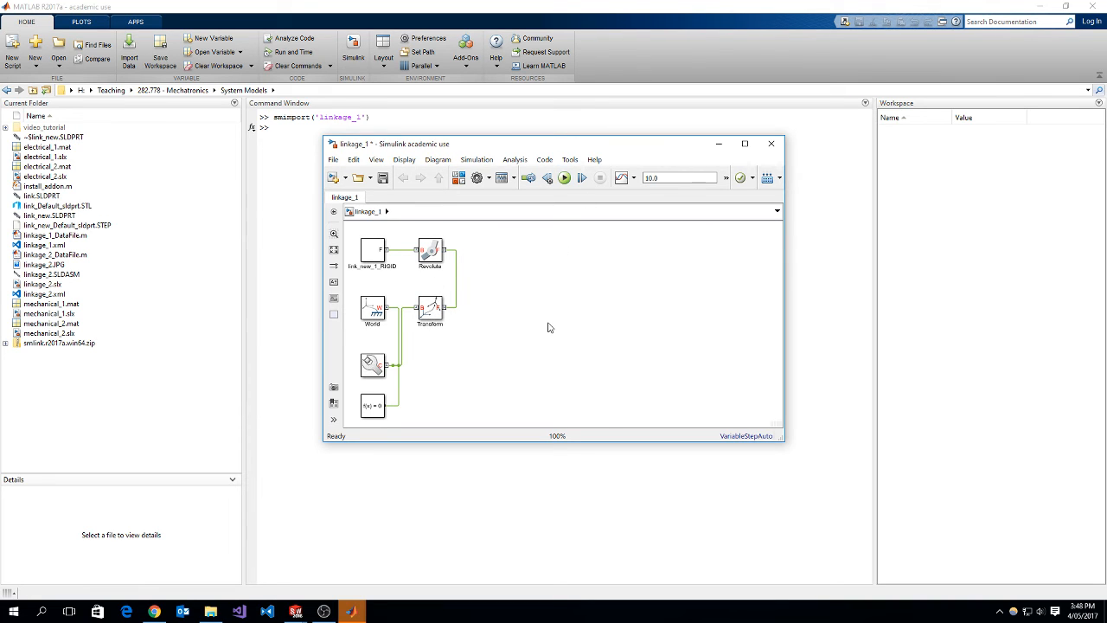
Run the linkage_1 Simulink model to open Mechanics Explorer
{"action": "left_click", "coordinate": [564, 177]}
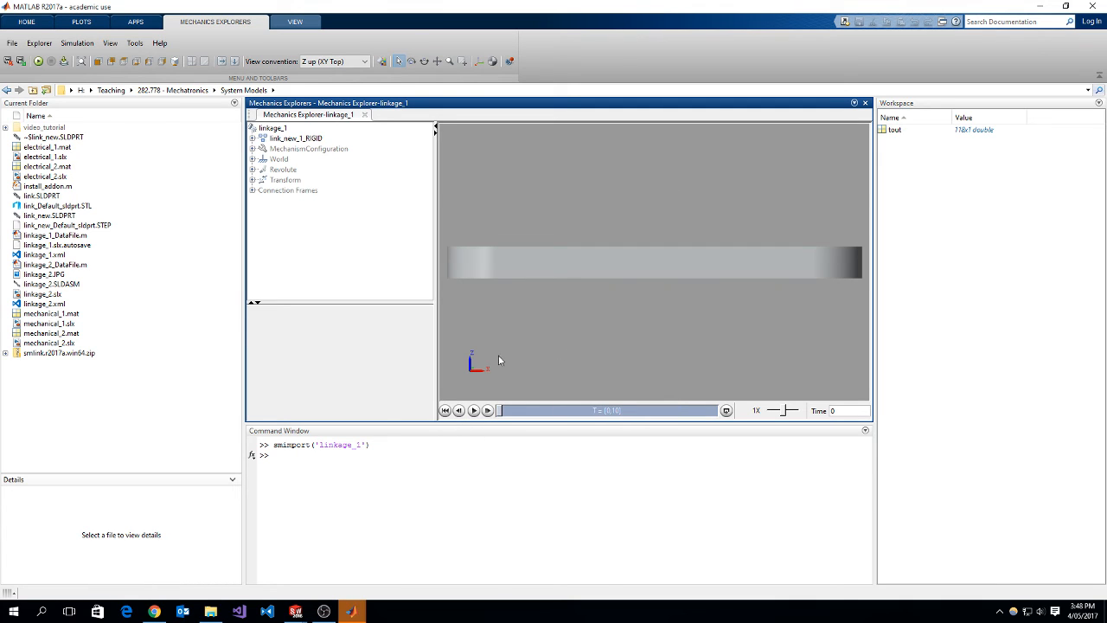
Switch the Mechanics Explorer visualization to the Isometric standard view
{"action": "right_click", "coordinate": [517, 192]}
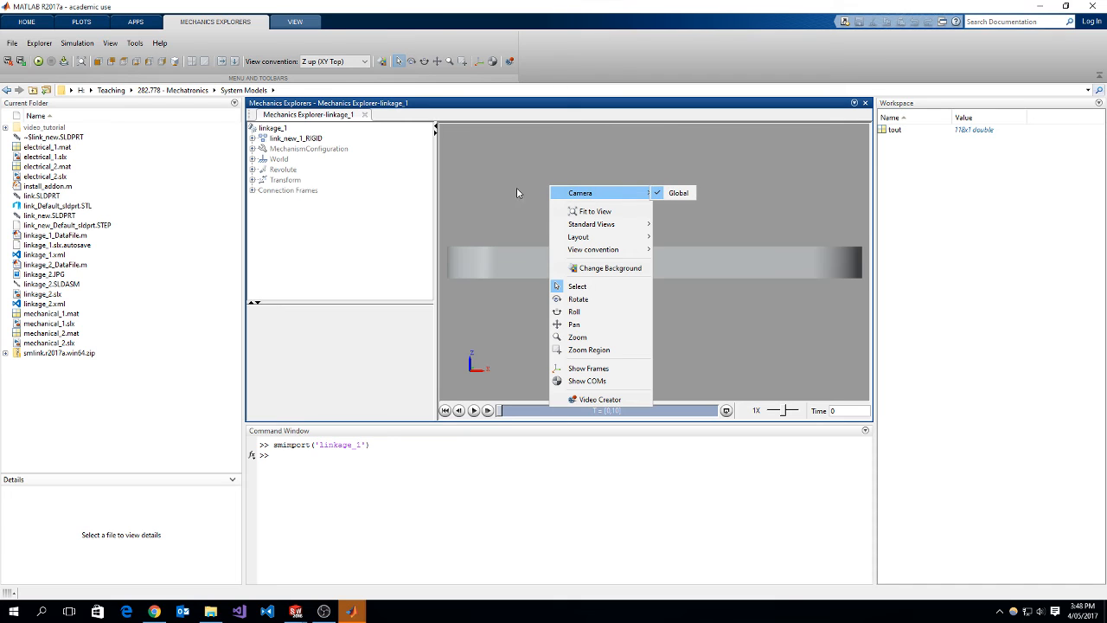
{"action": "mouse_move", "coordinate": [592, 211]}
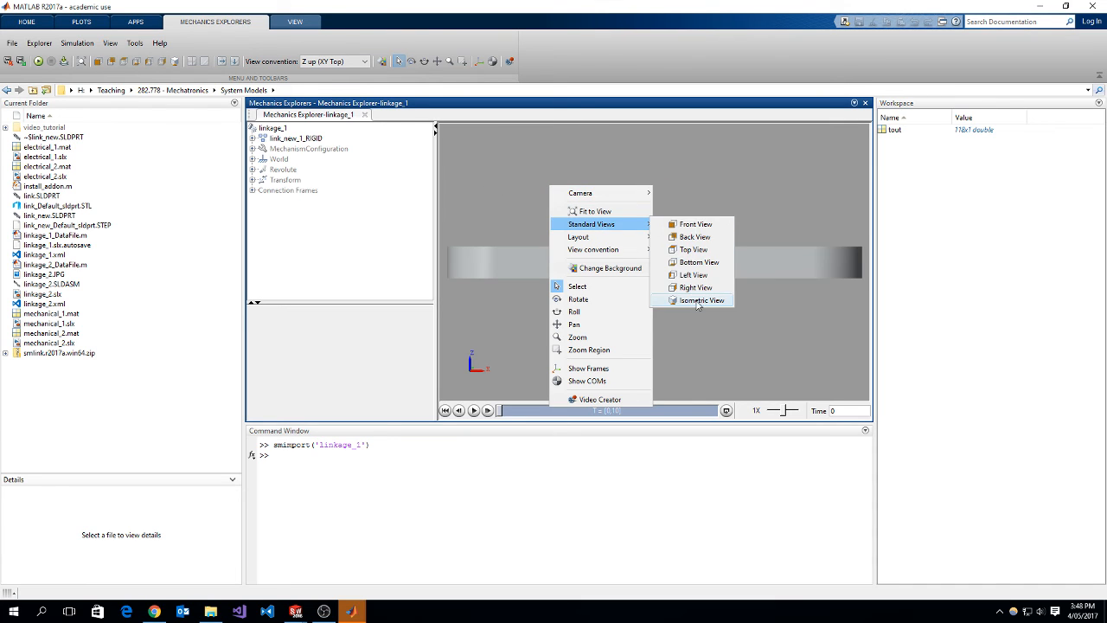
{"action": "left_click", "coordinate": [702, 300]}
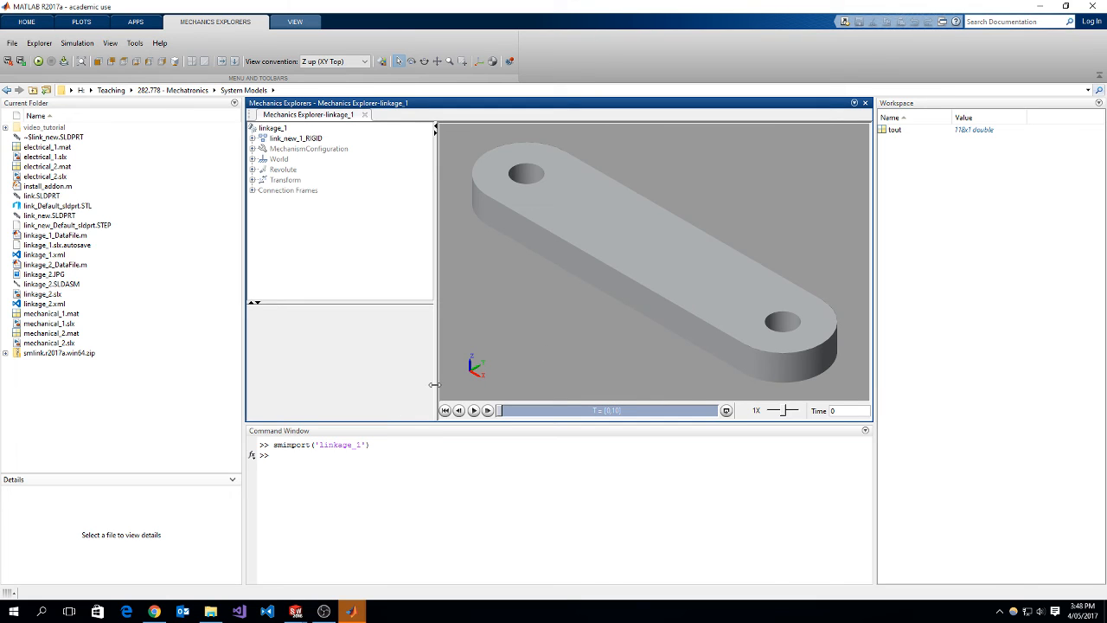
{"action": "mouse_move", "coordinate": [579, 304]}
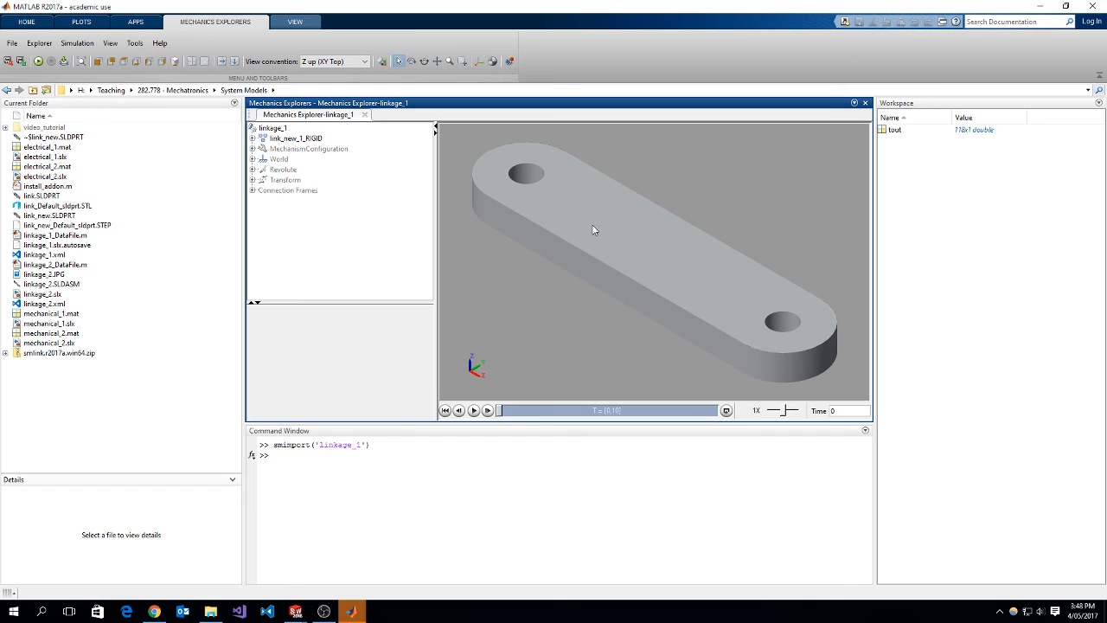
{"action": "mouse_move", "coordinate": [597, 240]}
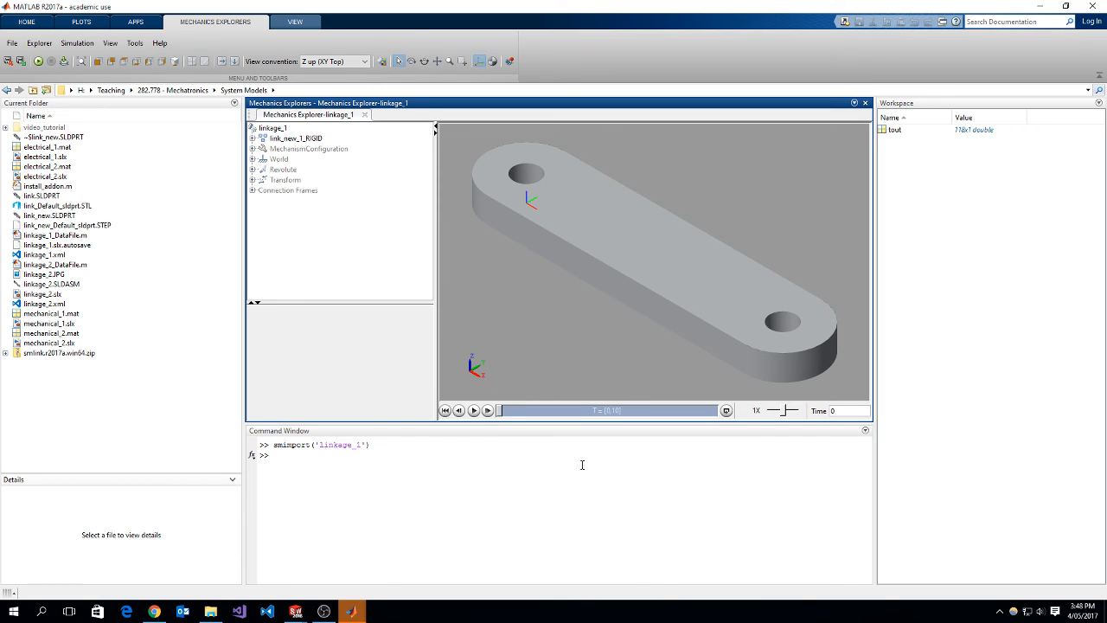
{"action": "mouse_move", "coordinate": [530, 200]}
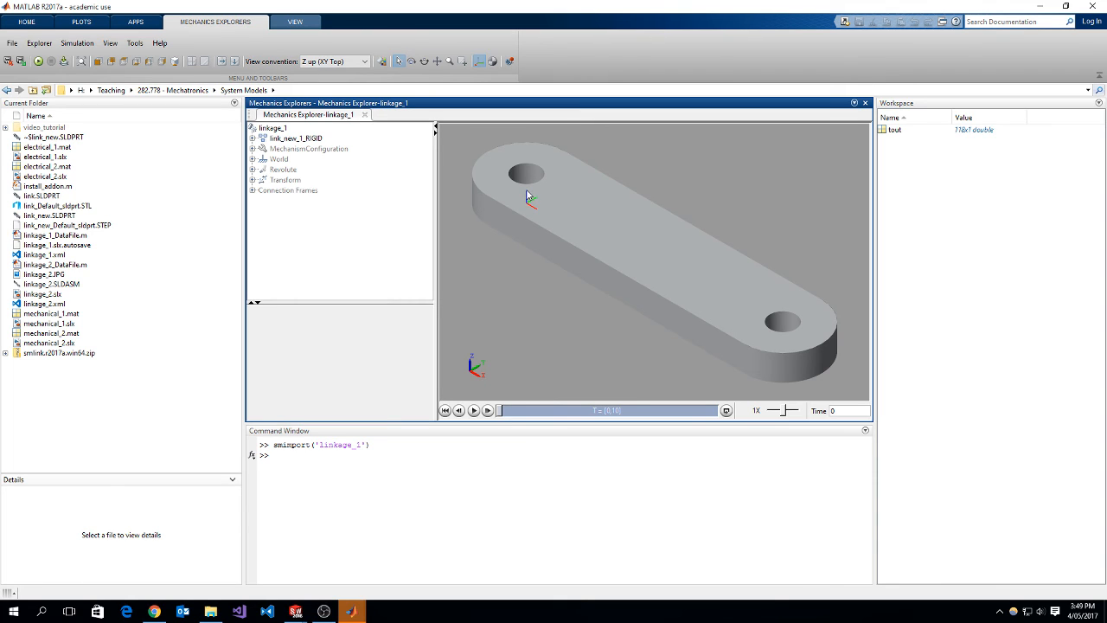
{"action": "mouse_move", "coordinate": [560, 198]}
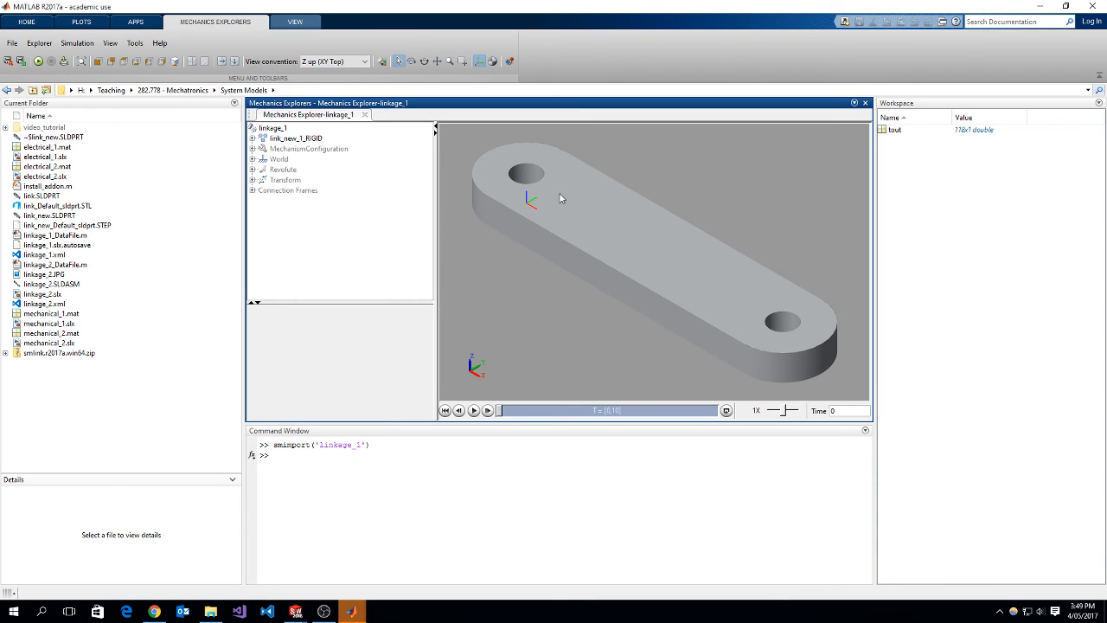
{"action": "mouse_move", "coordinate": [709, 301]}
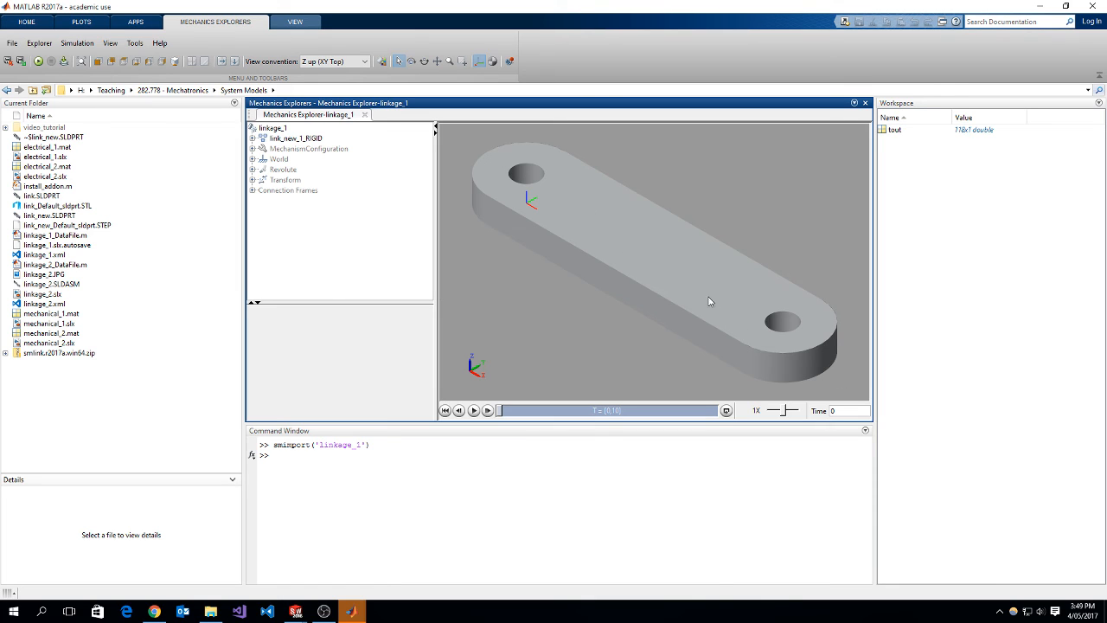
Enable Show COMs and step playback forward to time 0.188113
{"action": "right_click", "coordinate": [709, 300]}
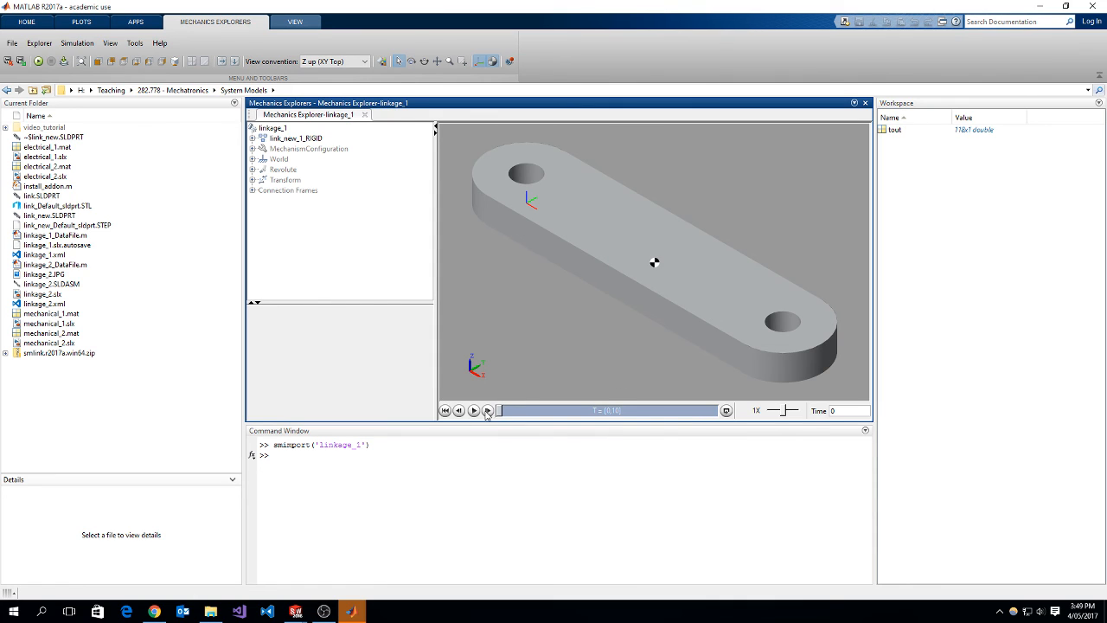
{"action": "left_click", "coordinate": [487, 410]}
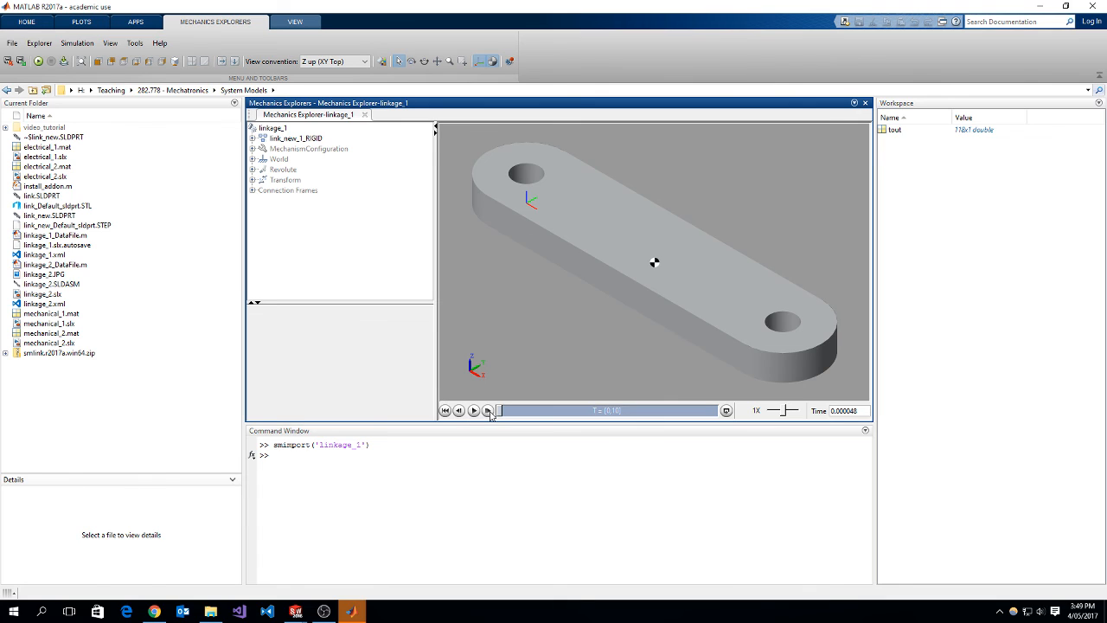
{"action": "left_click", "coordinate": [488, 410]}
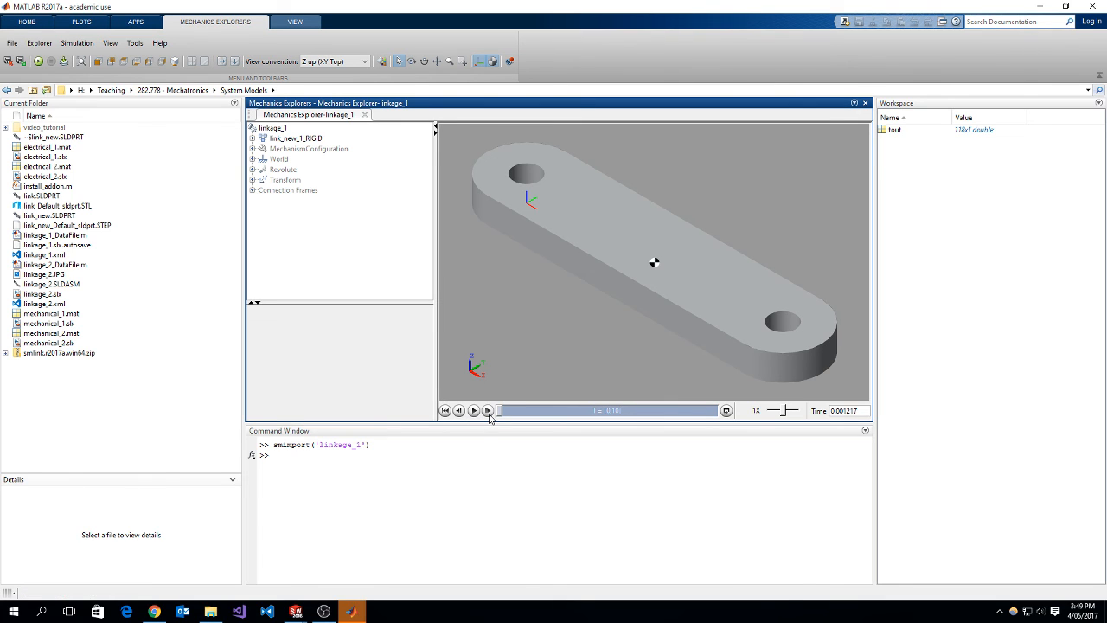
{"action": "left_click", "coordinate": [472, 410]}
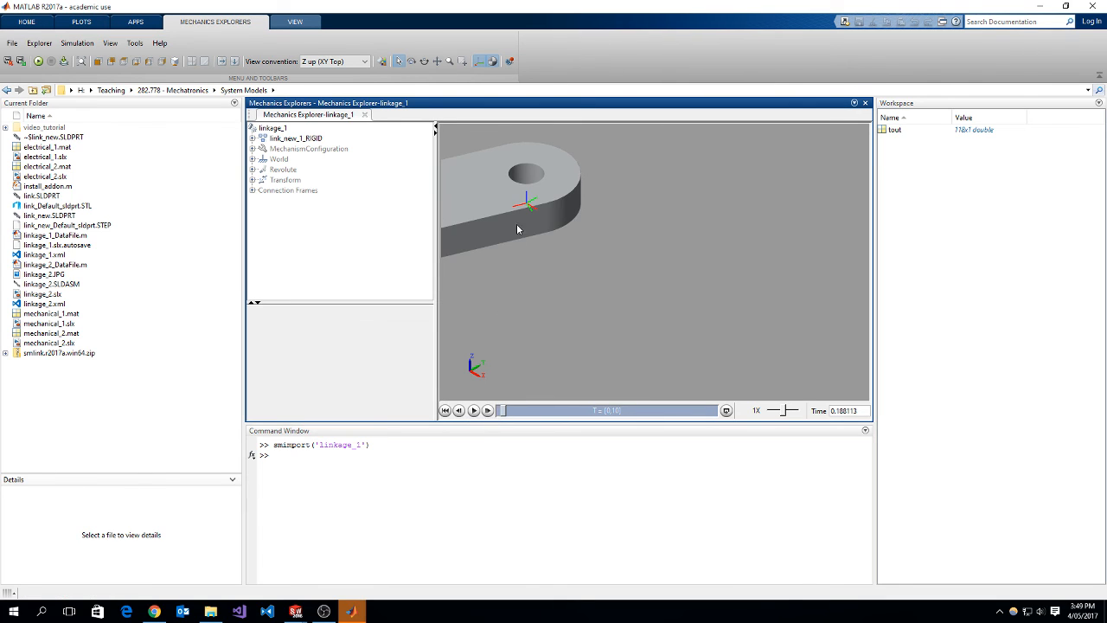
{"action": "mouse_move", "coordinate": [538, 216]}
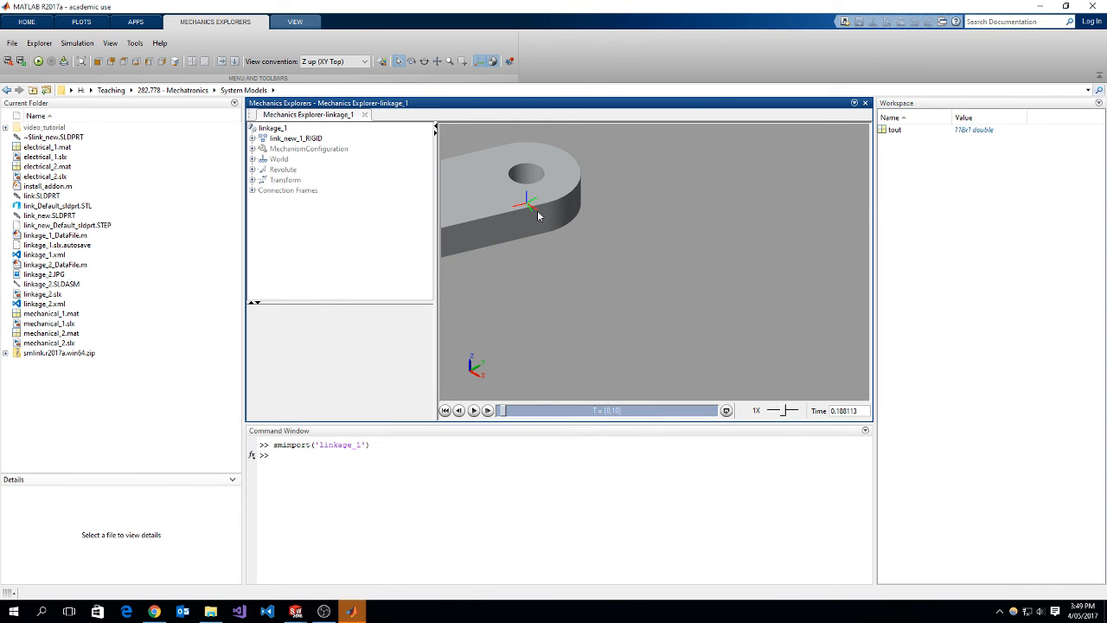
{"action": "mouse_move", "coordinate": [472, 203]}
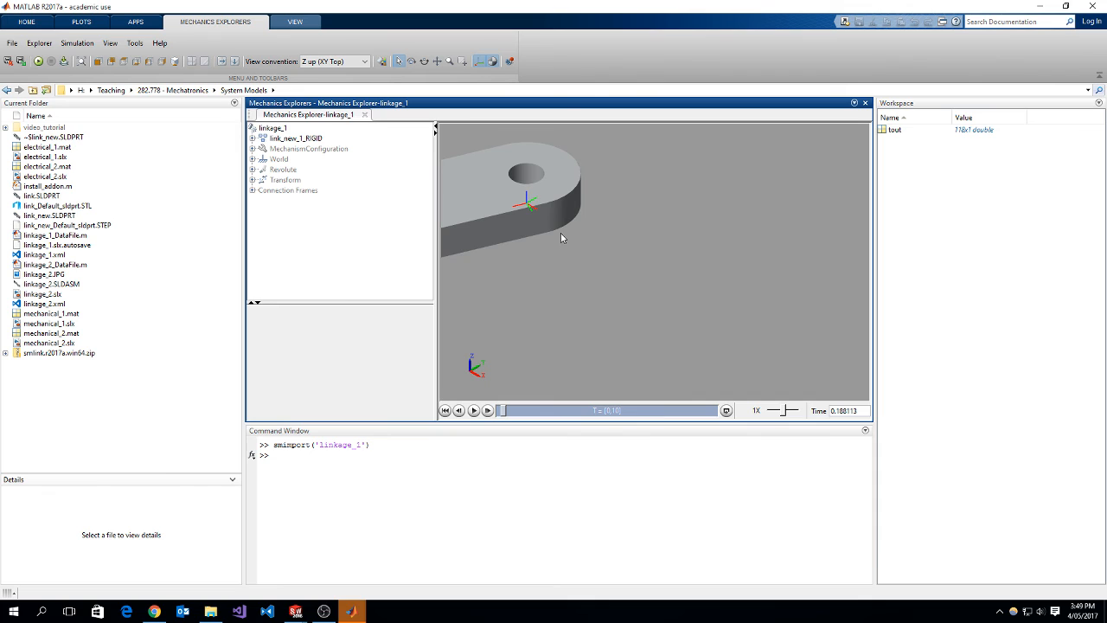
{"action": "mouse_move", "coordinate": [549, 197]}
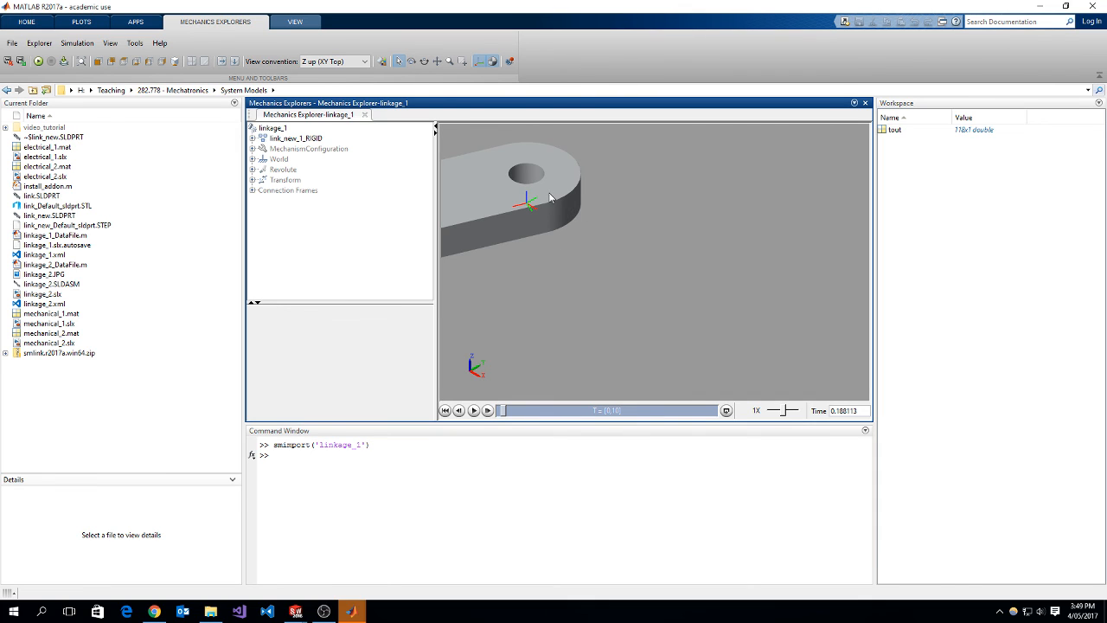
{"action": "mouse_move", "coordinate": [510, 179]}
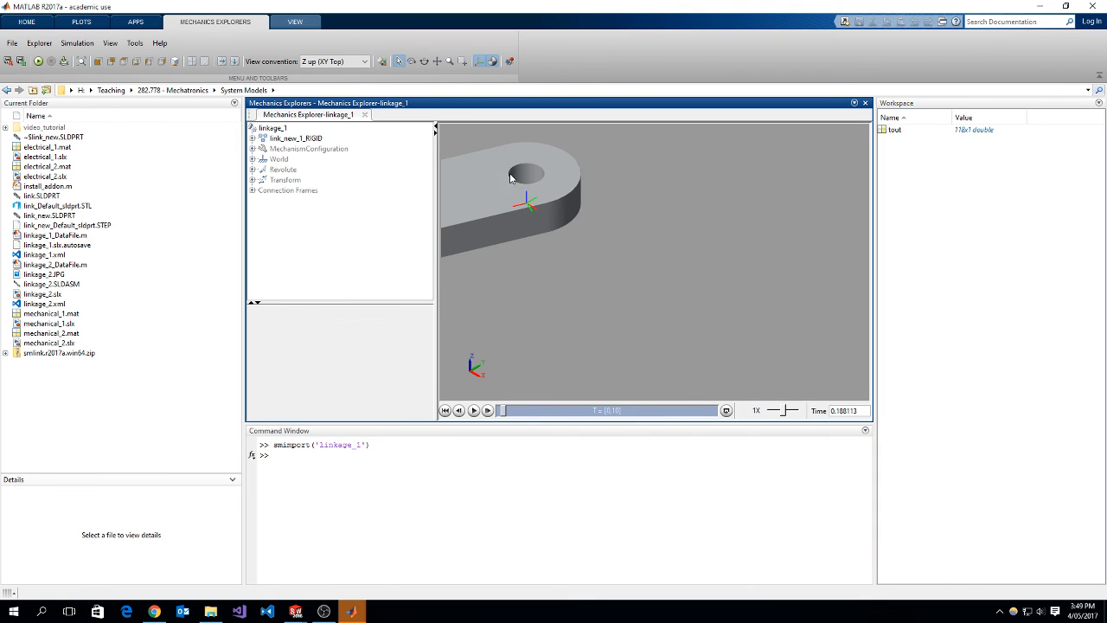
{"action": "mouse_move", "coordinate": [508, 220]}
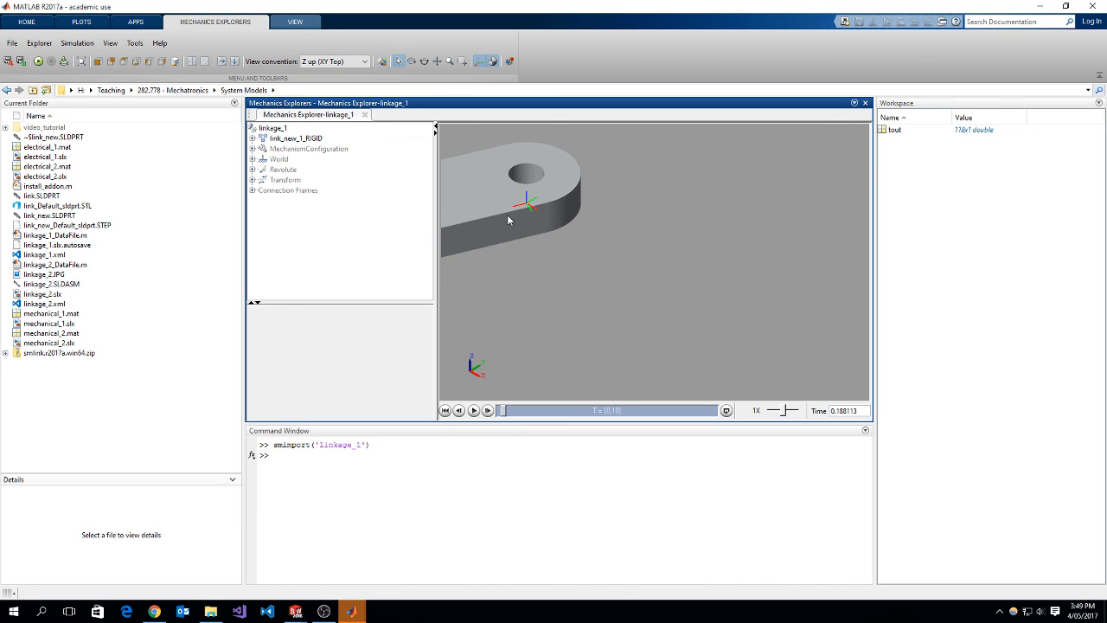
{"action": "mouse_move", "coordinate": [537, 220]}
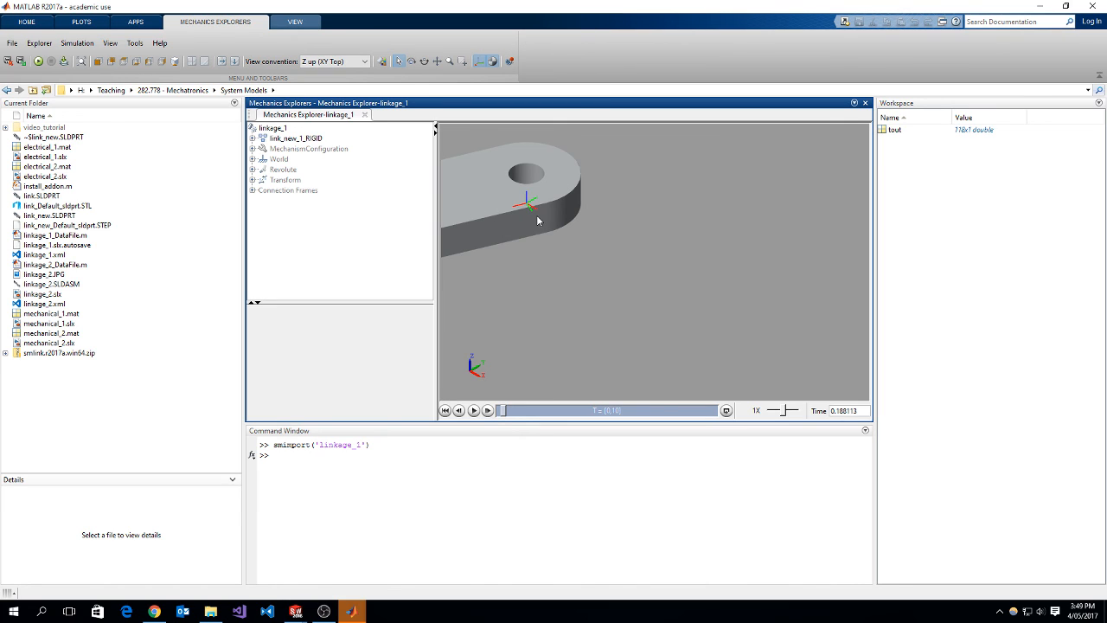
{"action": "mouse_move", "coordinate": [530, 221]}
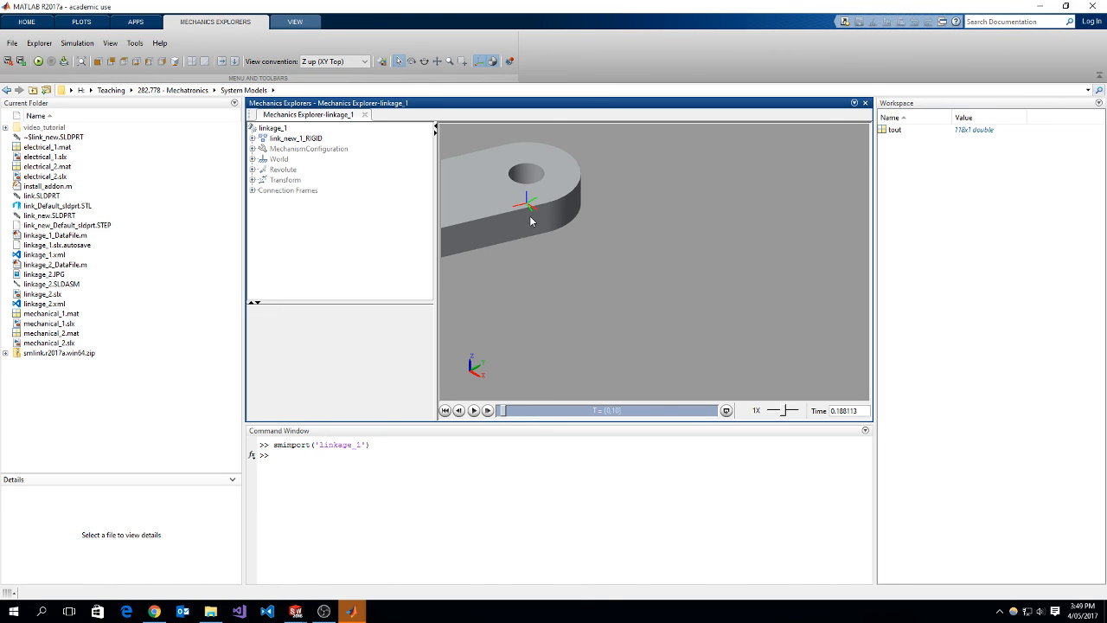
{"action": "mouse_move", "coordinate": [537, 214]}
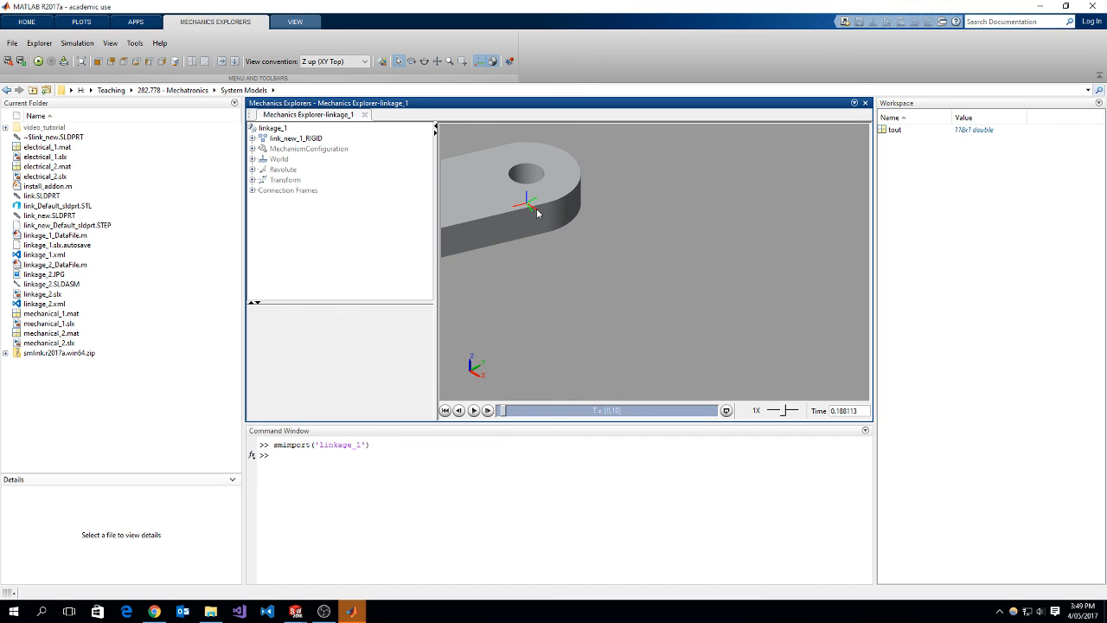
{"action": "mouse_move", "coordinate": [525, 212]}
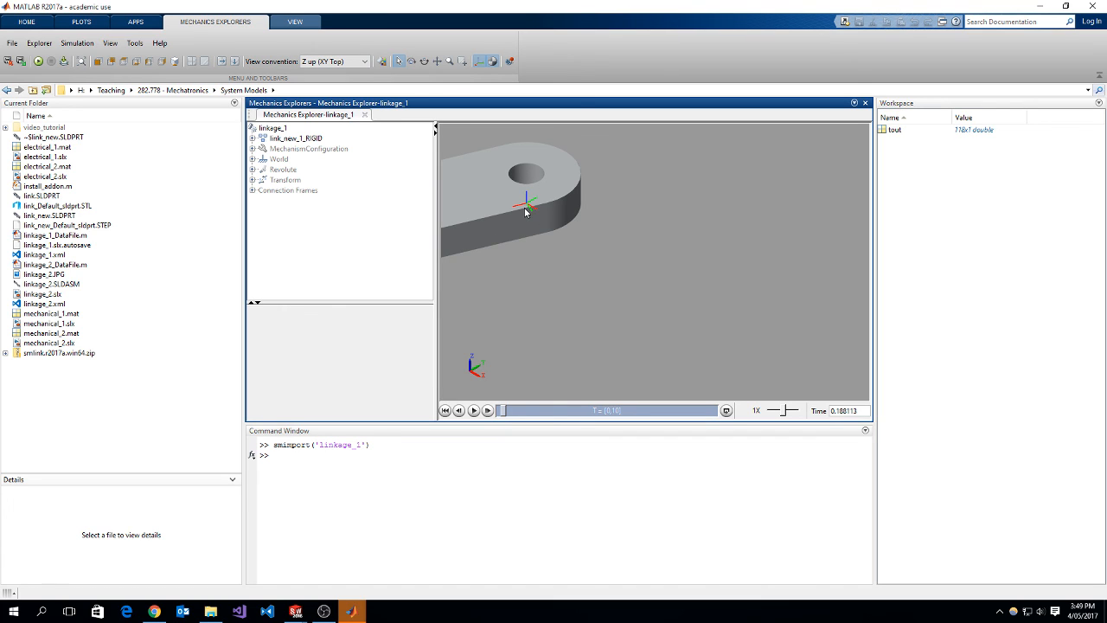
{"action": "mouse_move", "coordinate": [511, 213]}
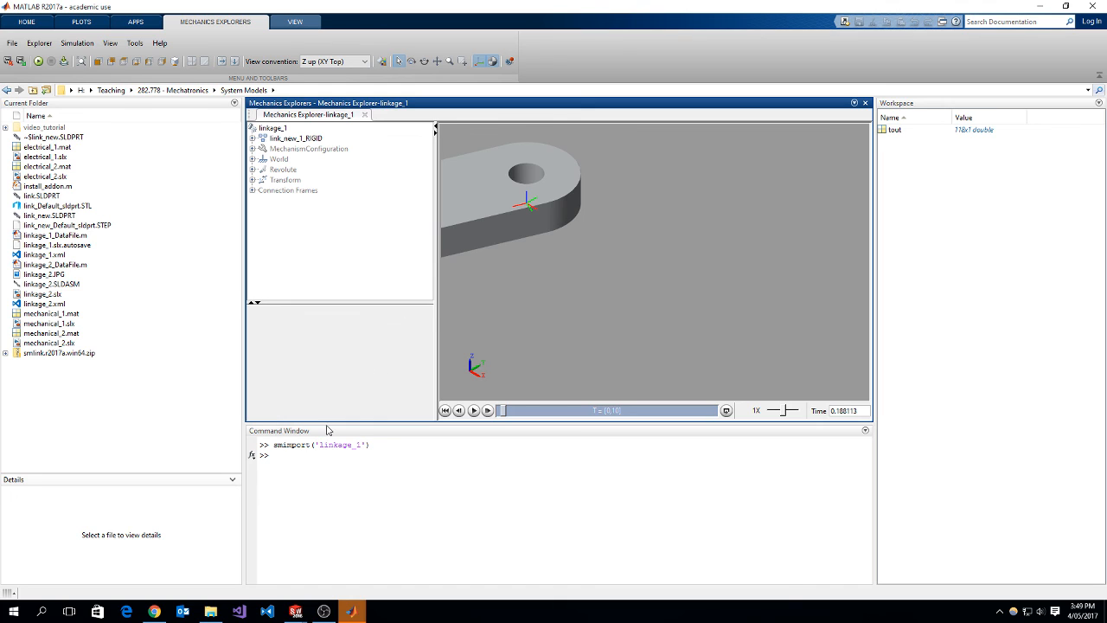
{"action": "mouse_move", "coordinate": [234, 283]}
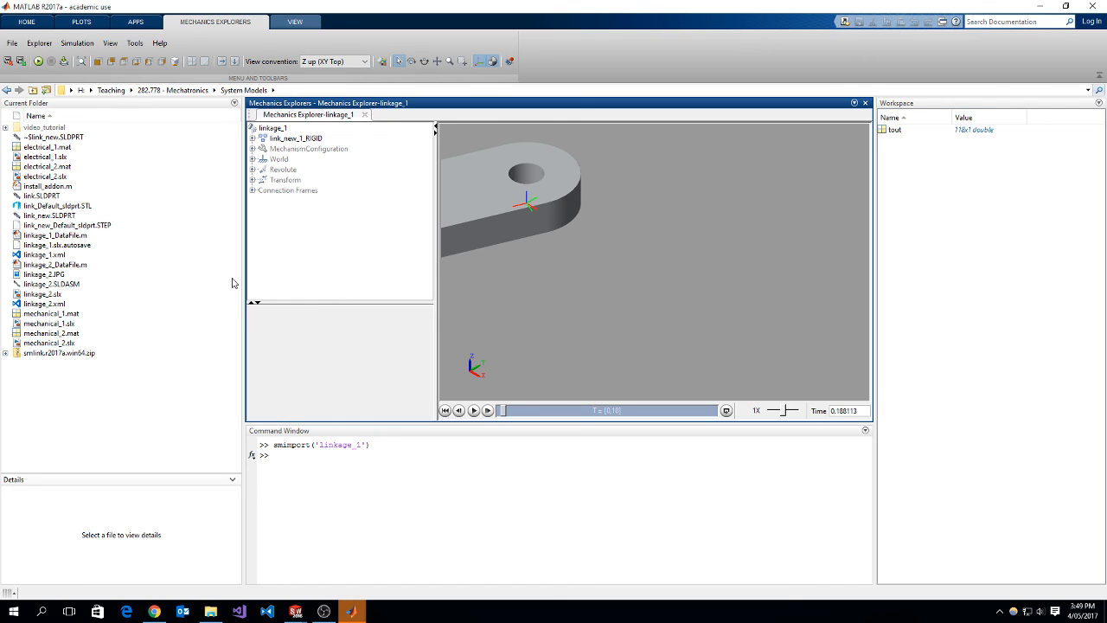
{"action": "mouse_move", "coordinate": [647, 322]}
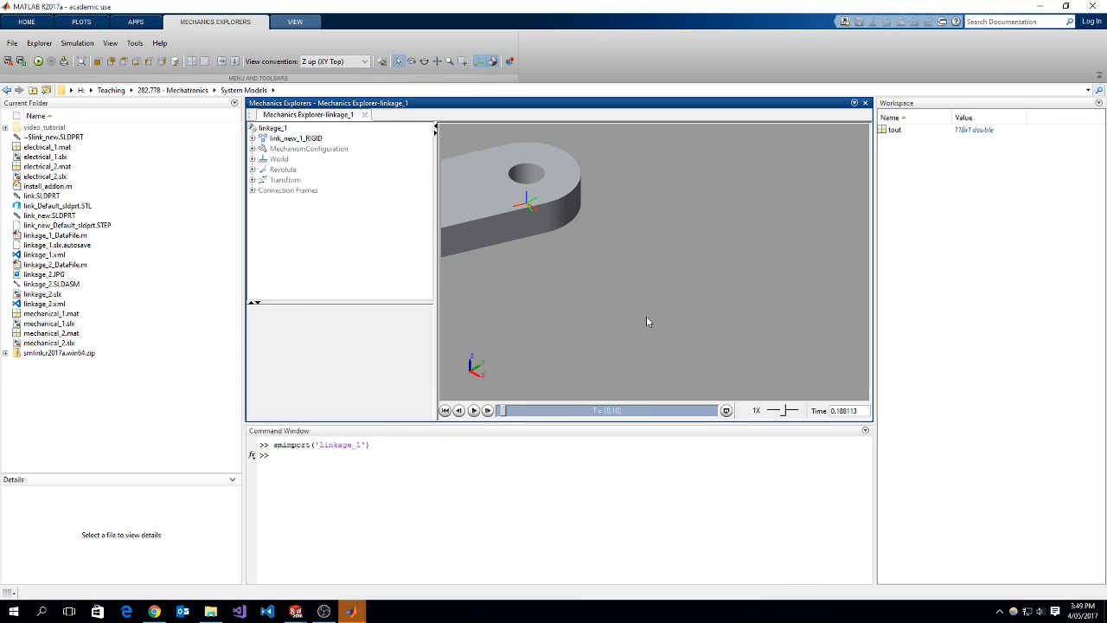
{"action": "mouse_move", "coordinate": [567, 364]}
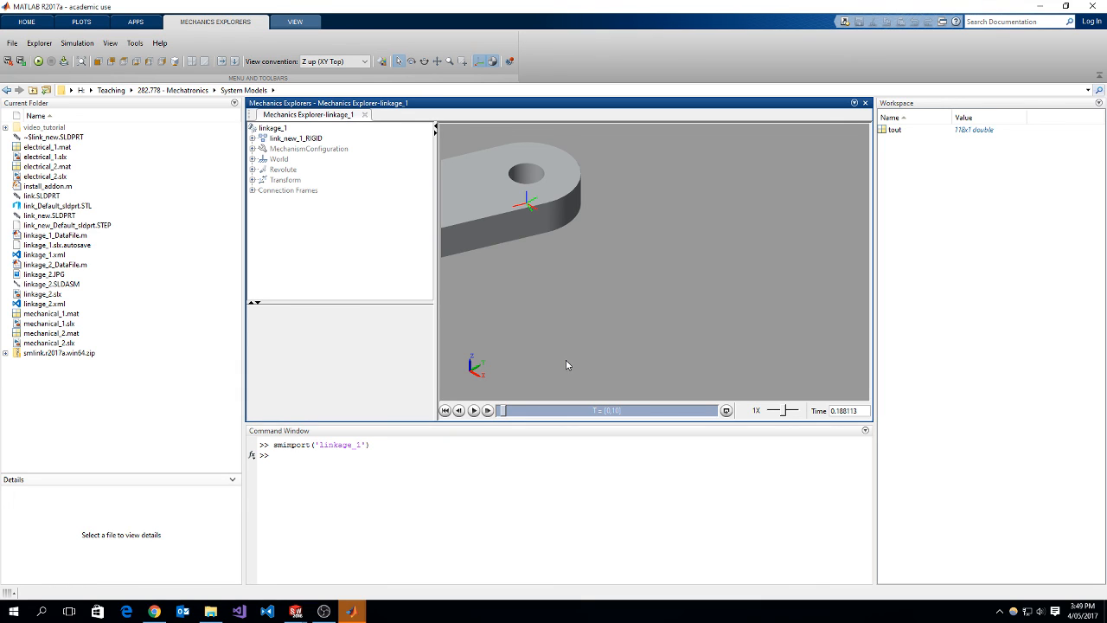